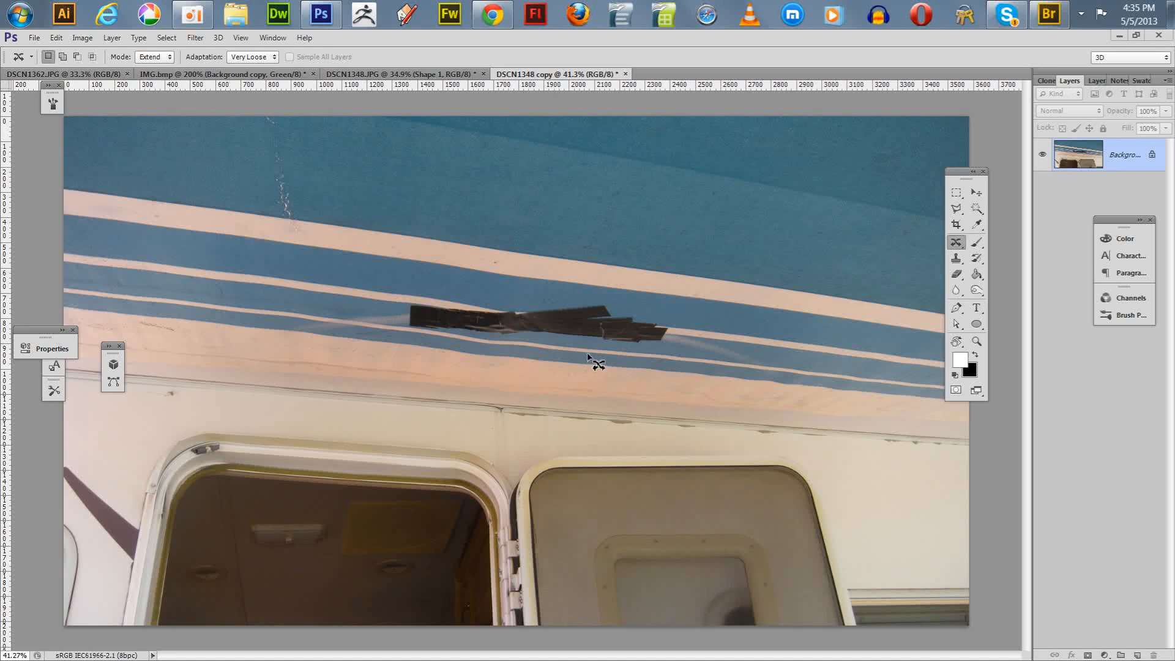
mouse_move(711, 291)
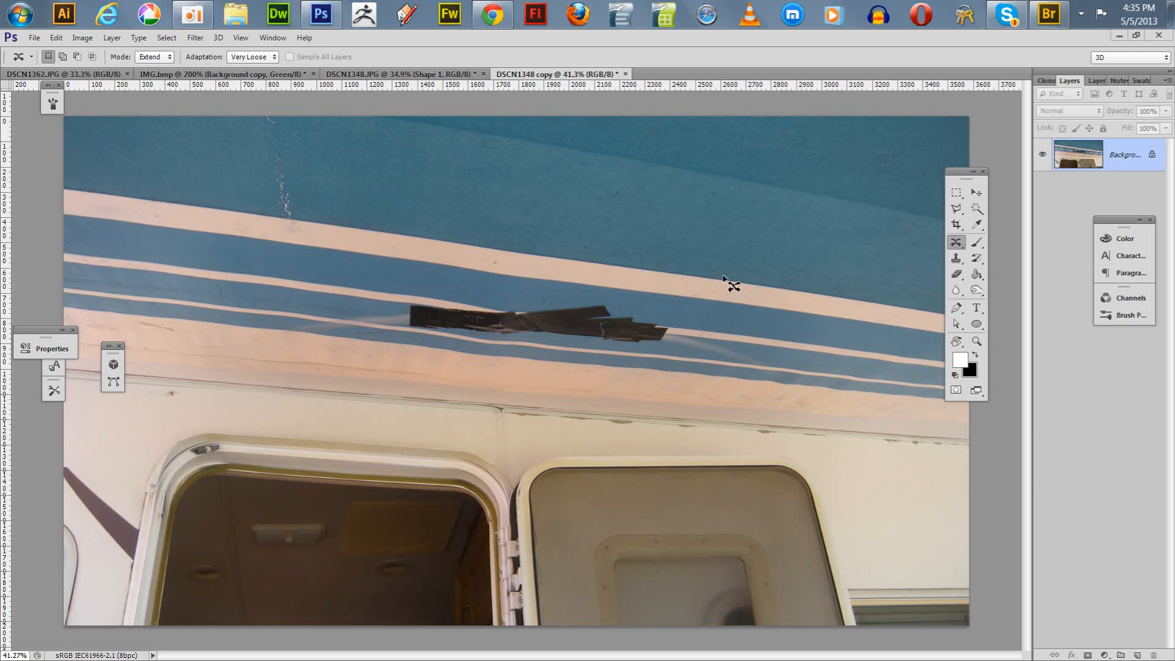
mouse_move(717, 281)
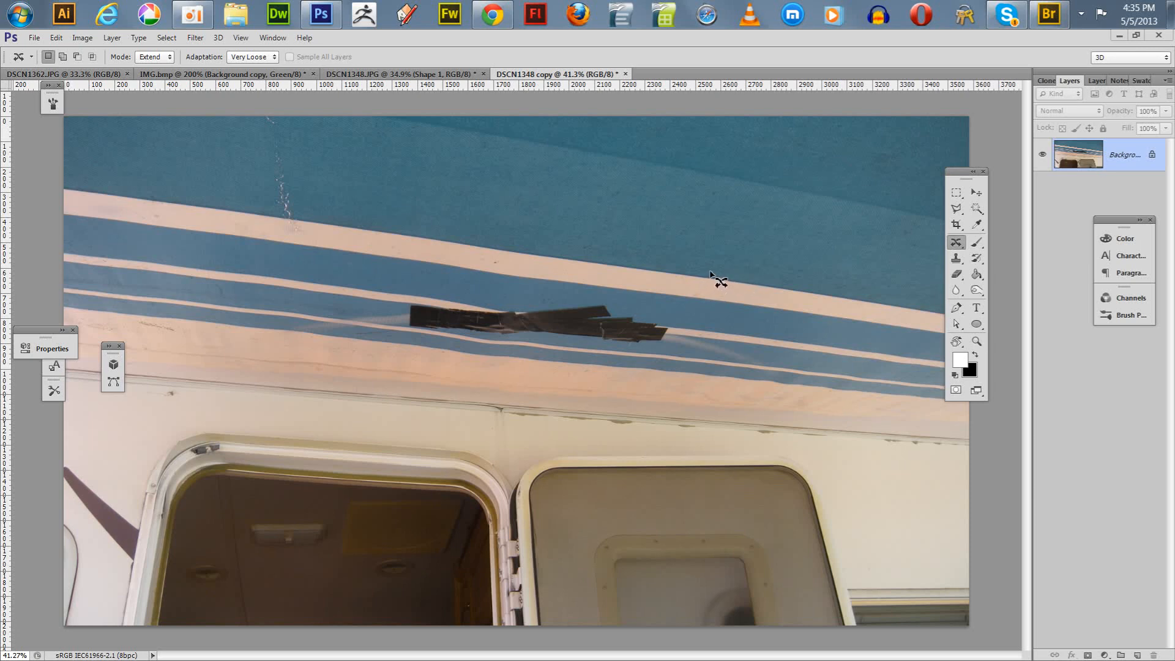
mouse_move(721, 270)
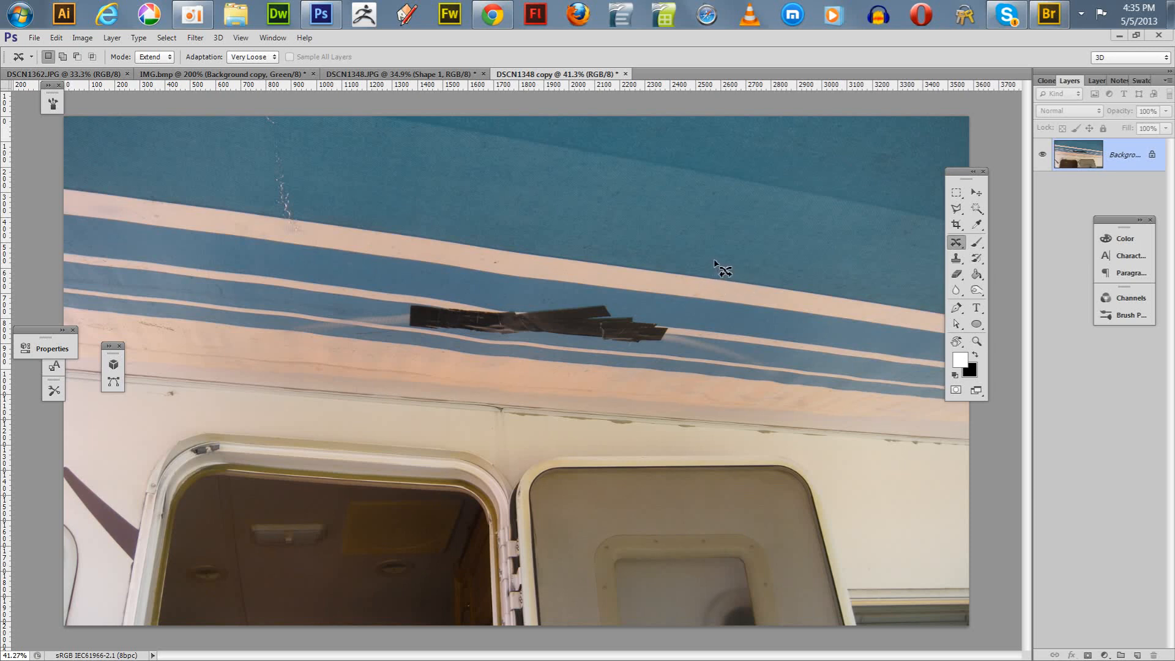
mouse_move(725, 271)
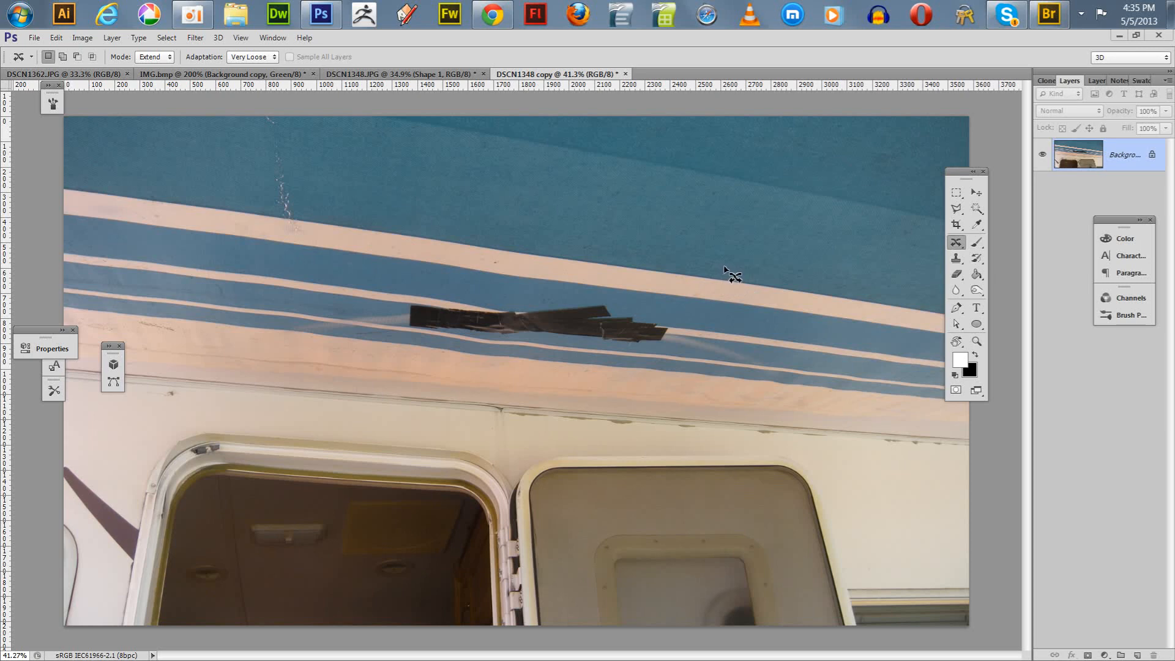
mouse_move(735, 276)
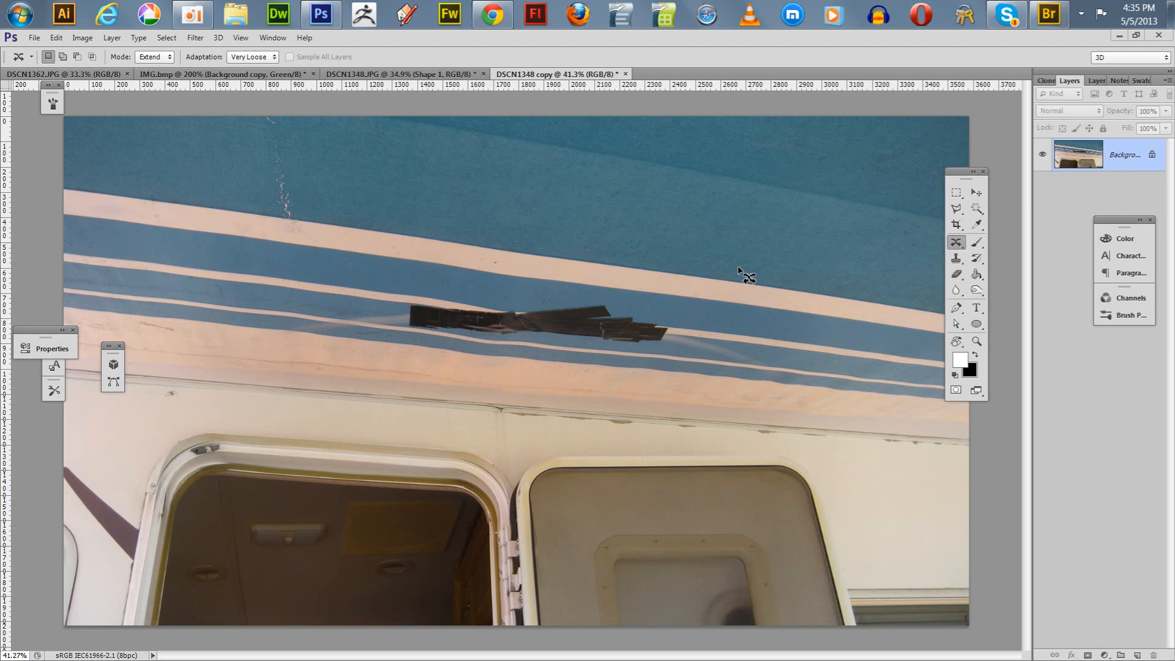
mouse_move(747, 279)
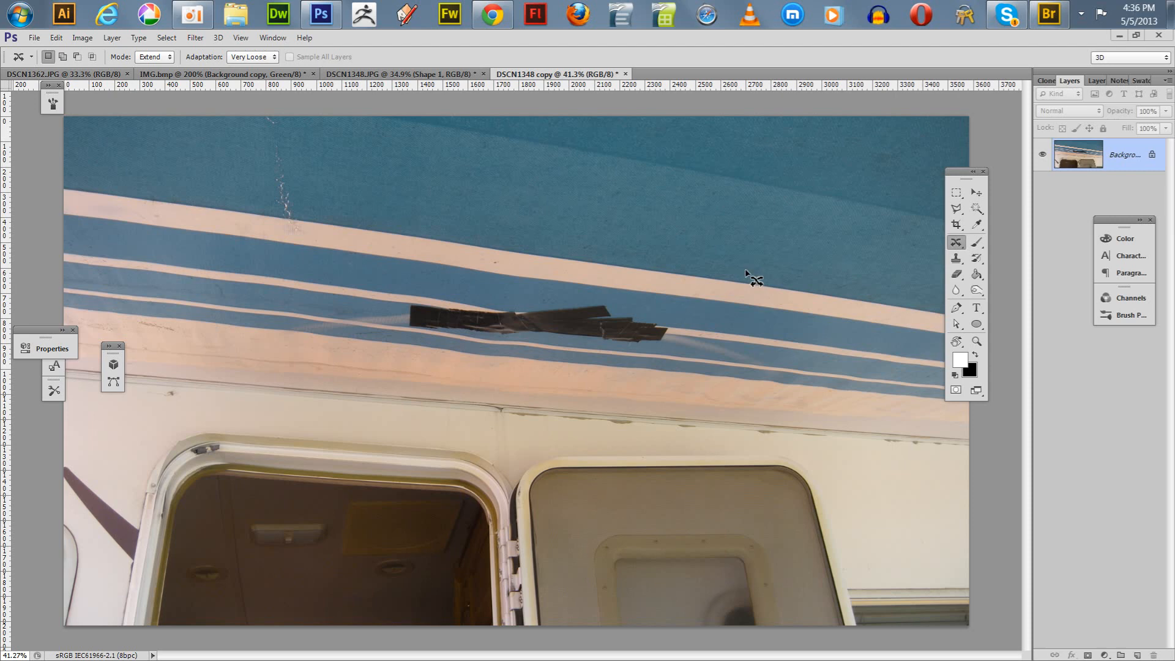
mouse_move(758, 284)
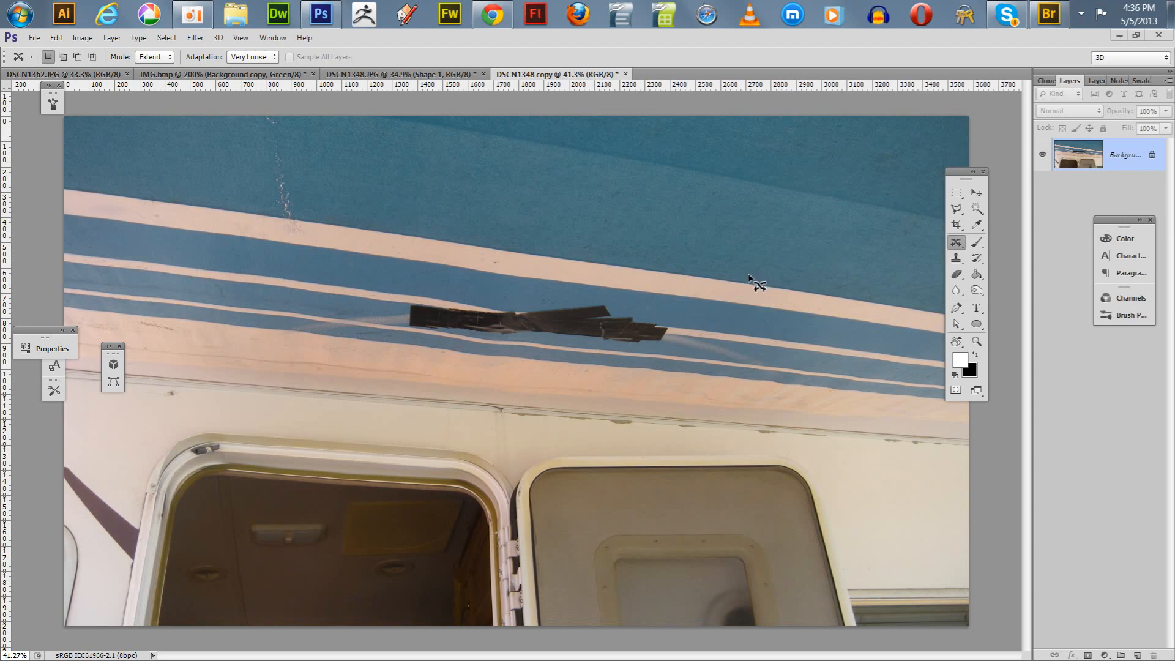
mouse_move(753, 280)
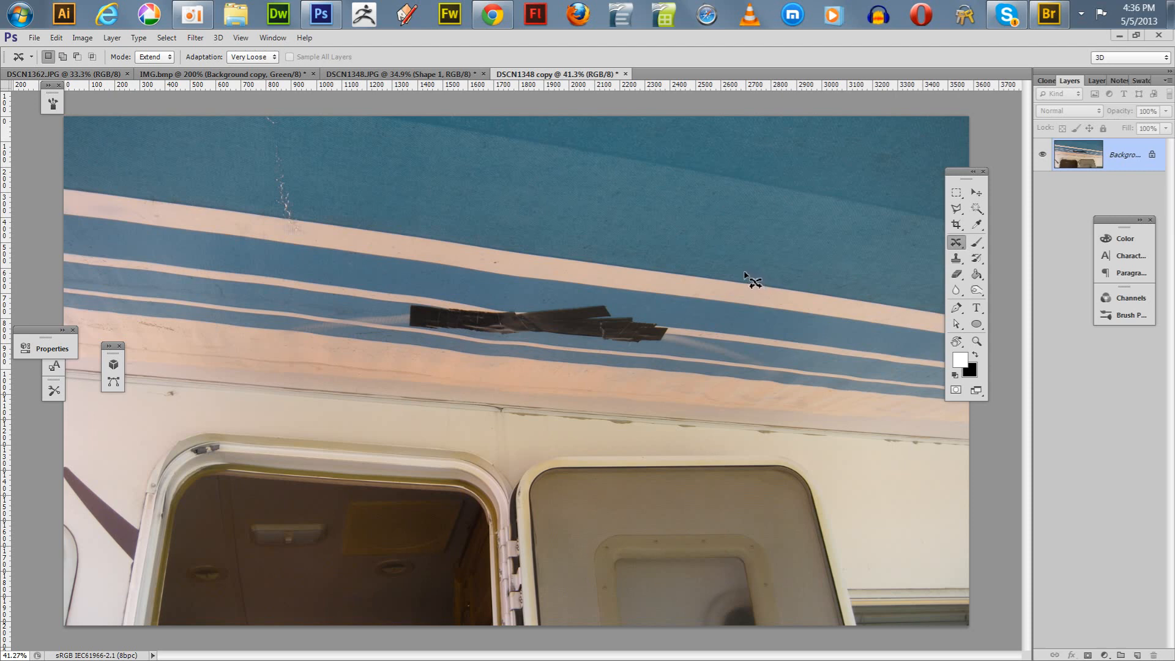
mouse_move(763, 284)
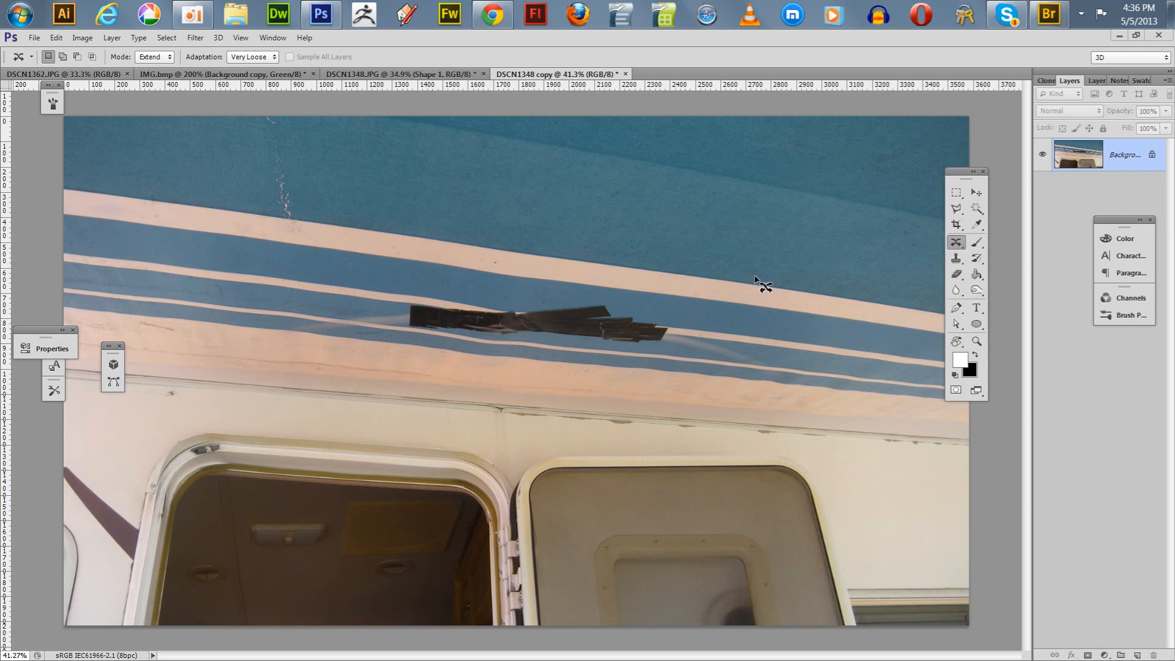
mouse_move(767, 285)
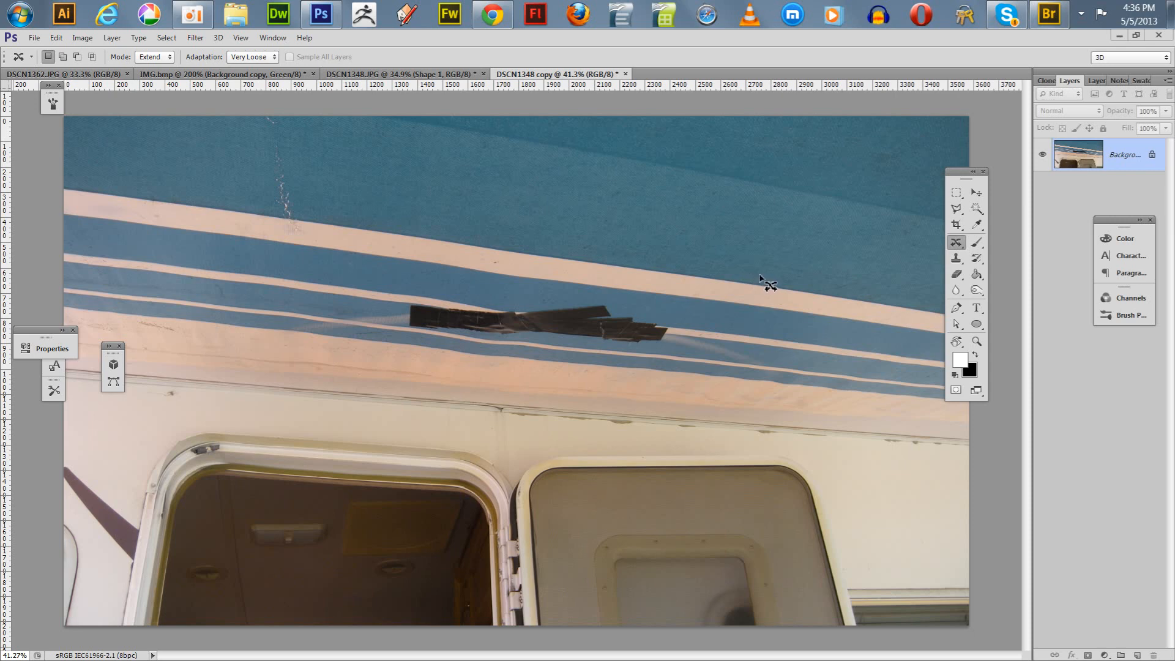
mouse_move(768, 281)
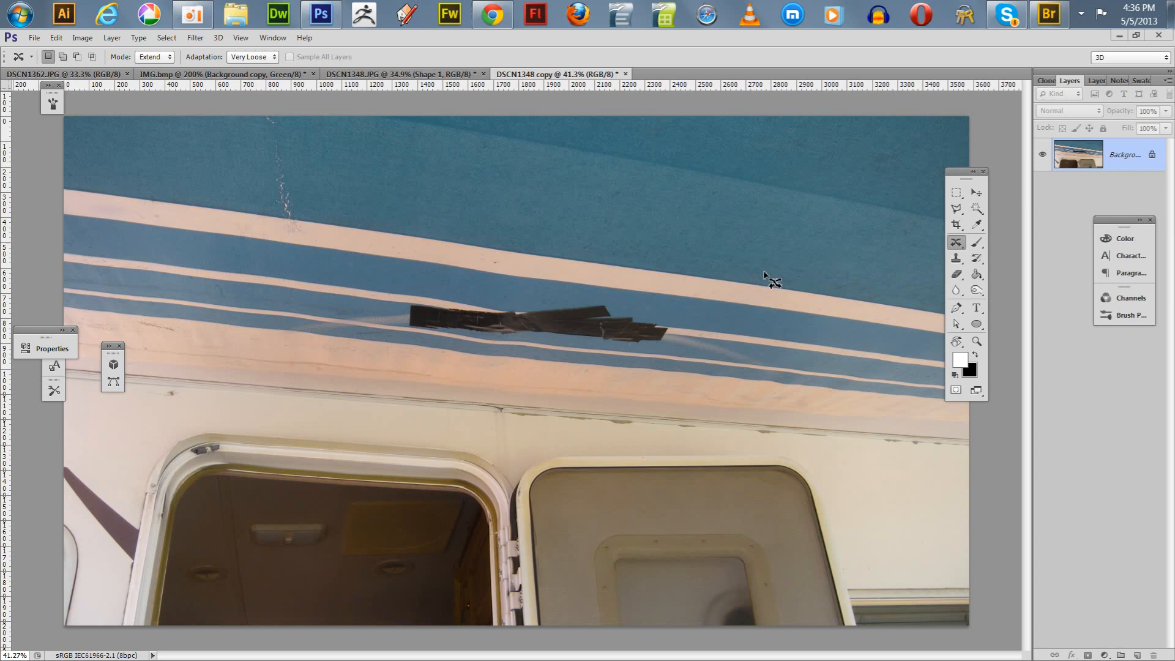
mouse_move(966, 255)
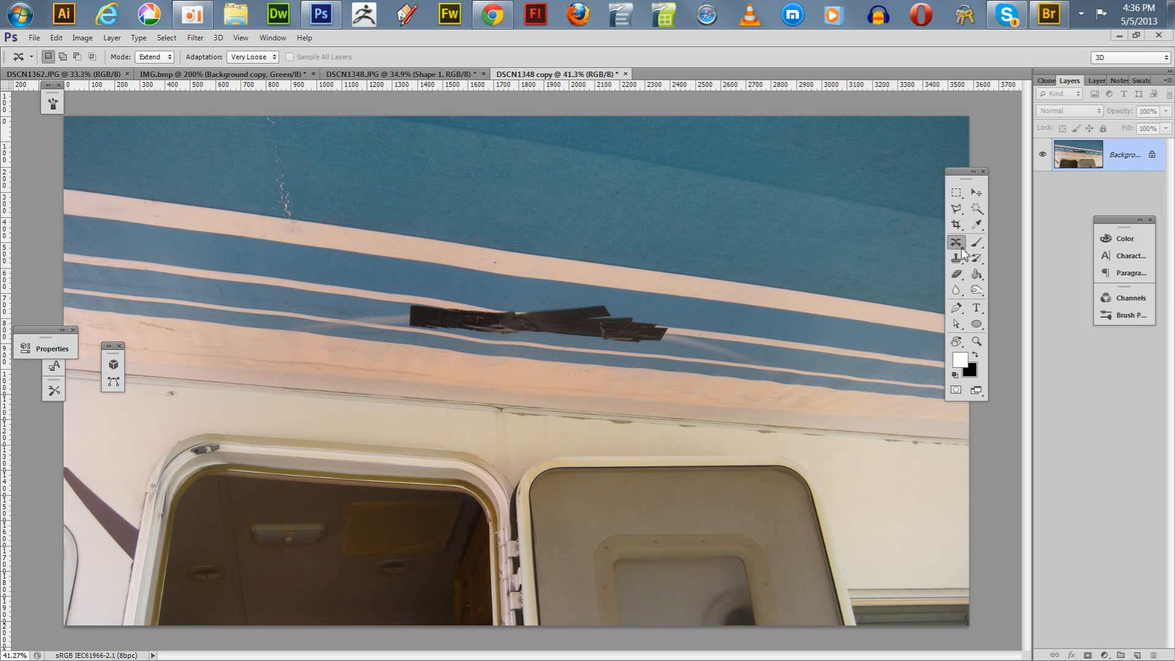
mouse_move(961, 249)
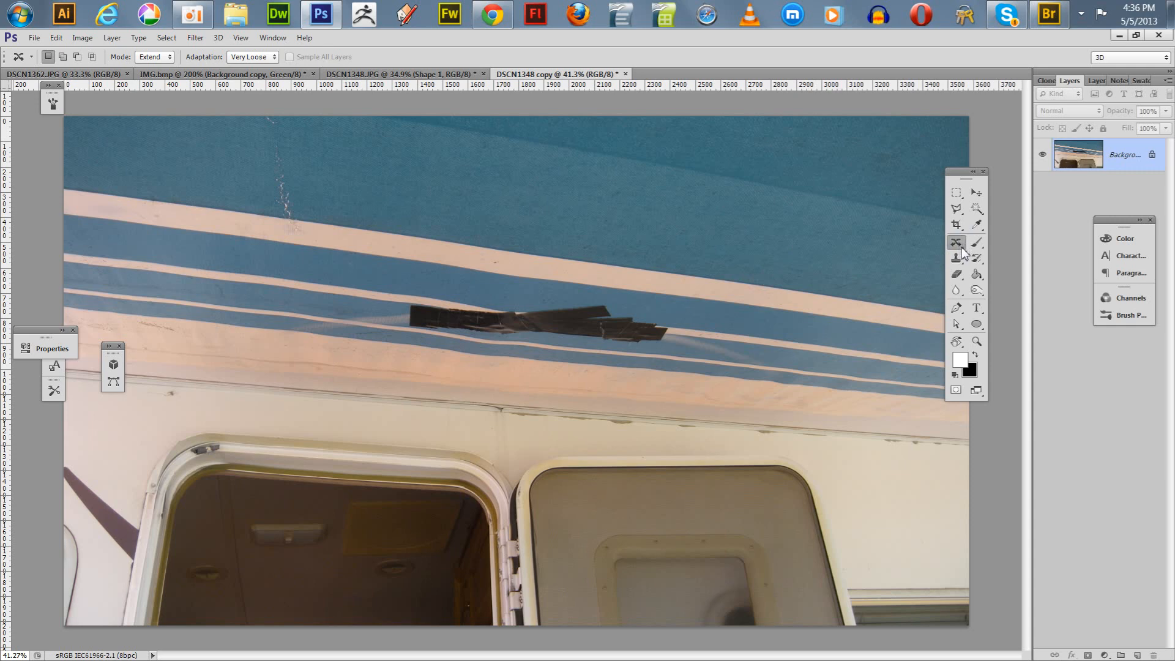
- Keep Content-Aware Move in Extend mode, check adaptation options, and duplicate the Background layer
left_click(955, 243)
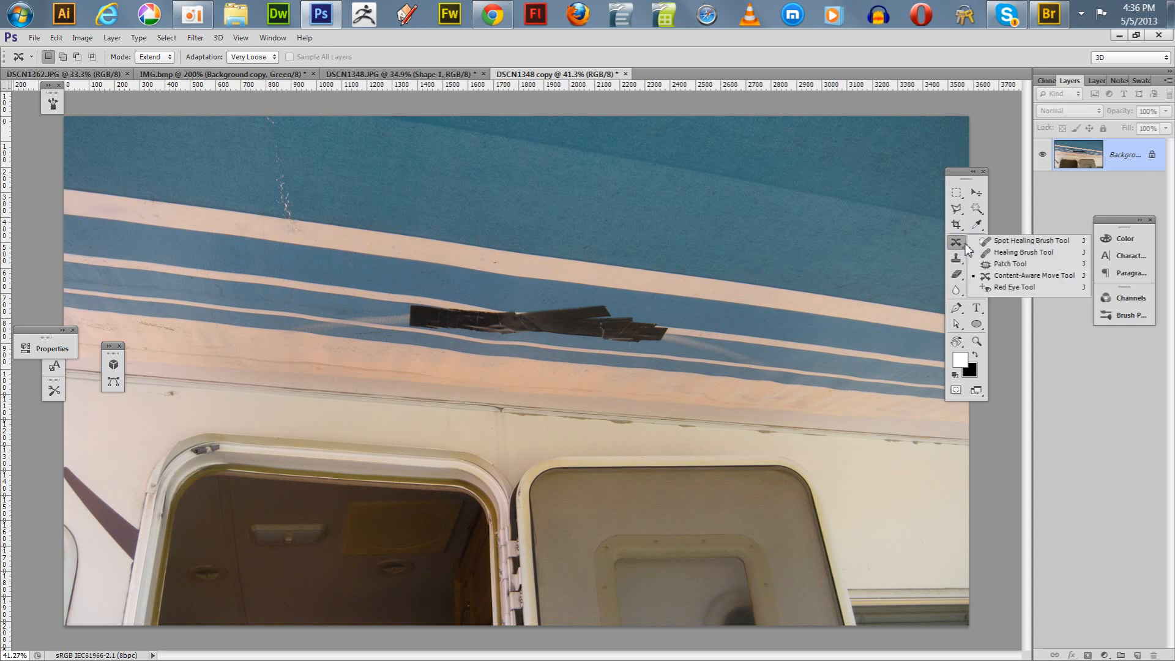
mouse_move(1008, 264)
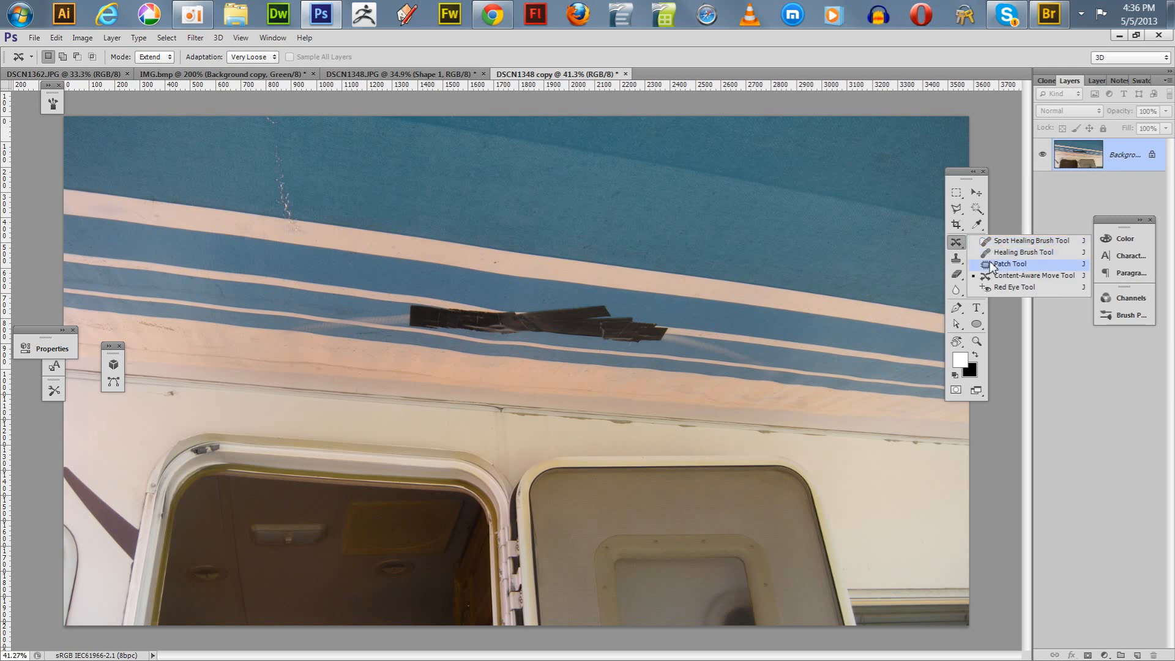
mouse_move(1019, 252)
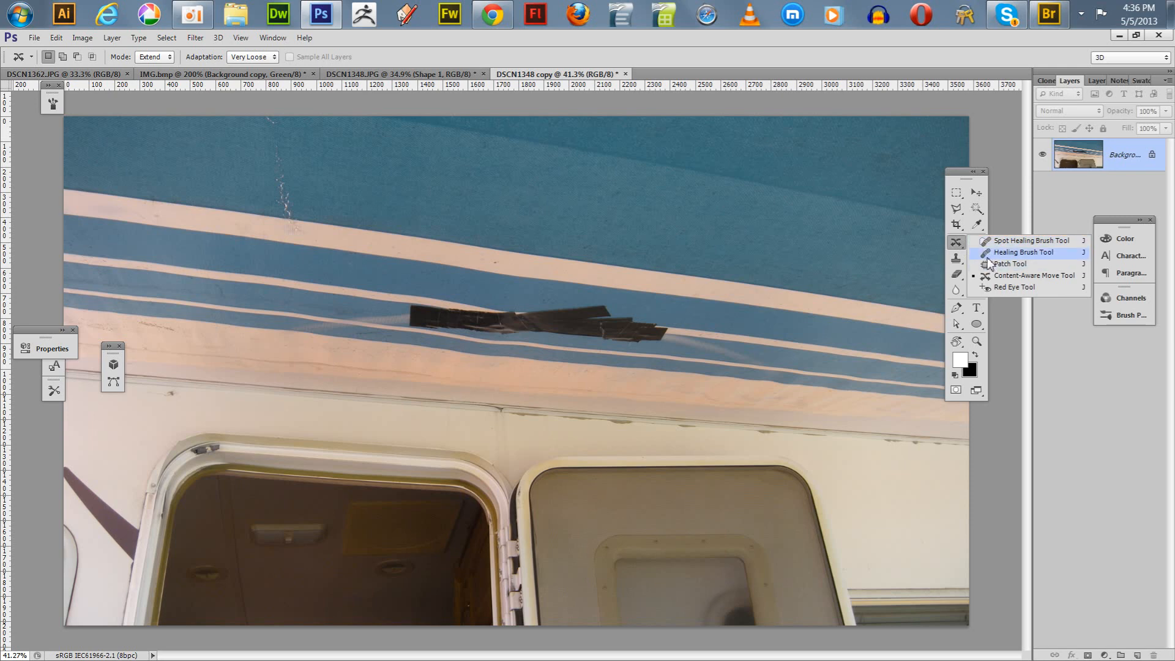
mouse_move(986, 257)
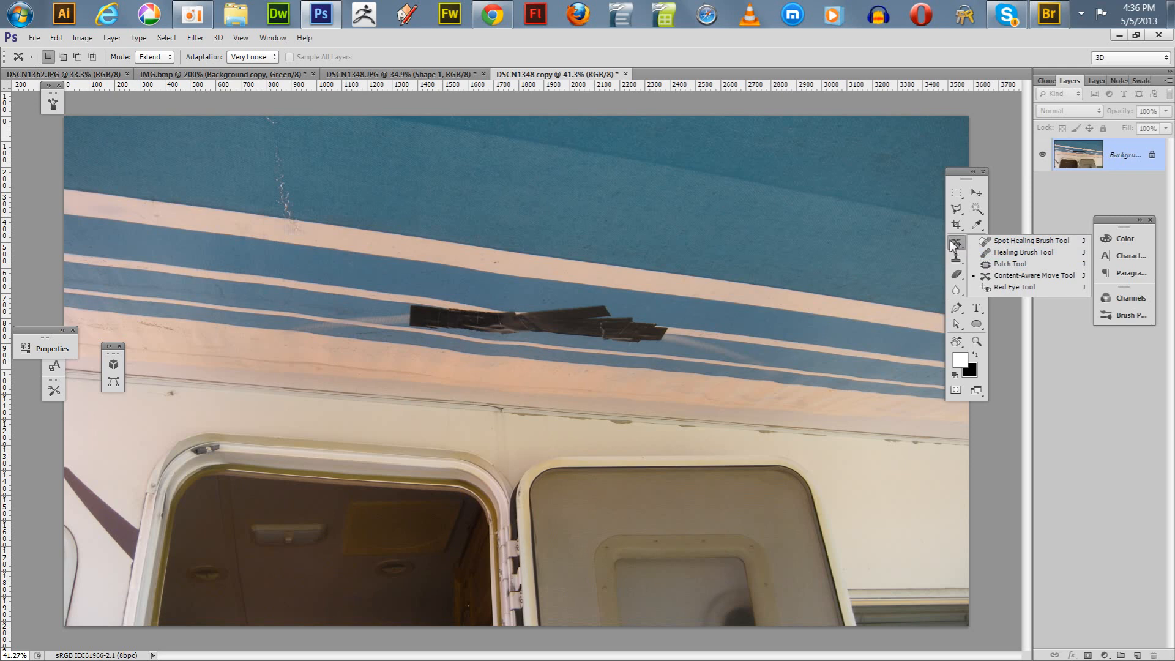
mouse_move(957, 249)
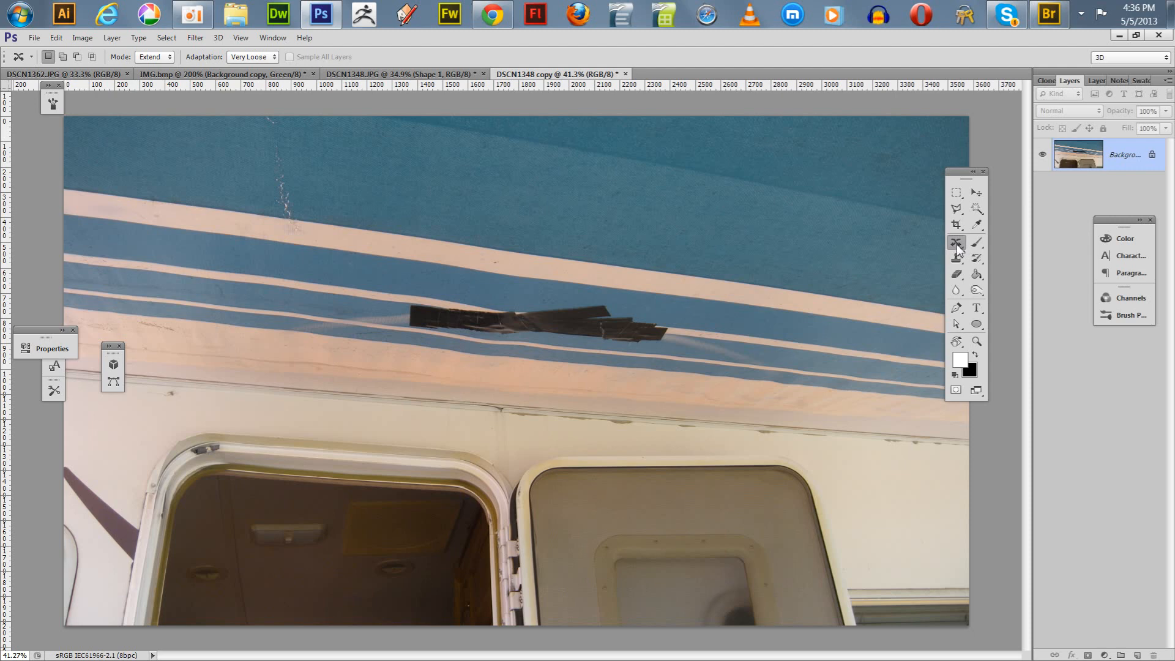
mouse_move(960, 250)
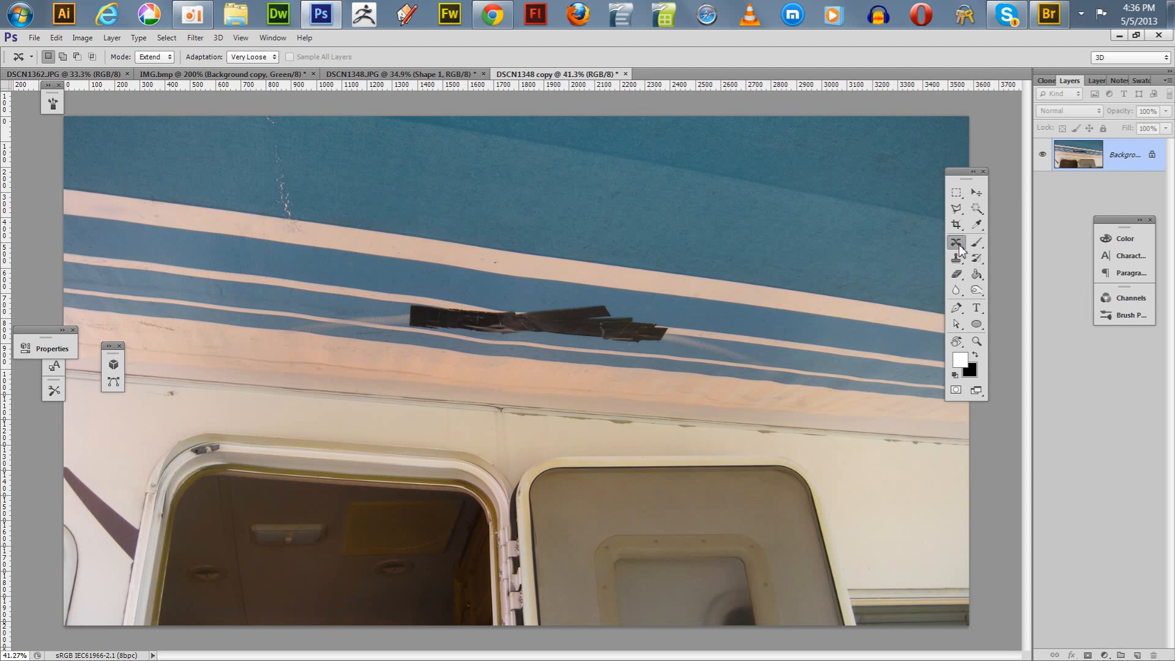
mouse_move(188, 64)
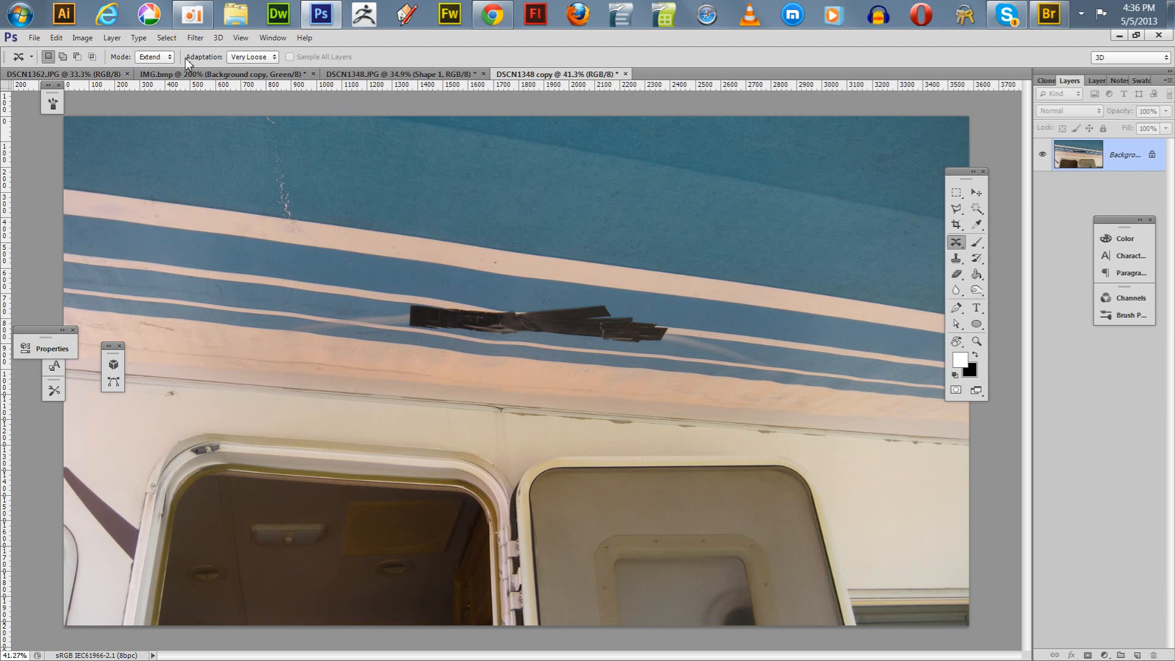
left_click(153, 57)
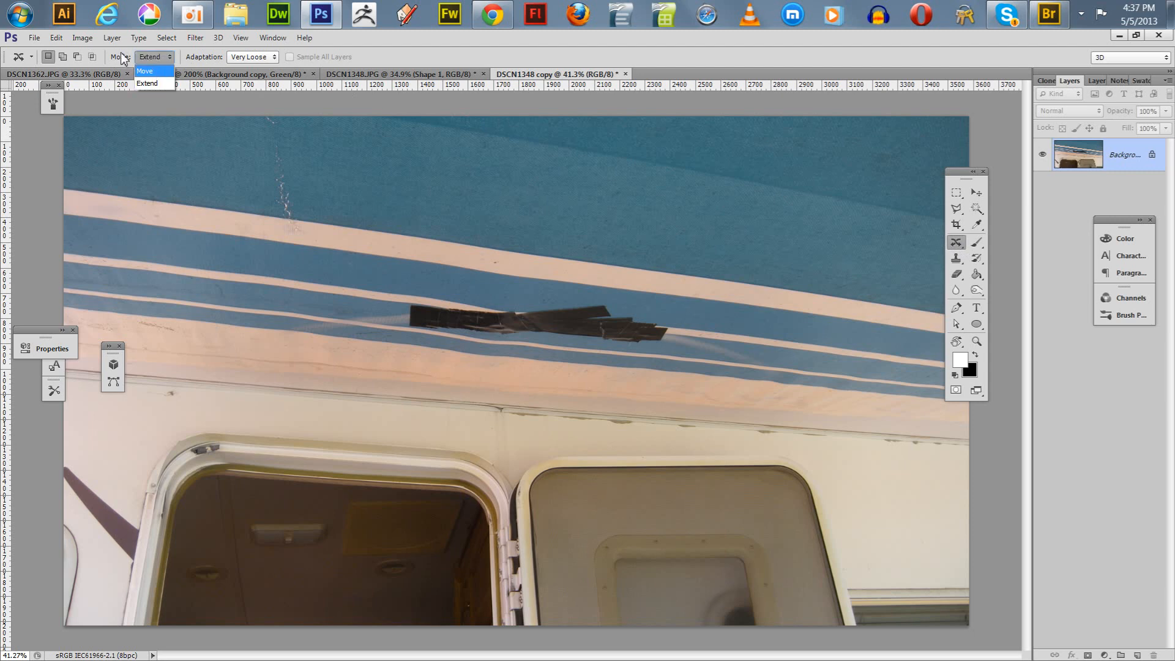
left_click(147, 83)
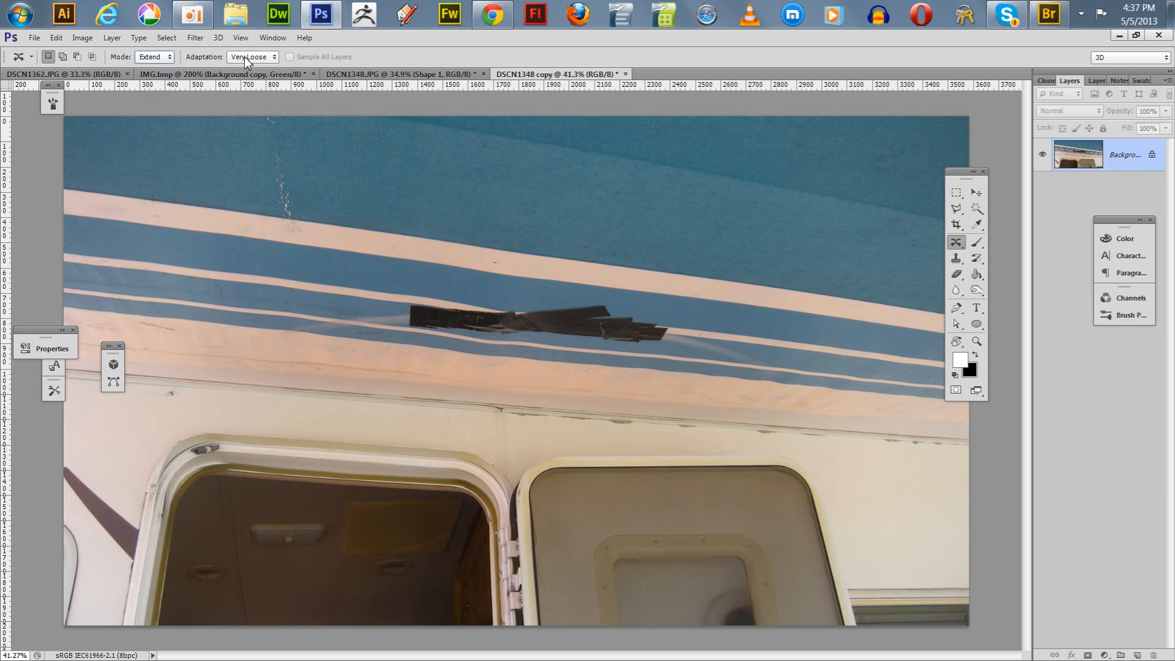
left_click(252, 57)
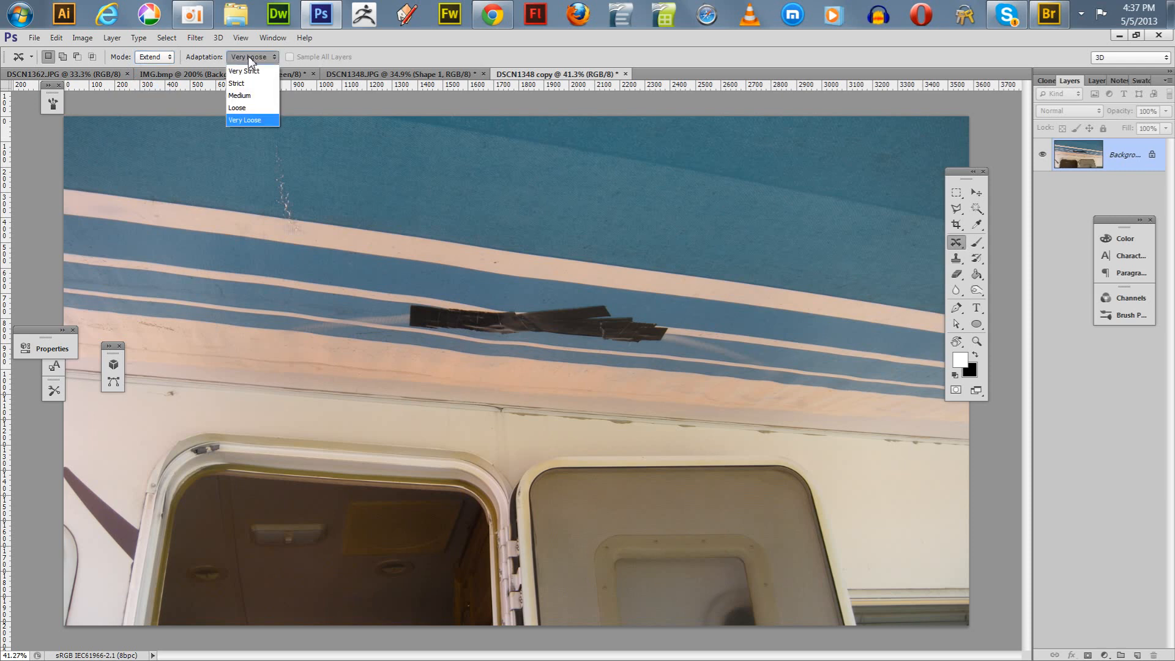
mouse_move(244, 71)
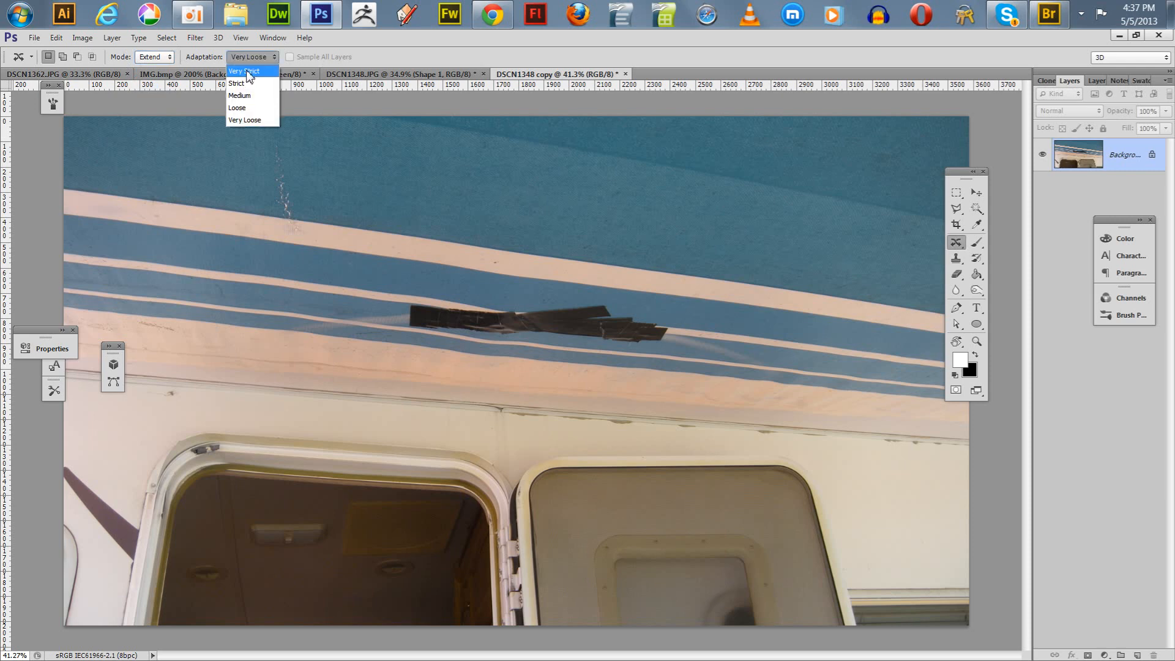
mouse_move(240, 95)
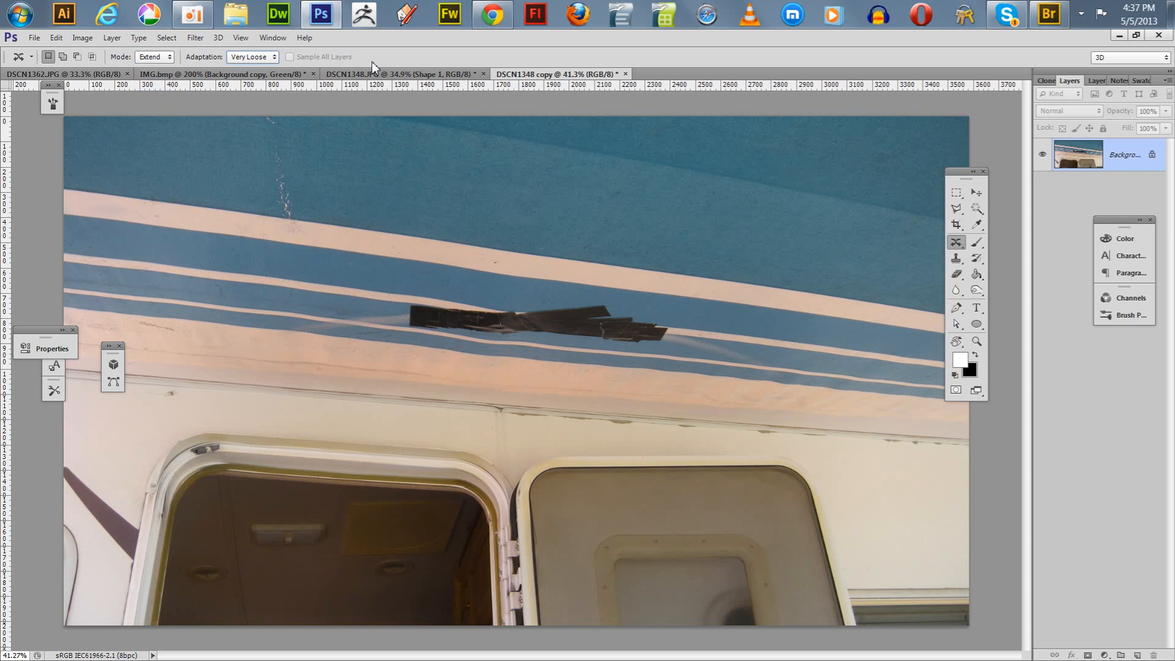
mouse_move(372, 68)
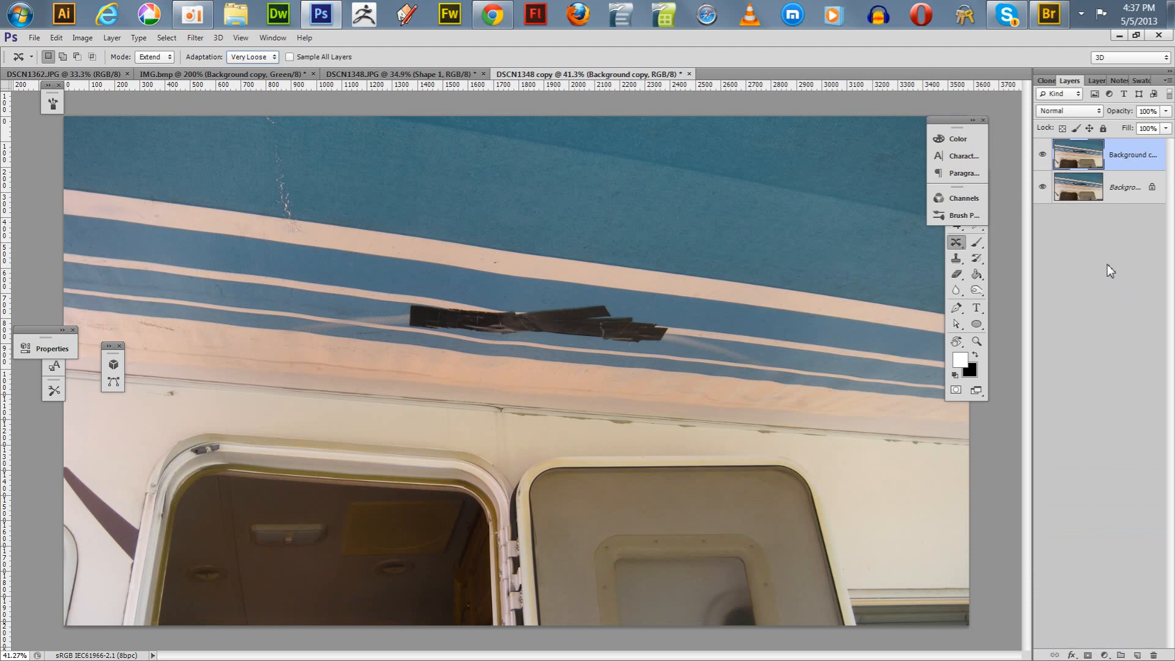
mouse_move(1113, 275)
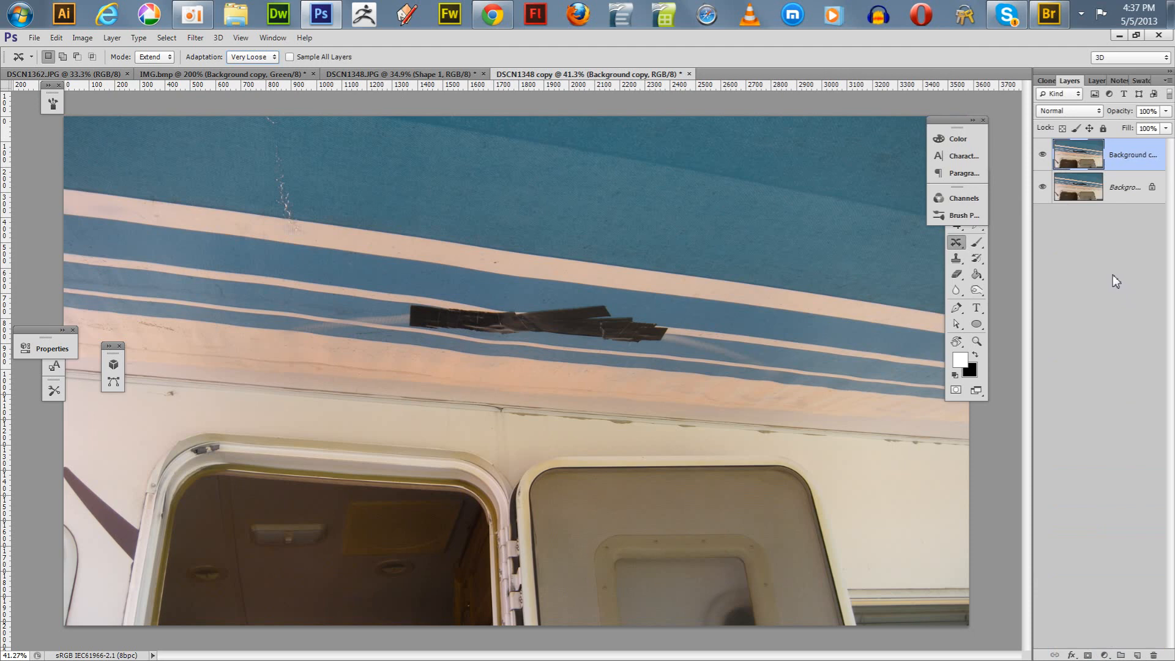
left_click(34, 38)
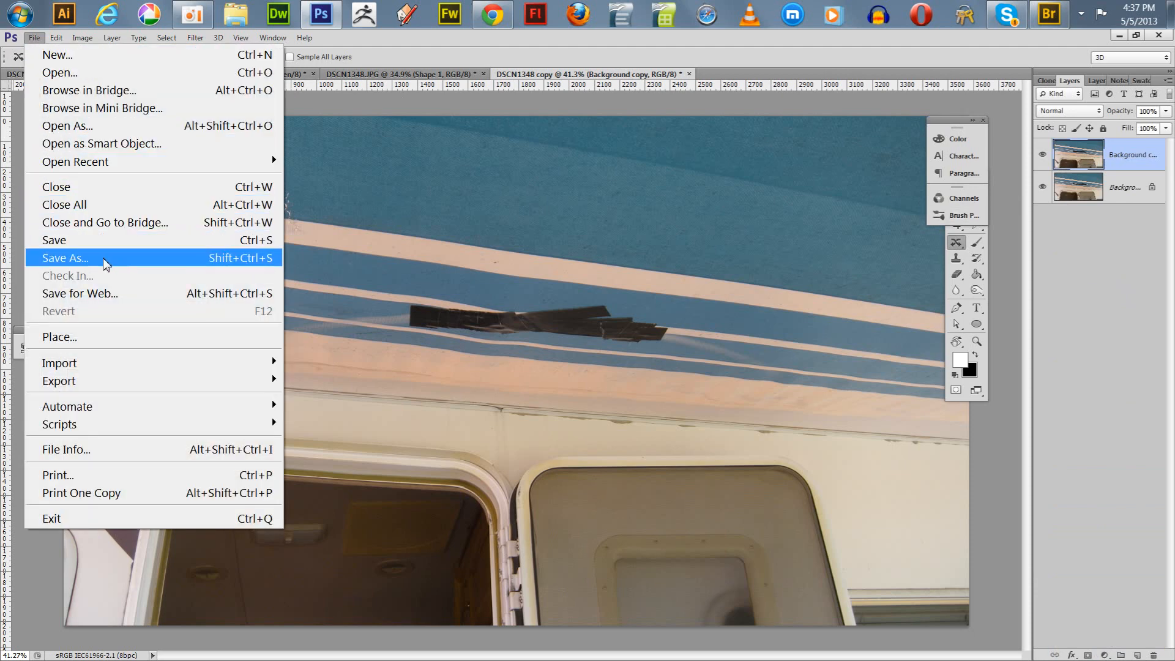
- Save the image as the Photoshop document 'Content Aware Example', accepting the format options
left_click(63, 258)
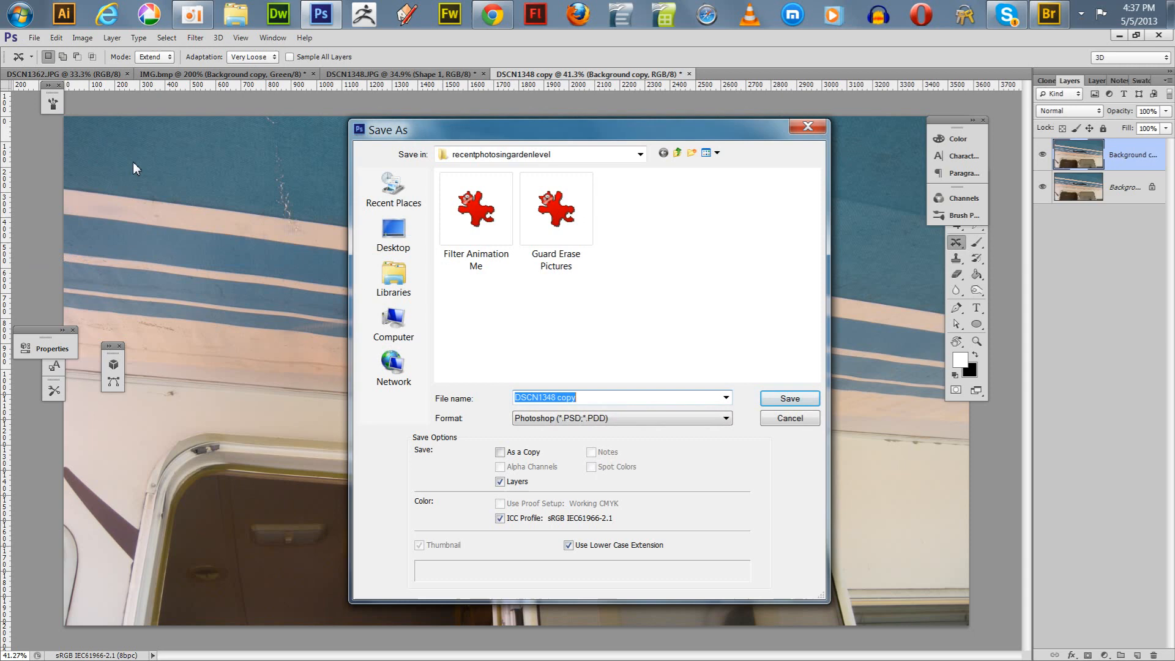
type("Content Aware Ex")
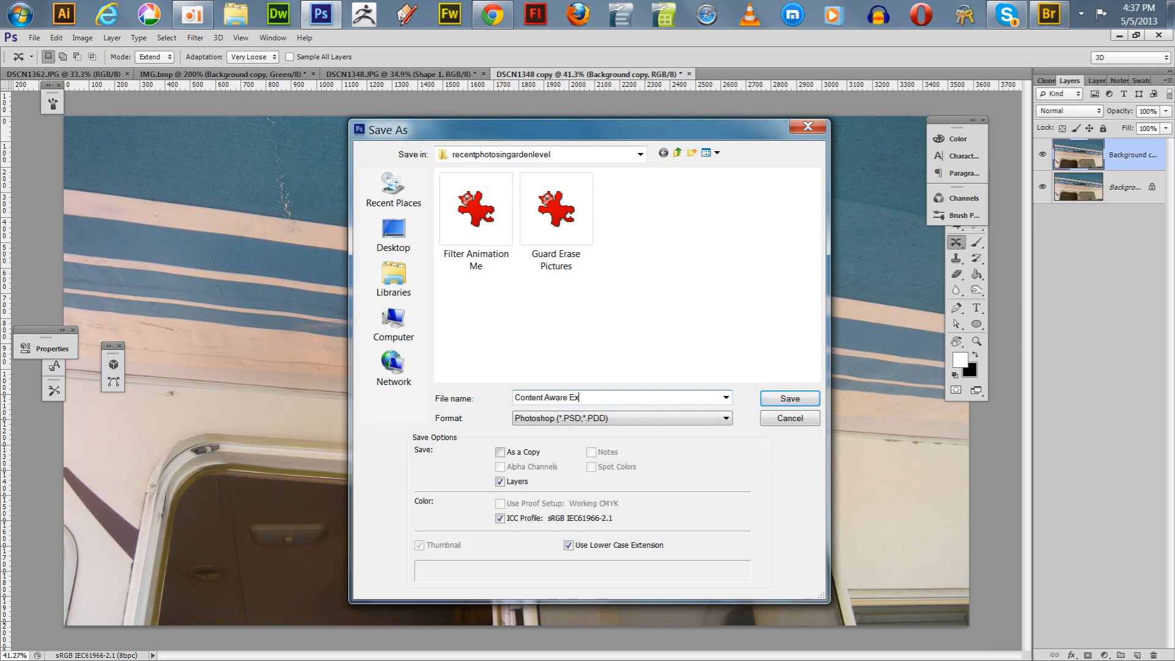
left_click(789, 398)
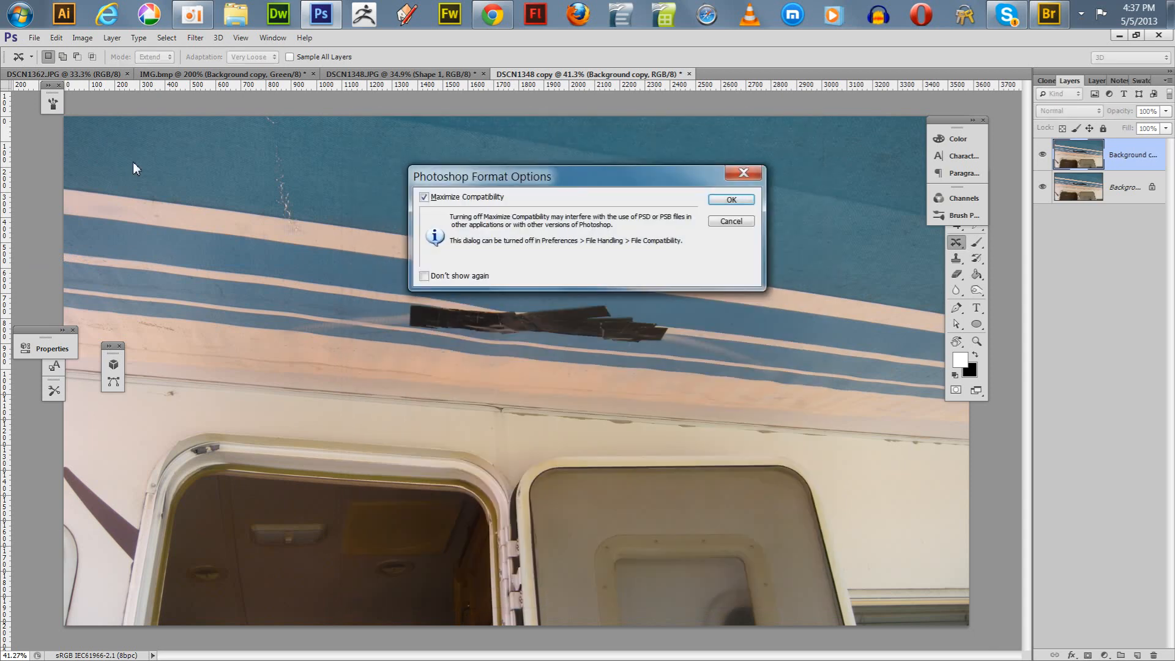
mouse_move(730, 199)
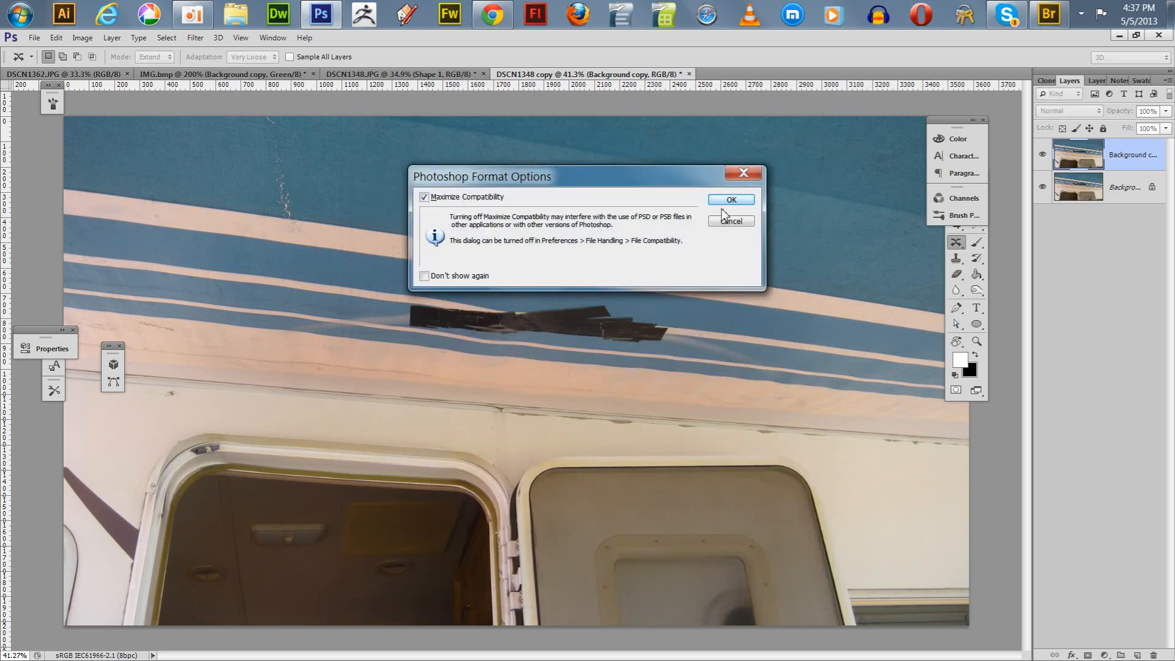
left_click(730, 200)
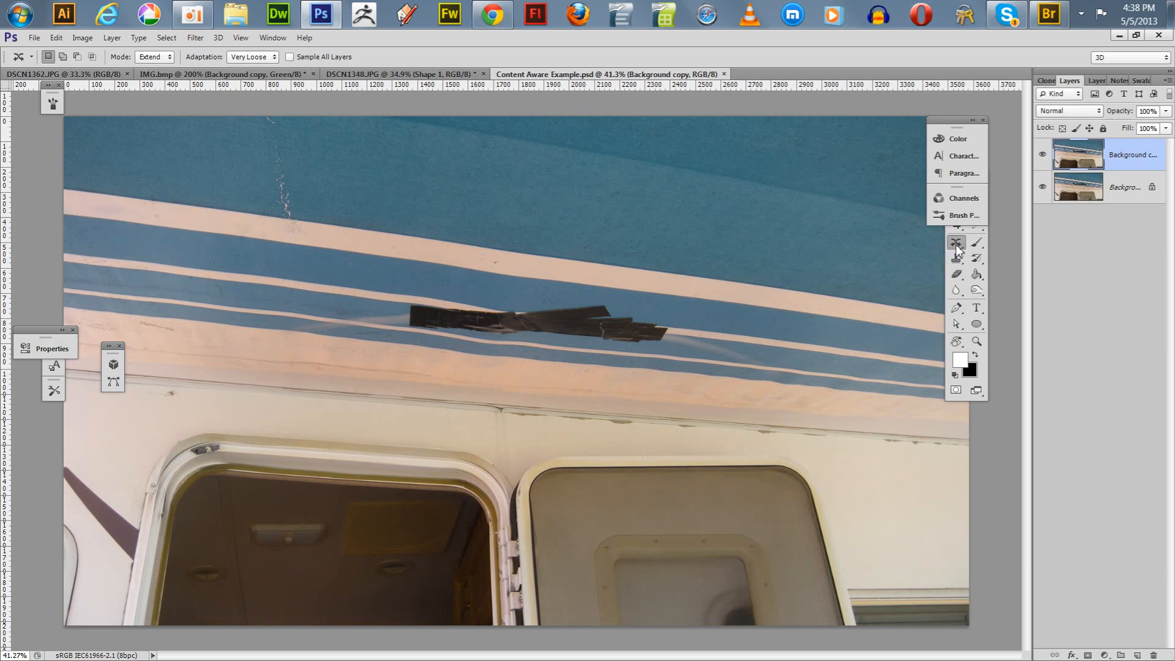
mouse_move(774, 189)
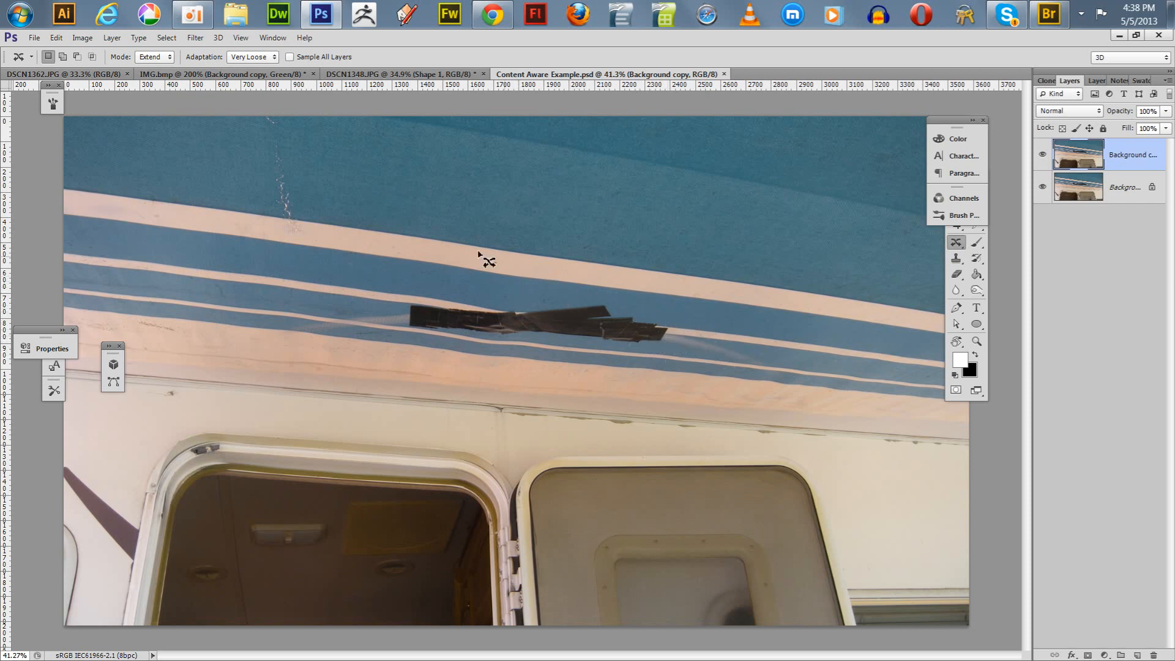
mouse_move(371, 288)
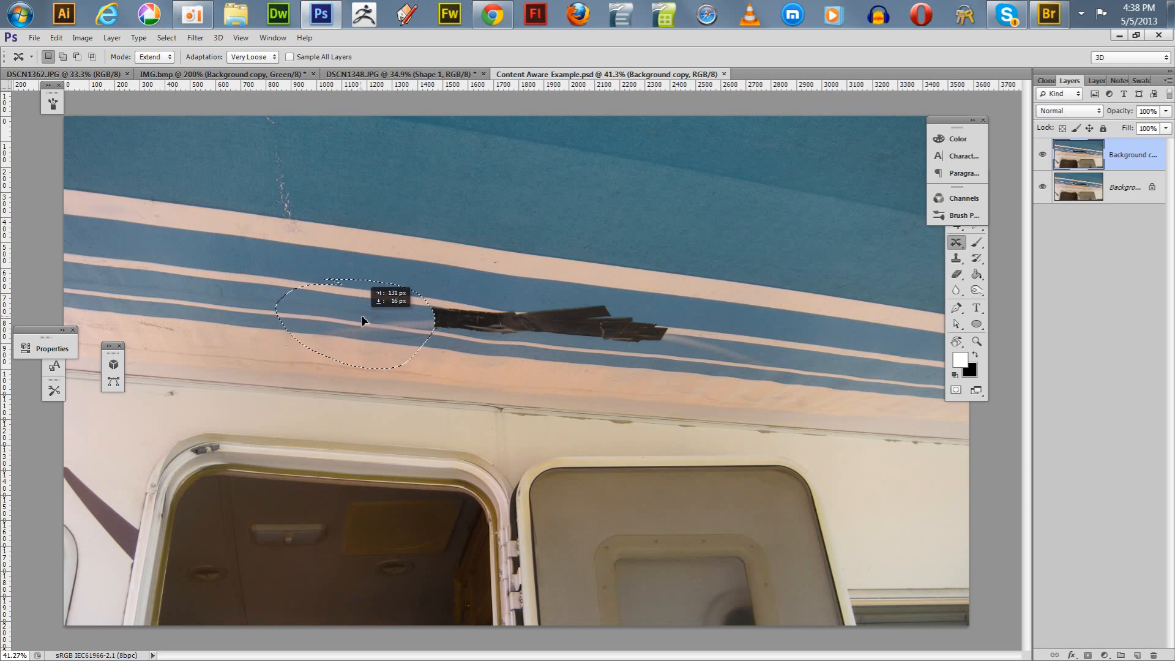
- Content-aware move stripe areas from beside the tape over its left and right ends
left_click_drag(364, 320, 379, 323)
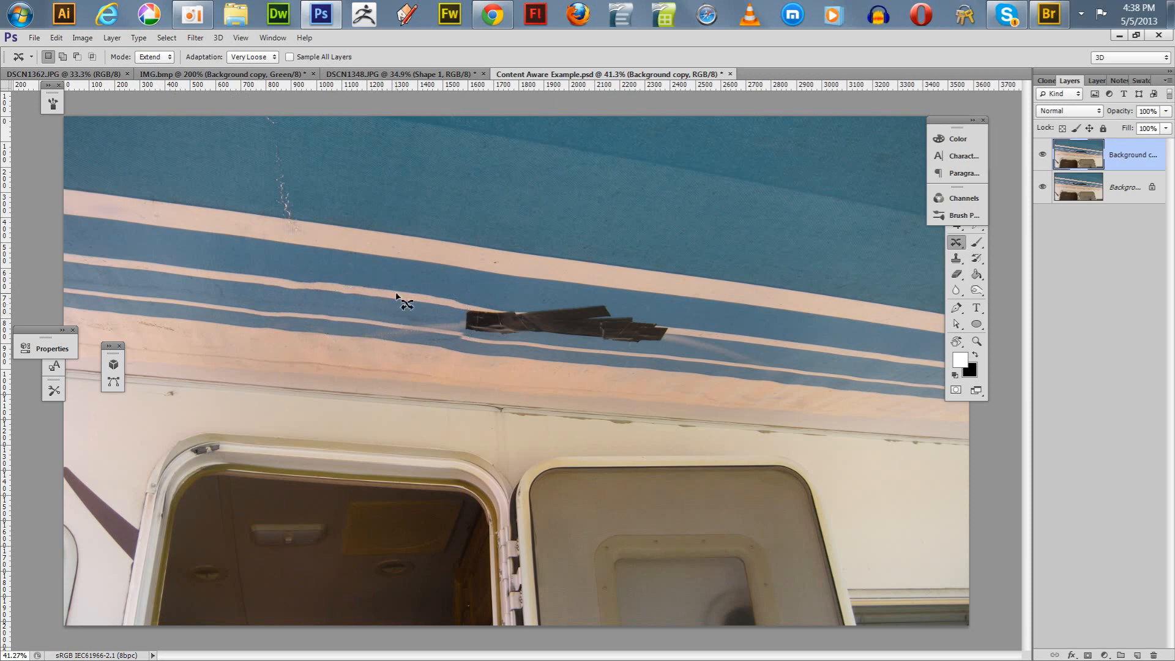
mouse_move(733, 320)
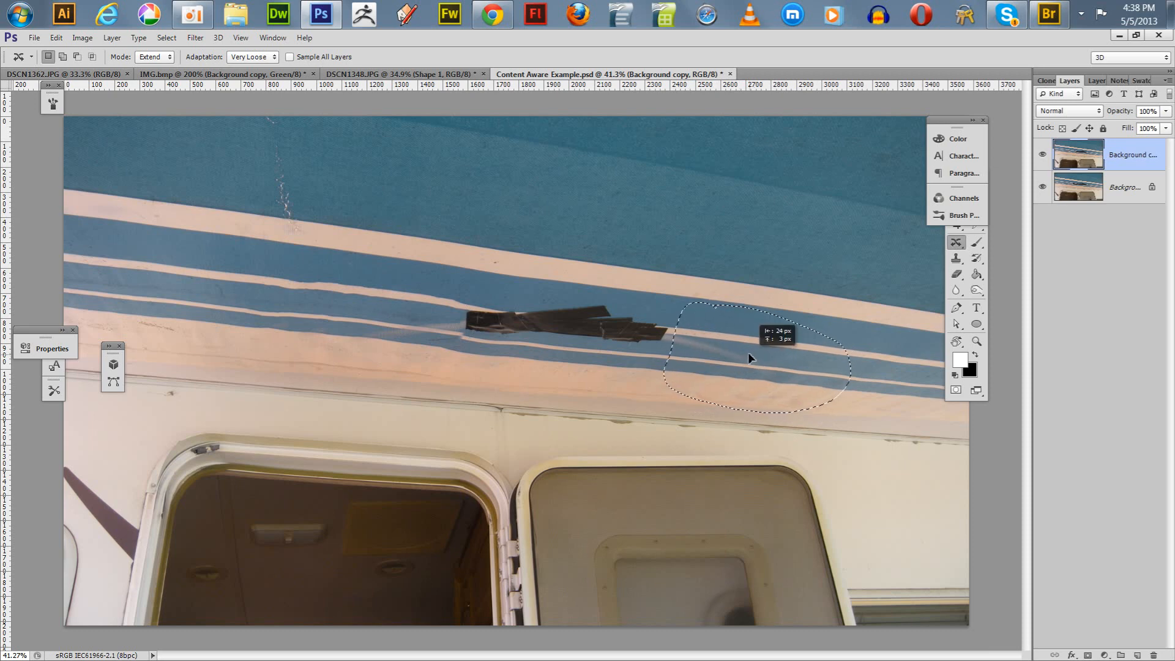
left_click_drag(749, 358, 720, 357)
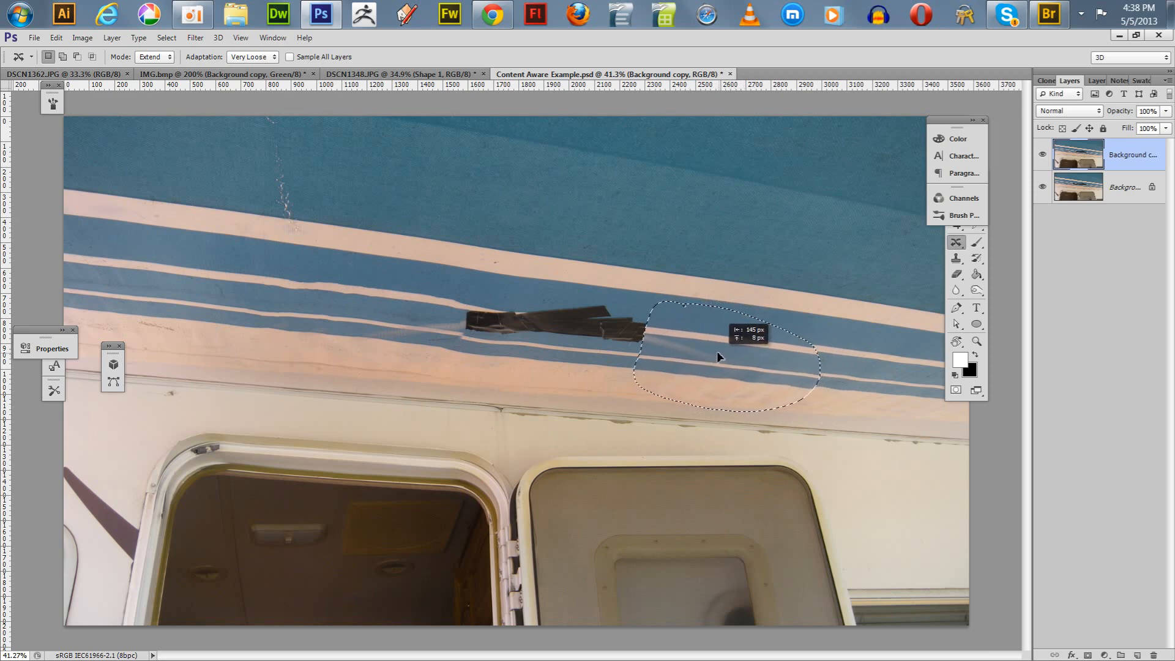
left_click_drag(718, 357, 710, 353)
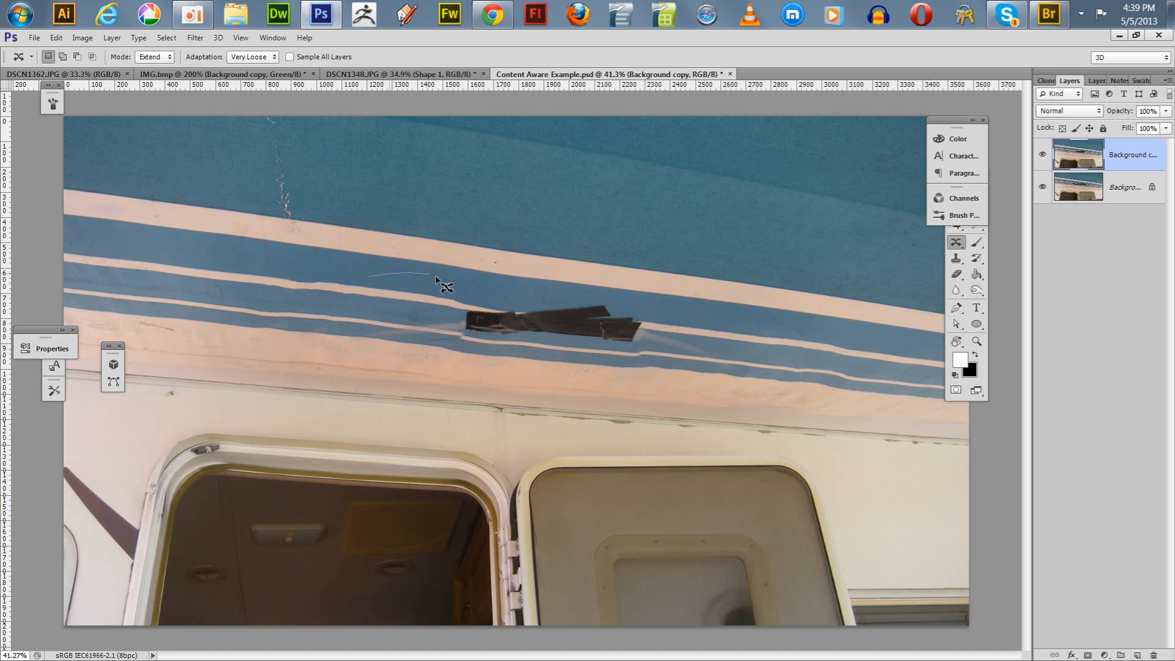
left_click_drag(440, 281, 328, 345)
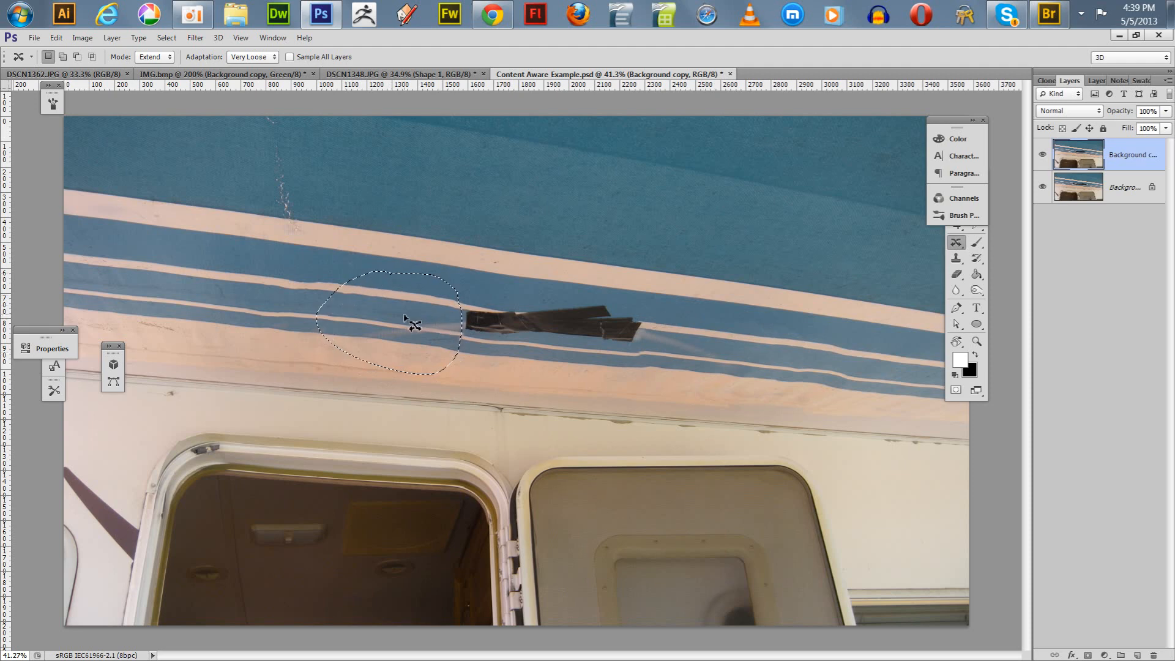
left_click_drag(405, 322, 446, 337)
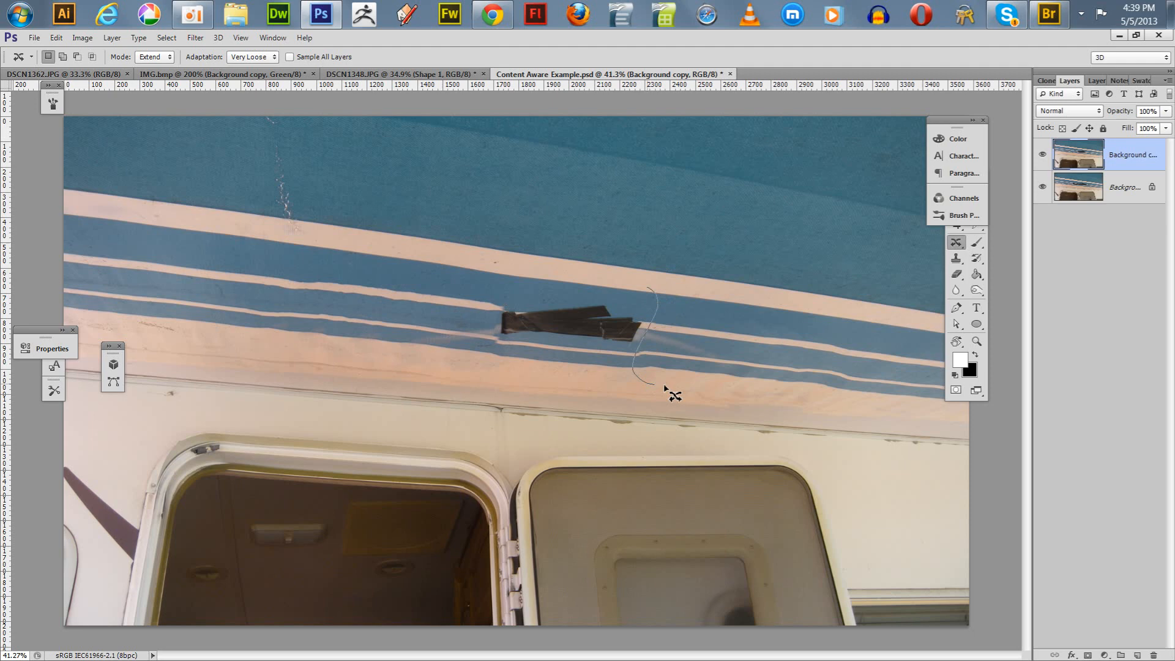
- Drag more nearby stripe areas across the tape's right end, left end and right edge
left_click_drag(673, 396, 660, 300)
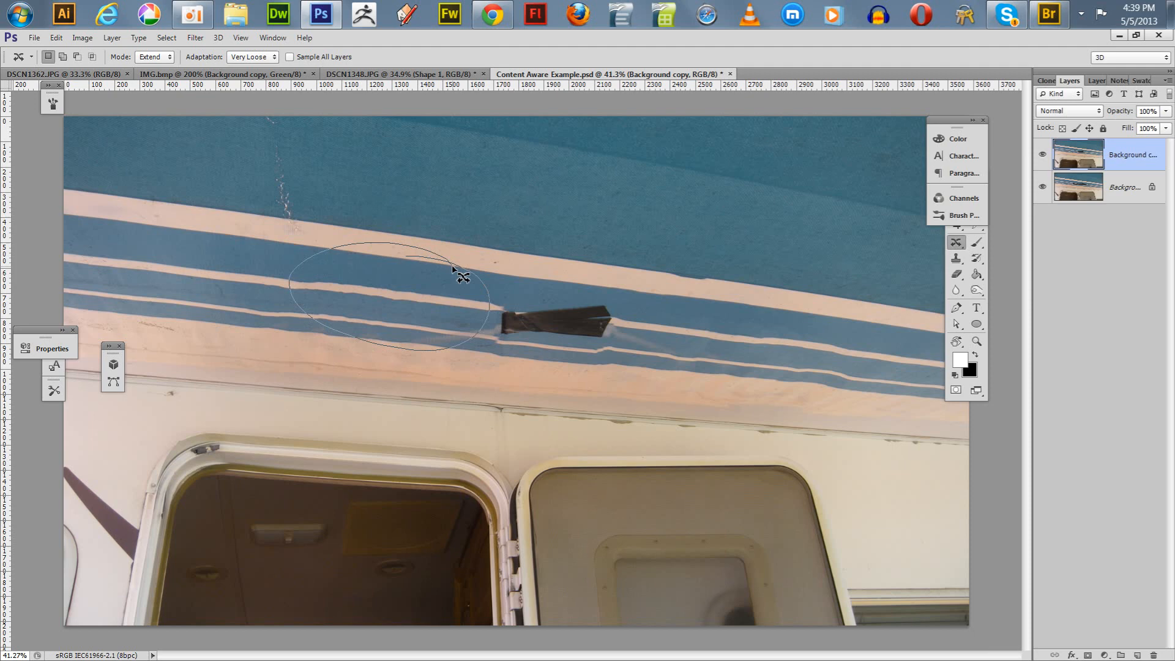
left_click_drag(454, 270, 453, 326)
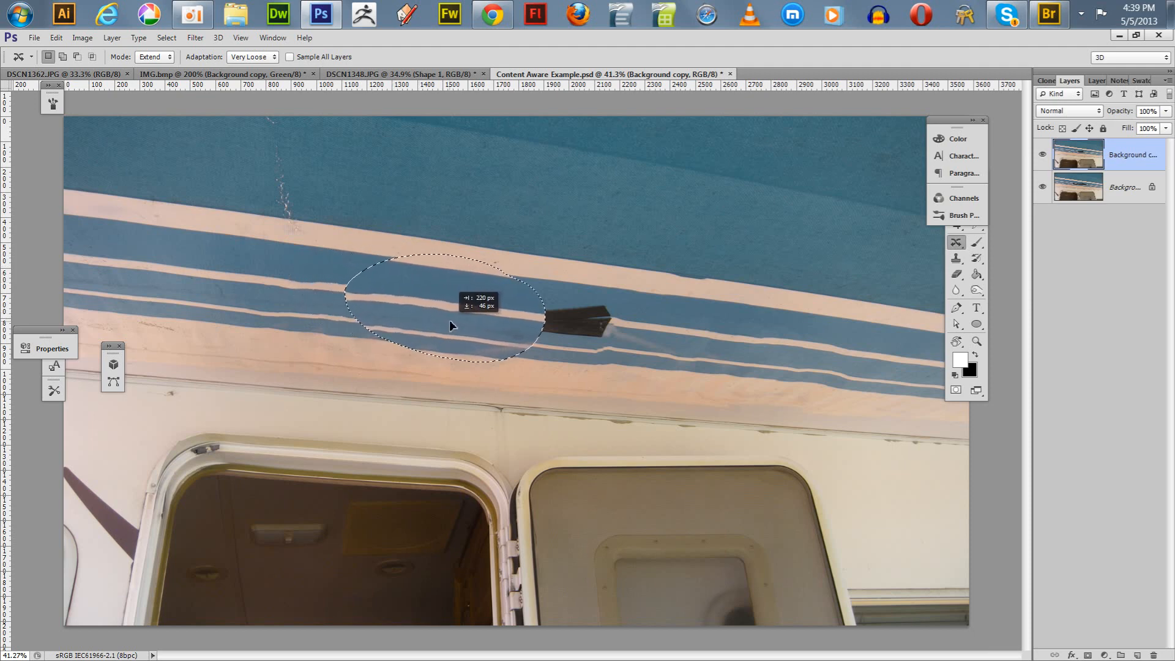
left_click_drag(449, 325, 463, 323)
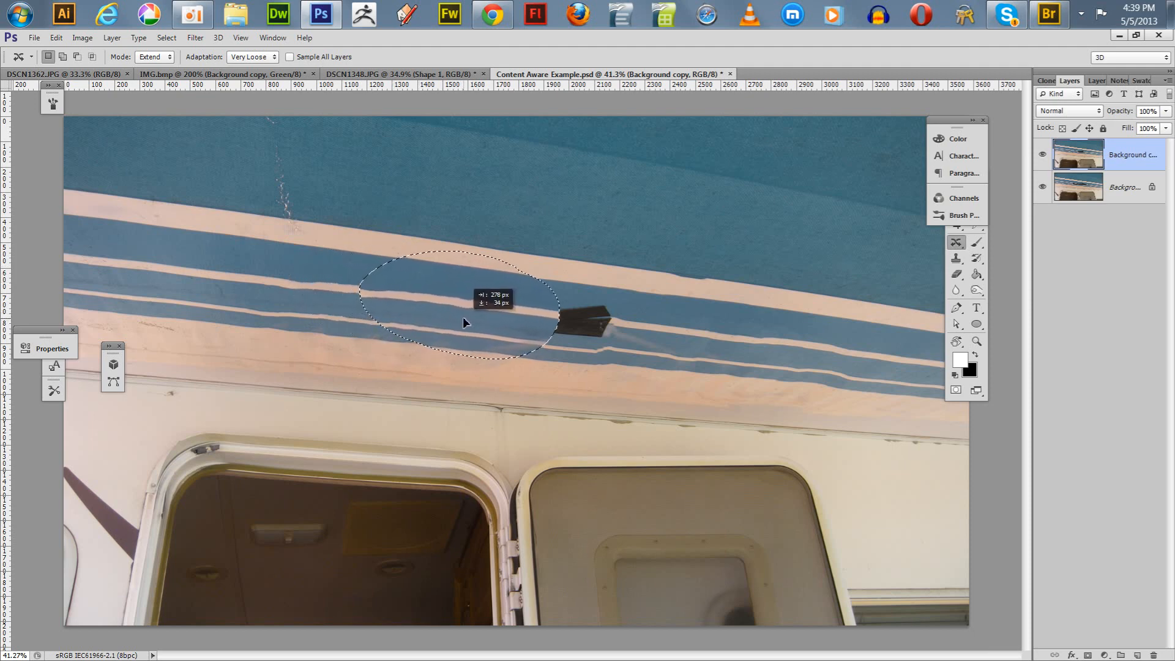
left_click_drag(463, 323, 468, 323)
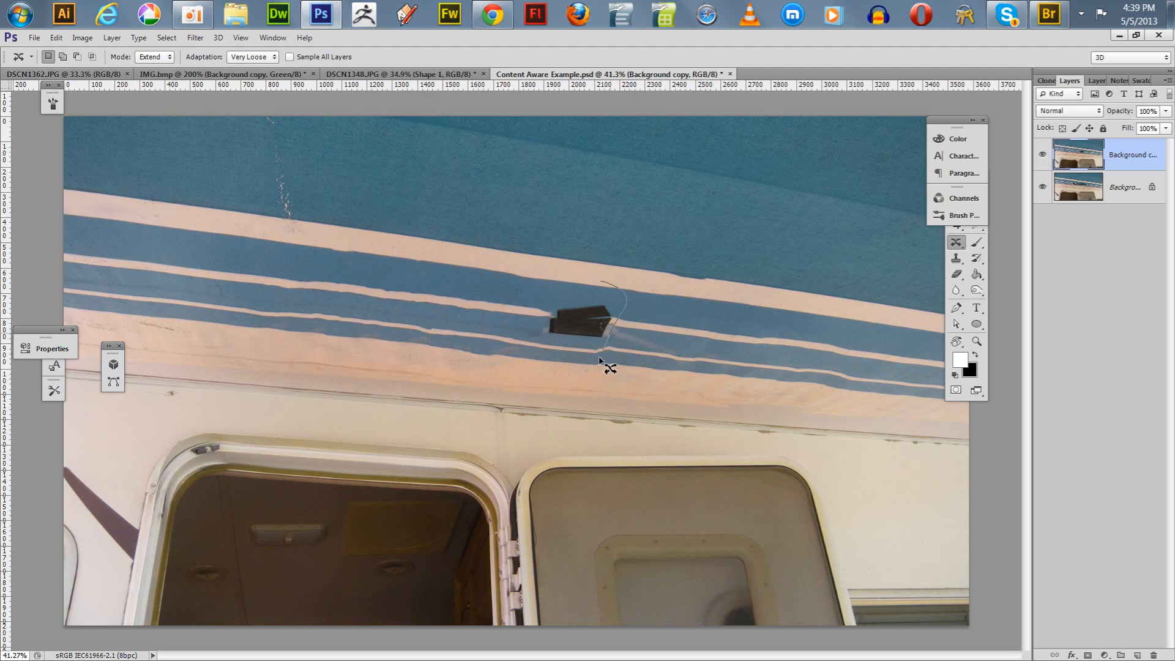
left_click_drag(604, 367, 622, 288)
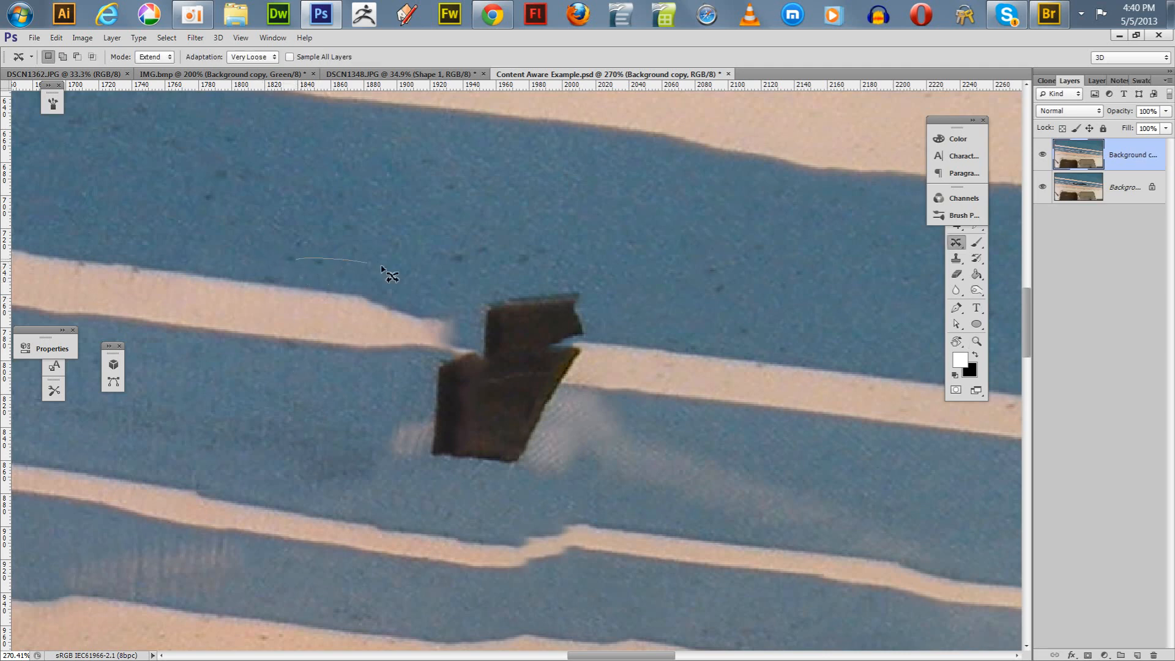
- Slide outlined stripes from the left and right over the remaining tape remnant
left_click_drag(382, 270, 290, 239)
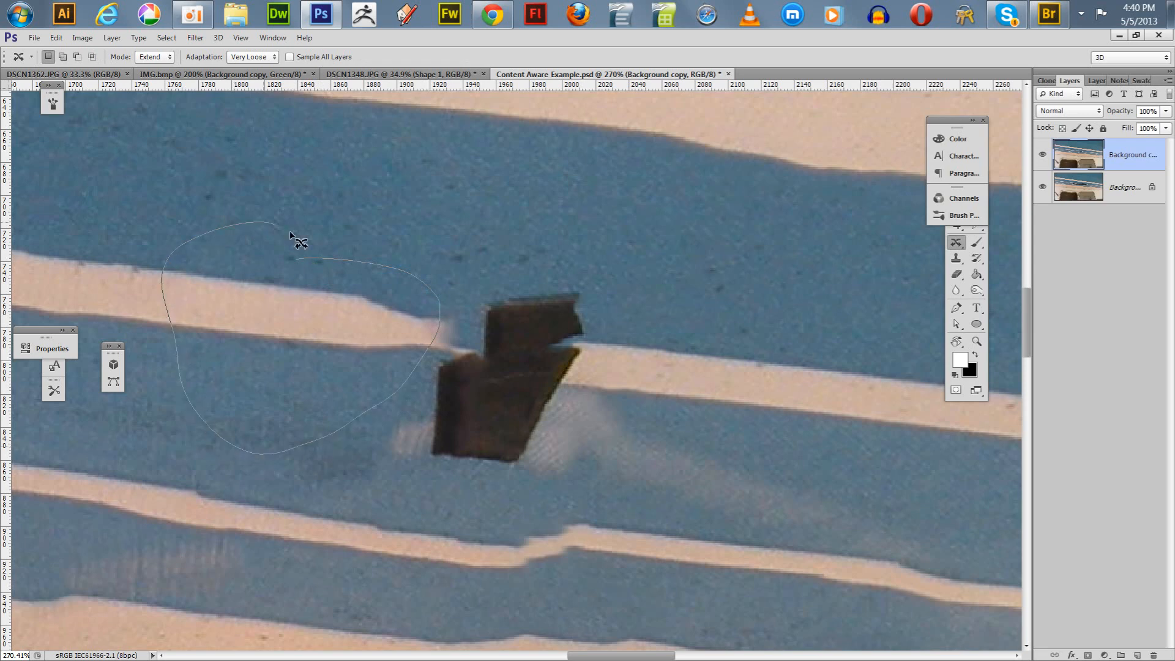
left_click_drag(290, 240, 363, 332)
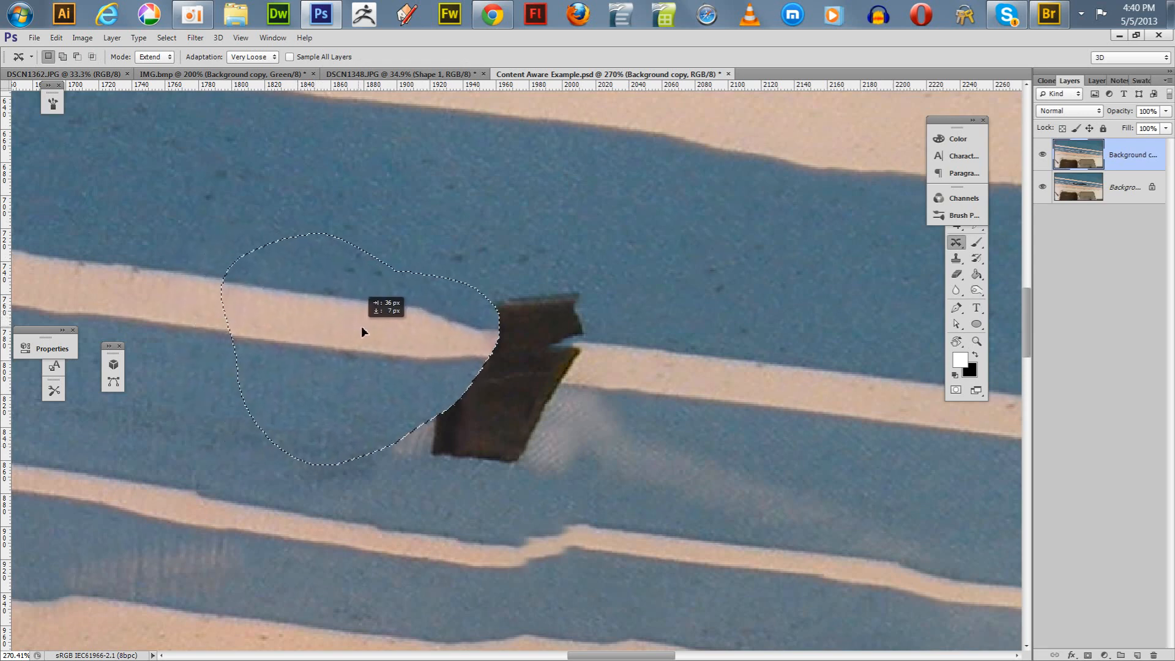
left_click_drag(363, 331, 395, 334)
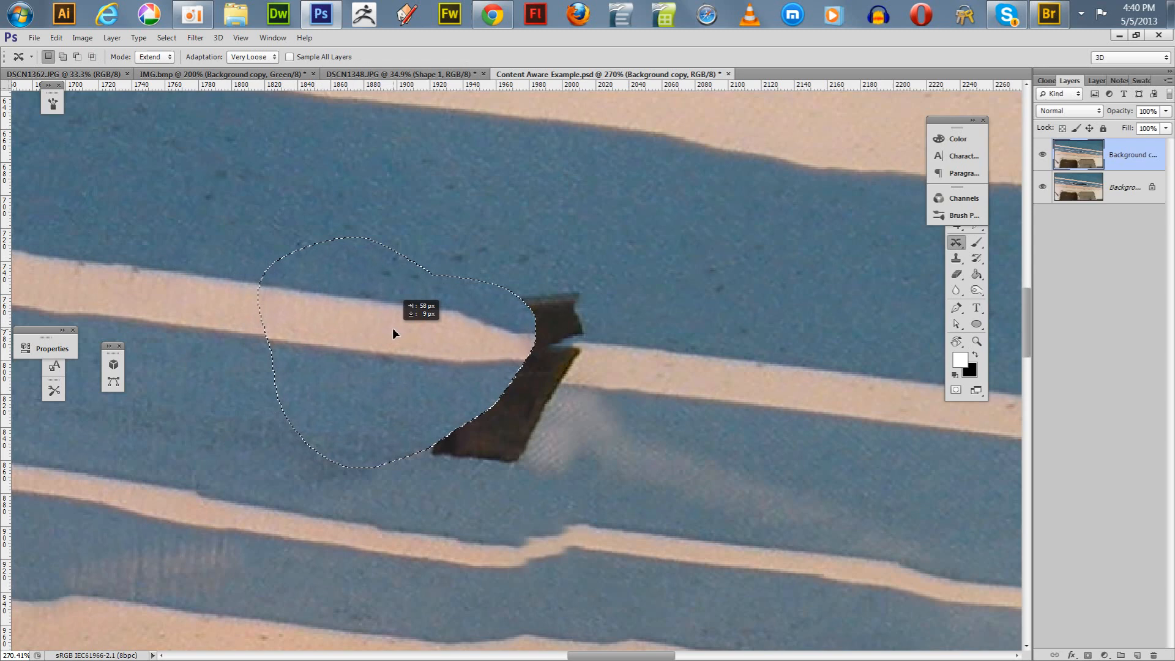
left_click_drag(396, 334, 401, 337)
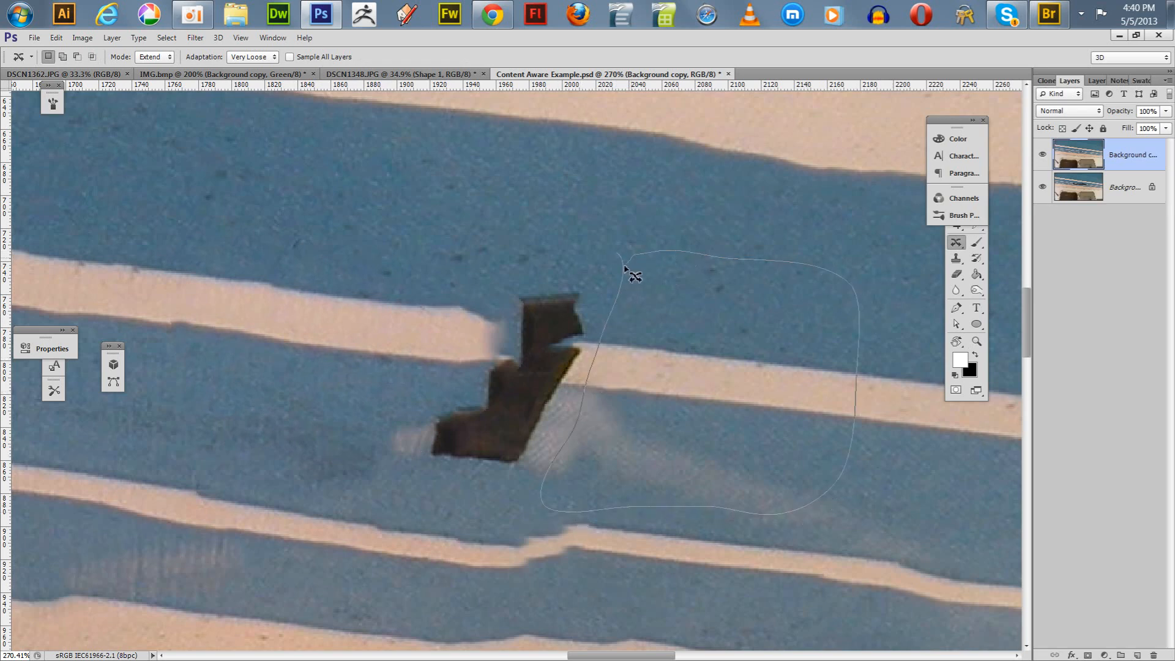
left_click_drag(630, 270, 660, 382)
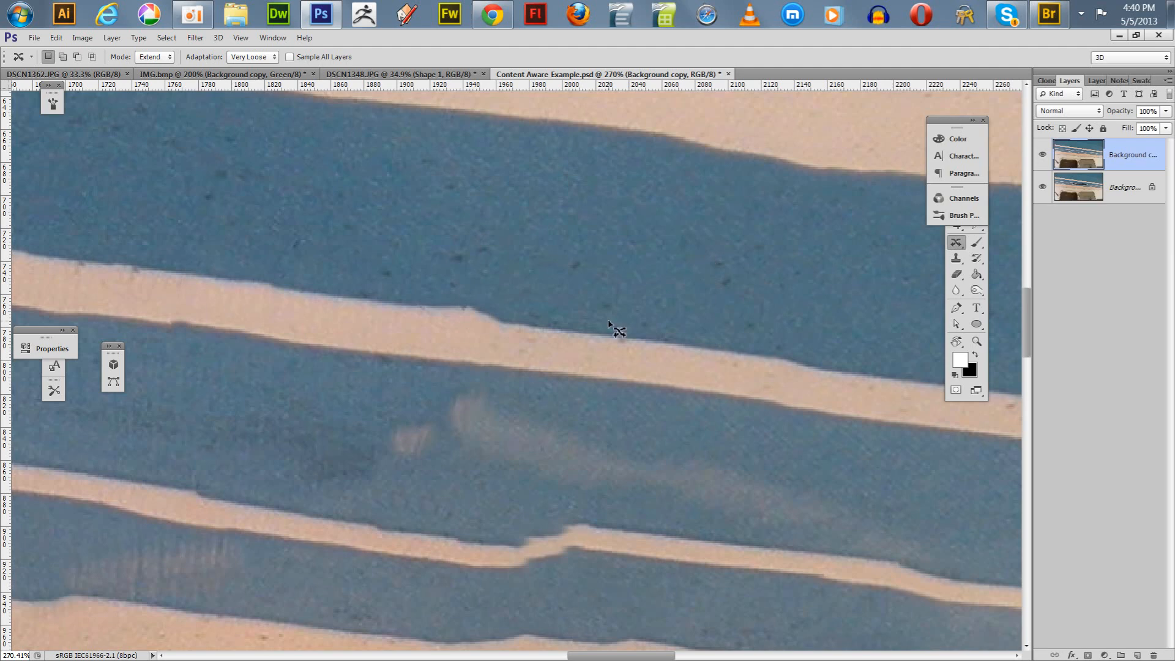
- Switch to the Zoom tool to magnify the repaired blue stripe area
left_click(976, 341)
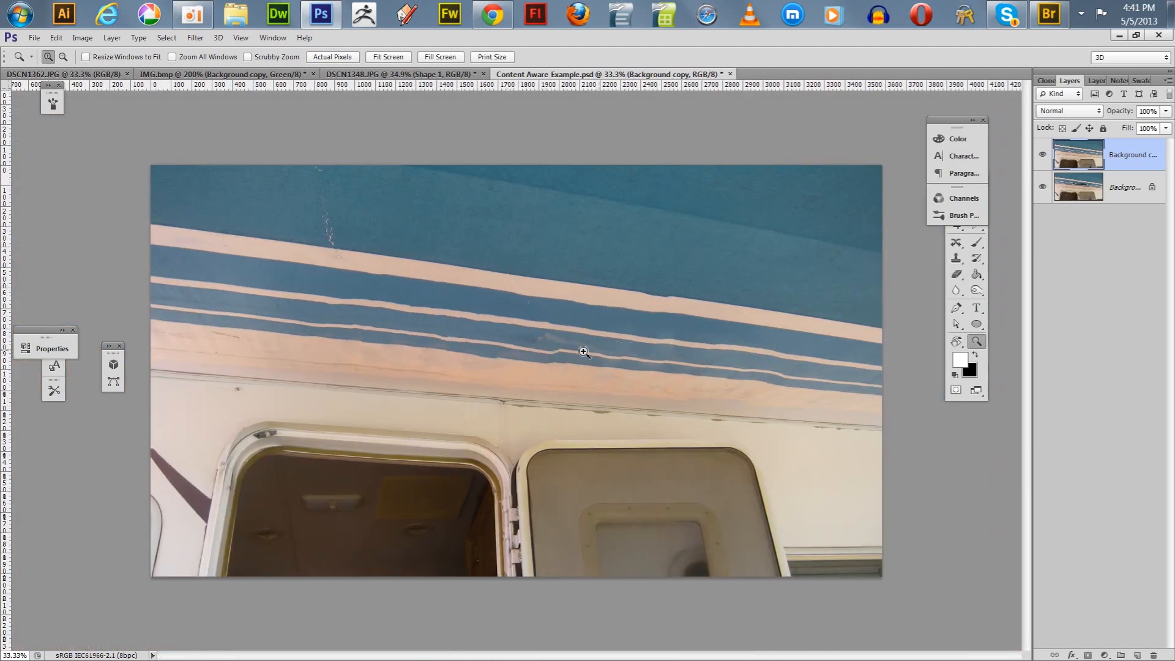
mouse_move(420, 341)
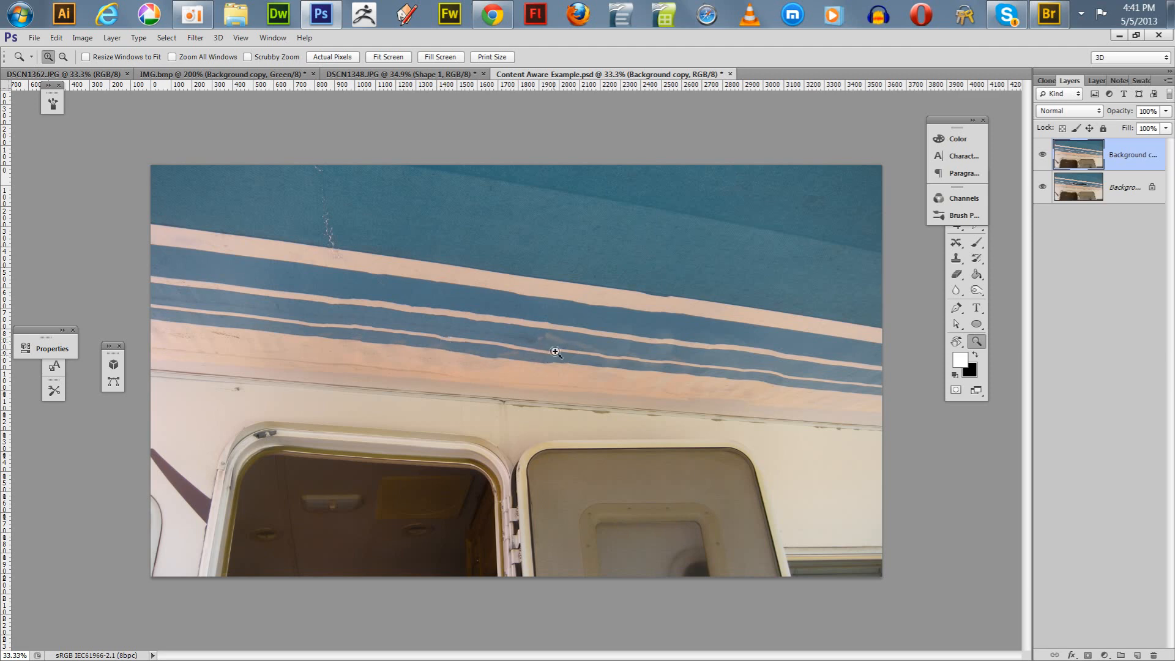
mouse_move(536, 343)
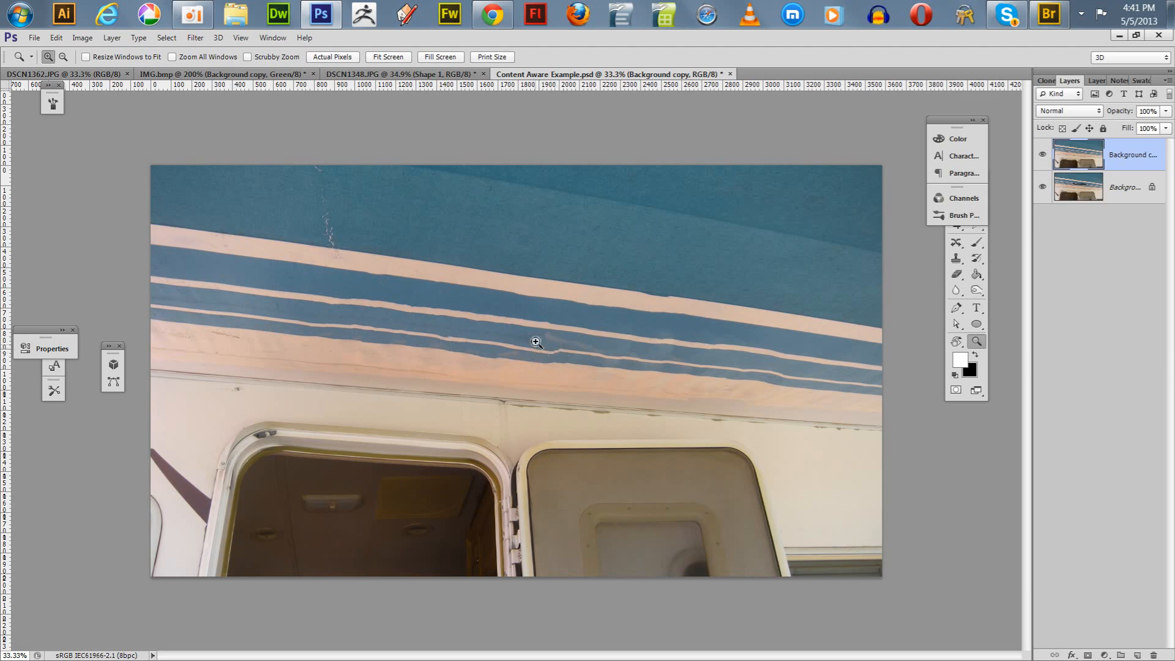
mouse_move(540, 345)
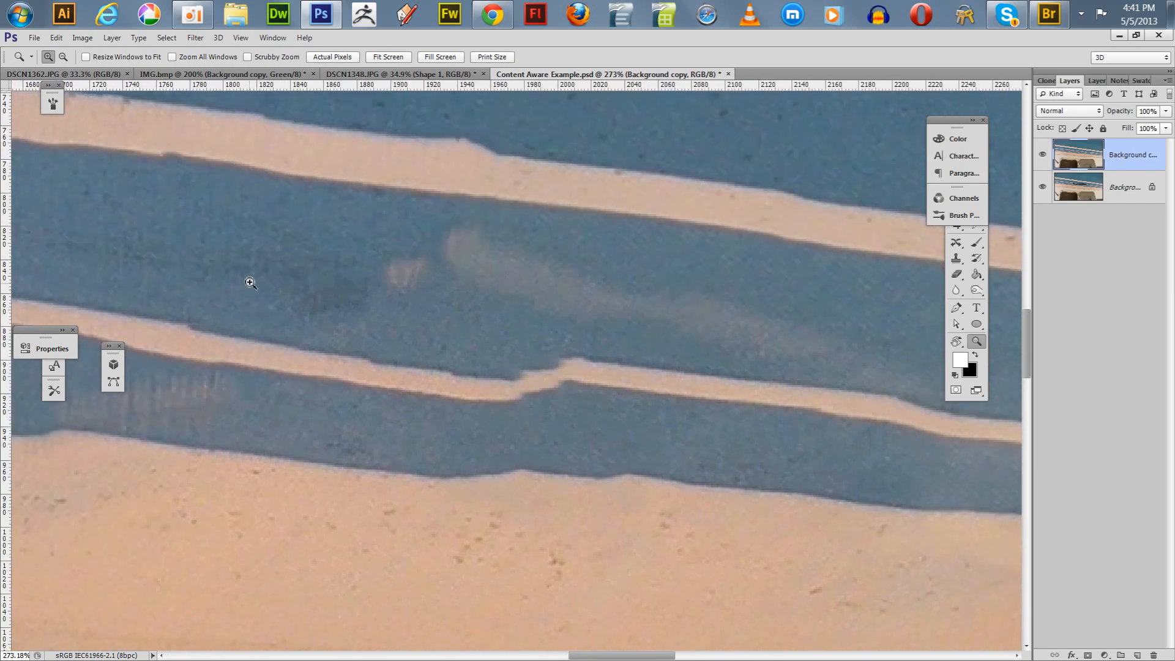
mouse_move(274, 306)
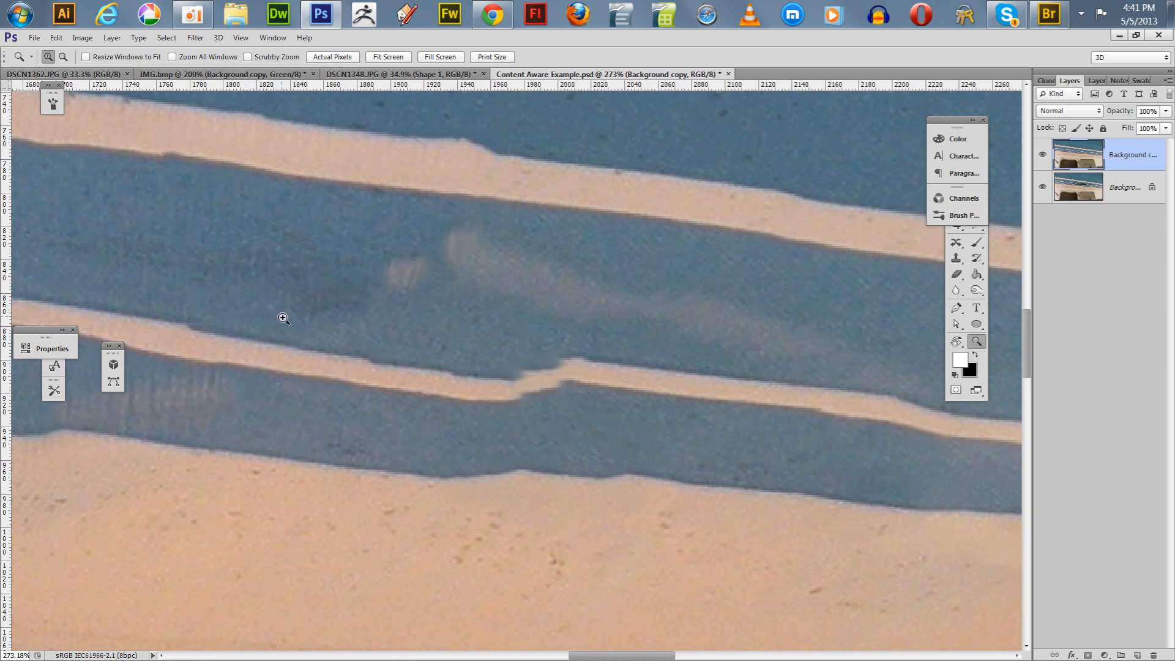
- Lasso an oval around the lower stripe's kink and shift it slightly to blend
left_click(956, 243)
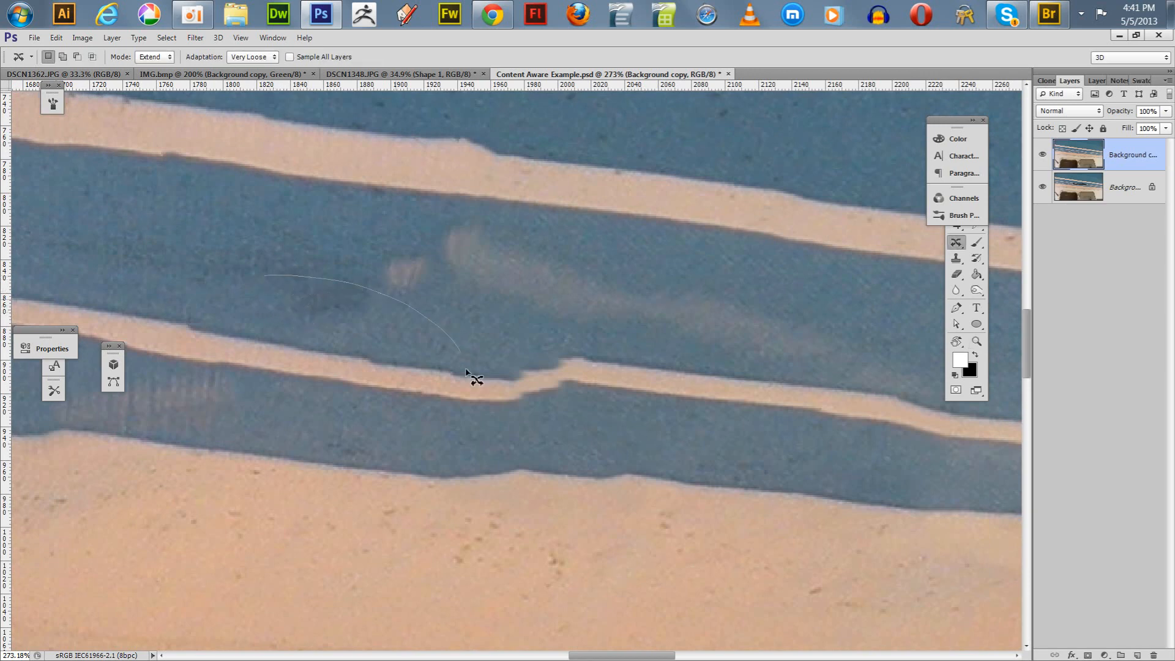
left_click_drag(464, 375, 289, 344)
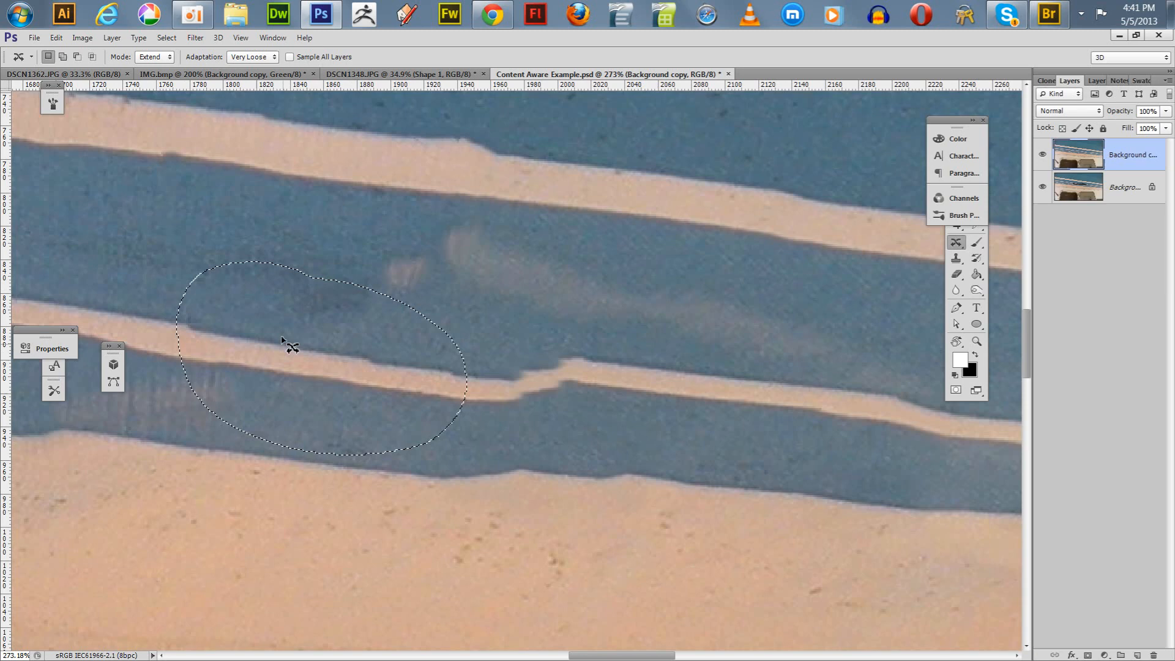
left_click_drag(288, 344, 315, 342)
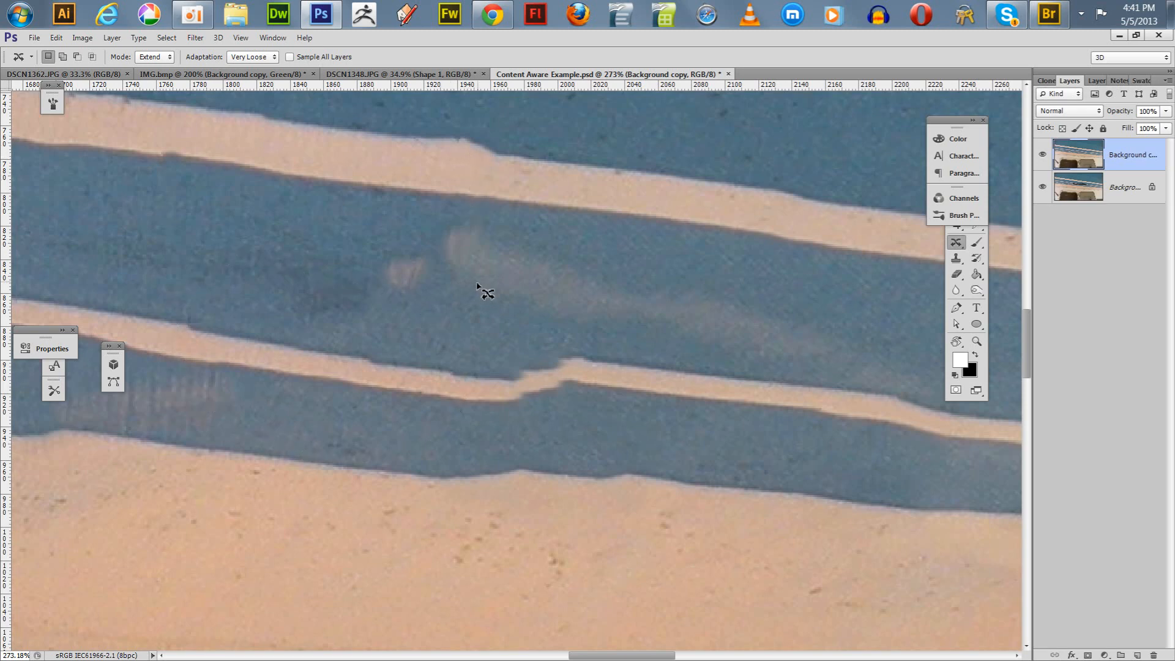
mouse_move(534, 430)
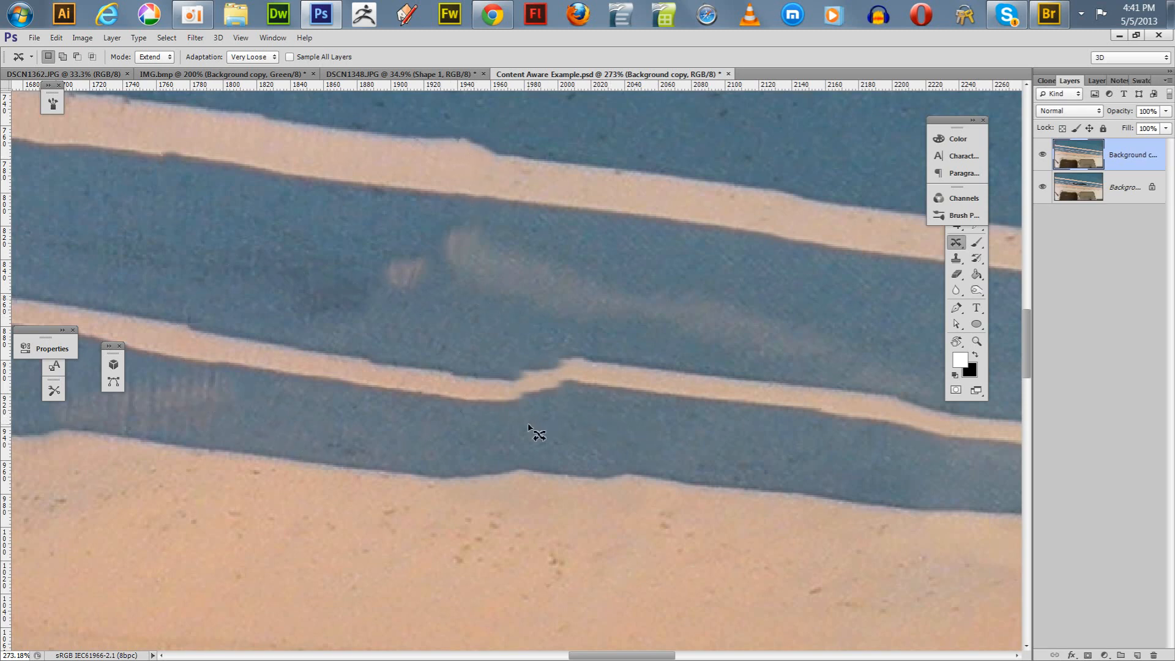
mouse_move(529, 359)
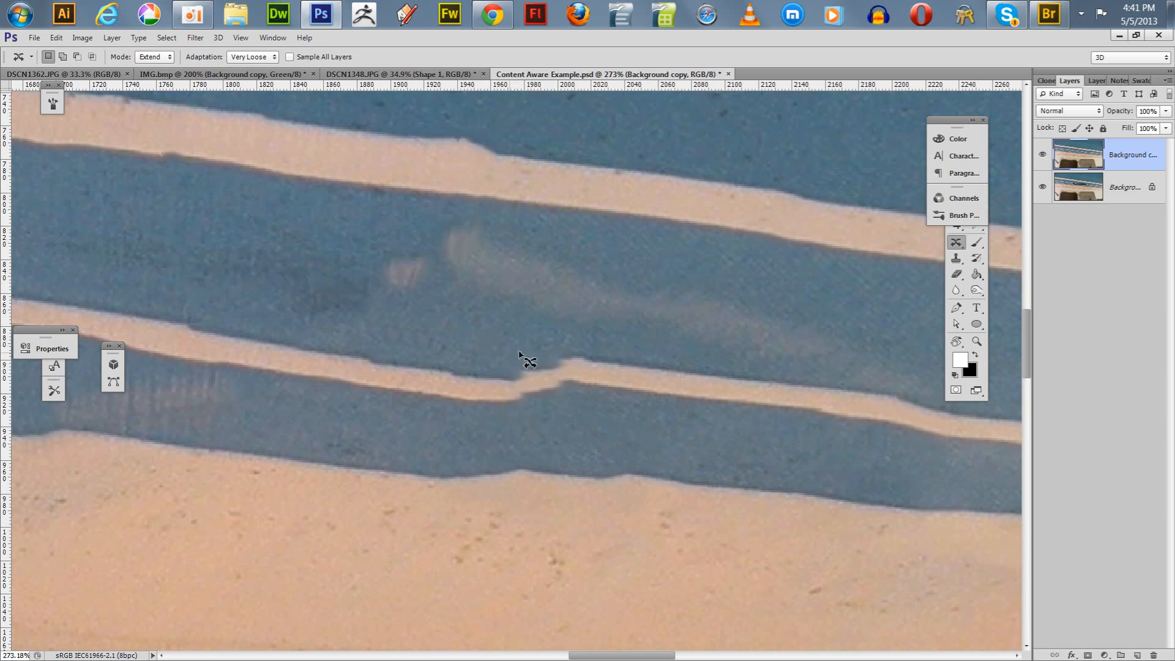
mouse_move(494, 337)
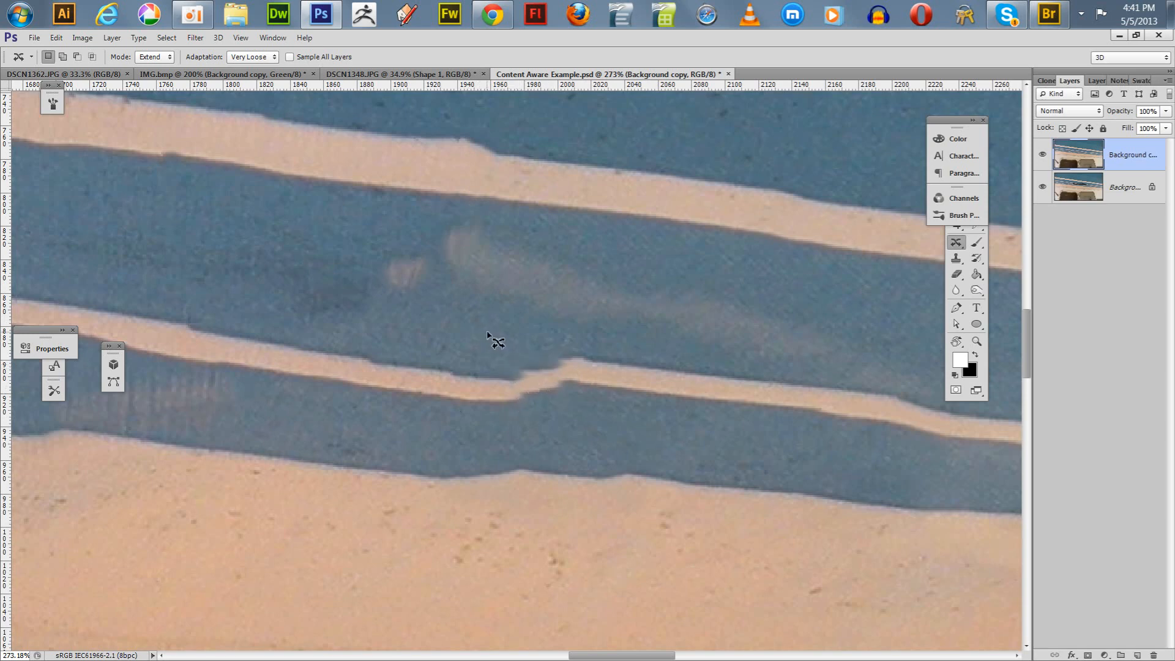
mouse_move(485, 324)
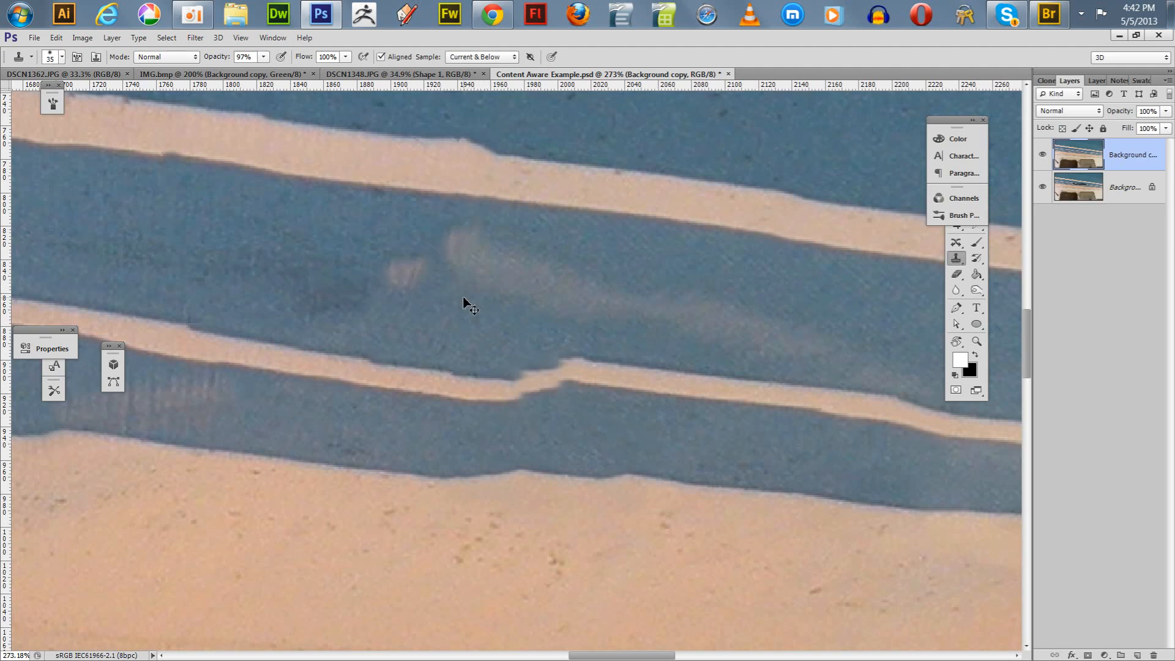
mouse_move(452, 287)
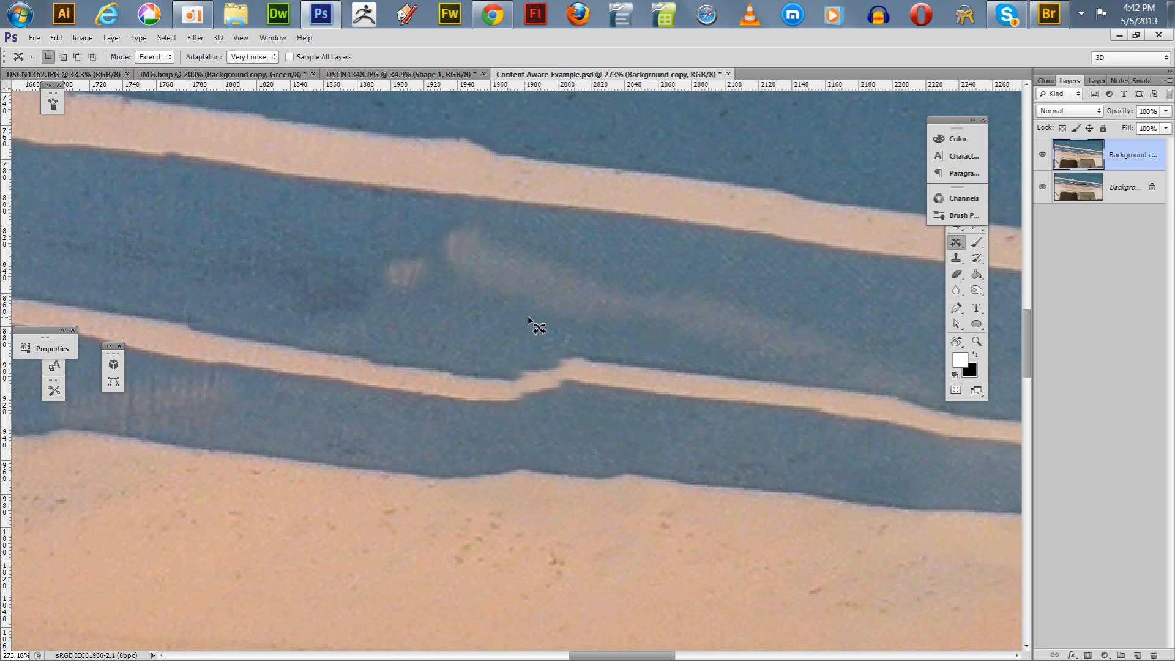
mouse_move(536, 334)
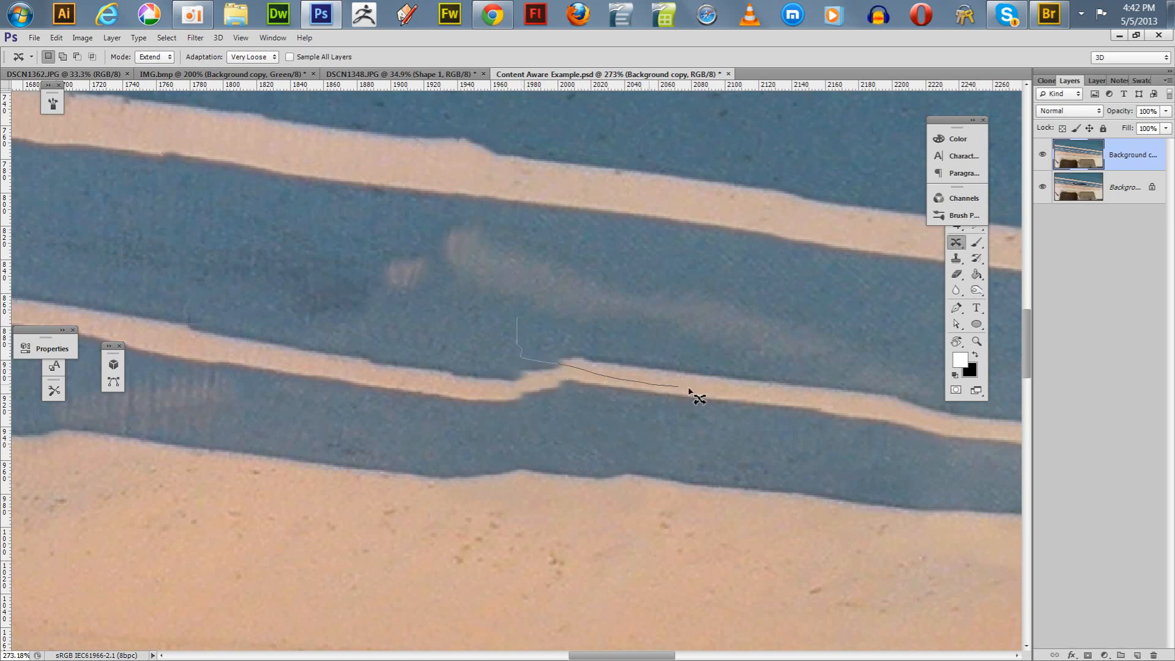
- Trace the kinked lower stripe section and drag it right to align the edges
left_click_drag(690, 391, 538, 313)
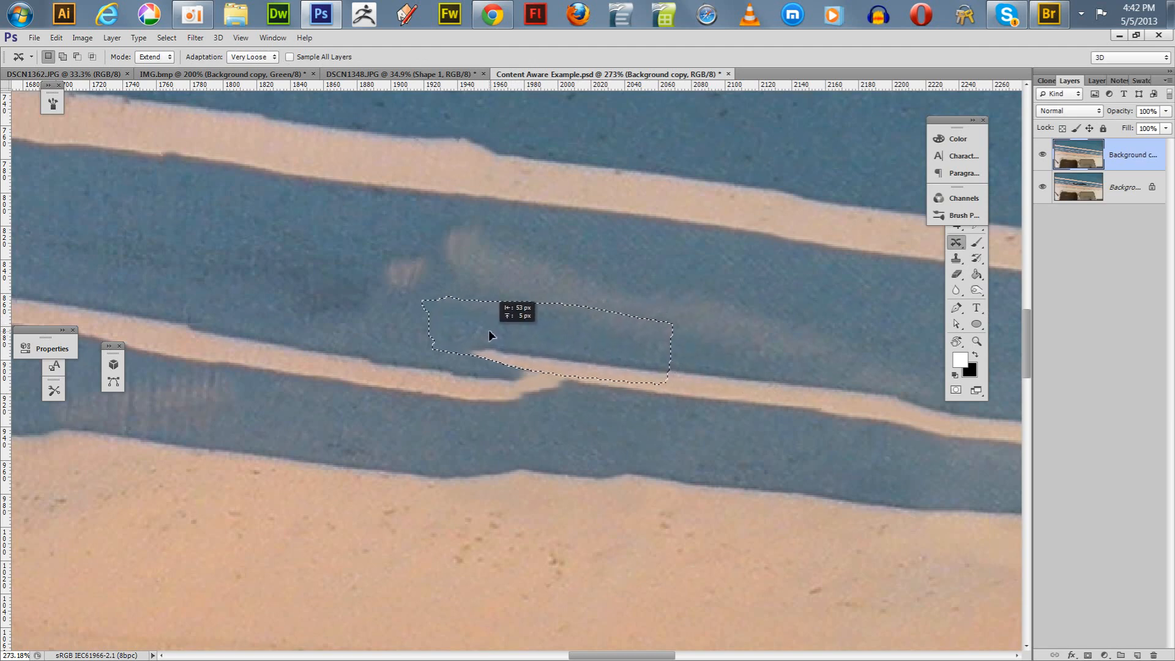
left_click_drag(491, 335, 480, 339)
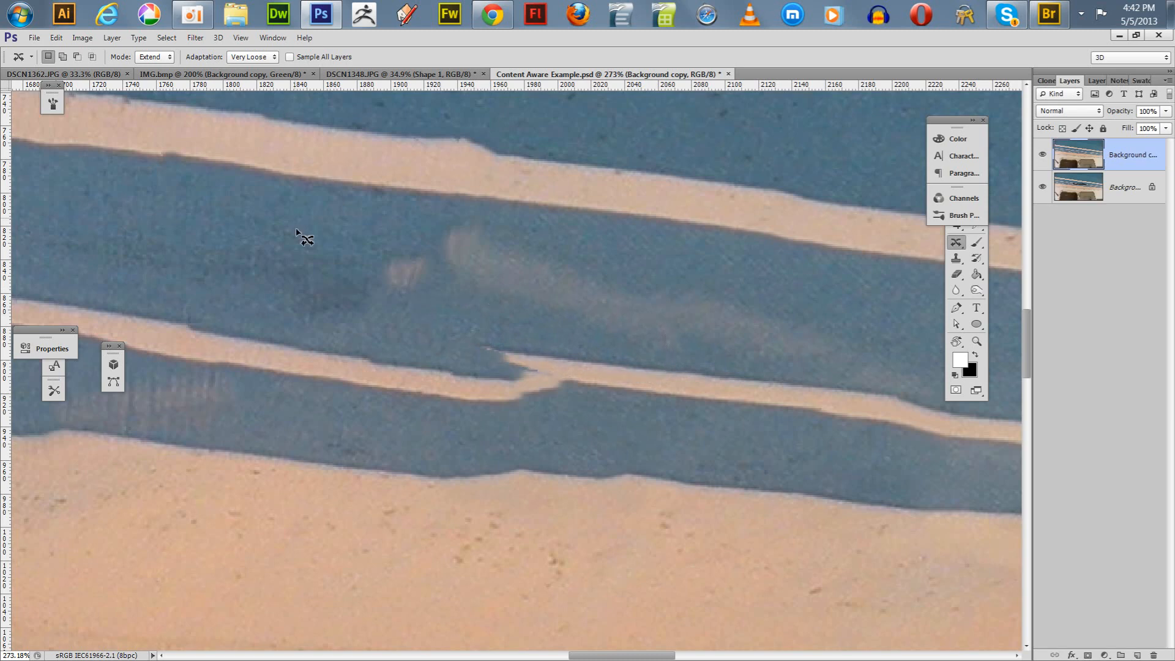
mouse_move(257, 356)
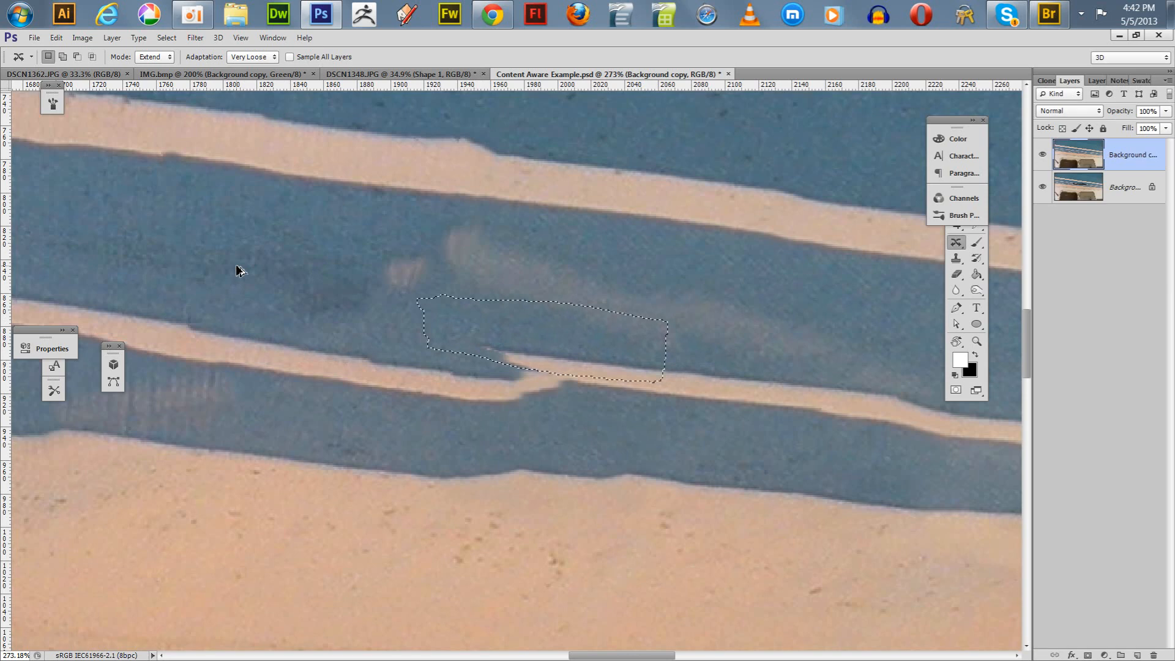
left_click_drag(539, 337, 633, 348)
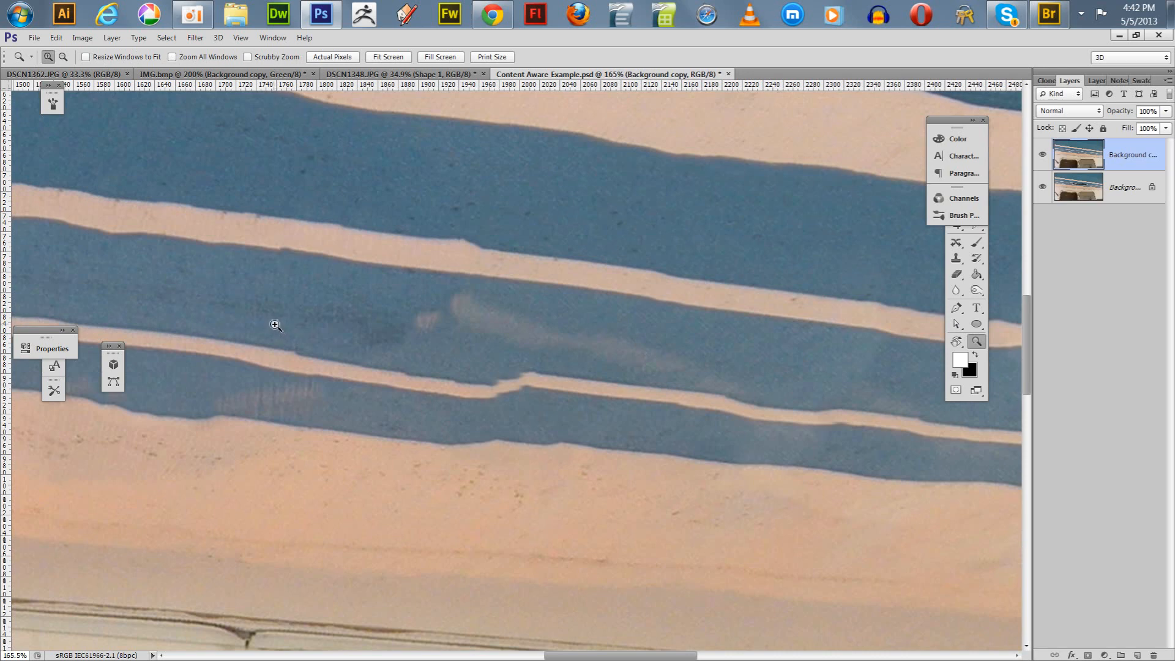
mouse_move(268, 301)
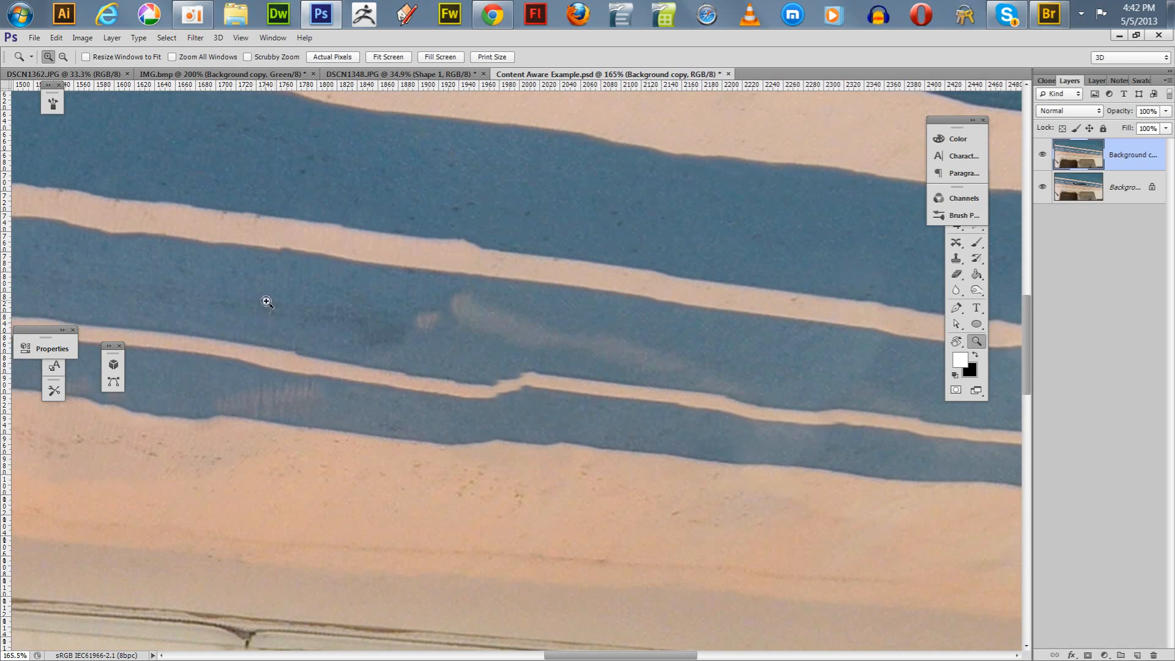
left_click(956, 242)
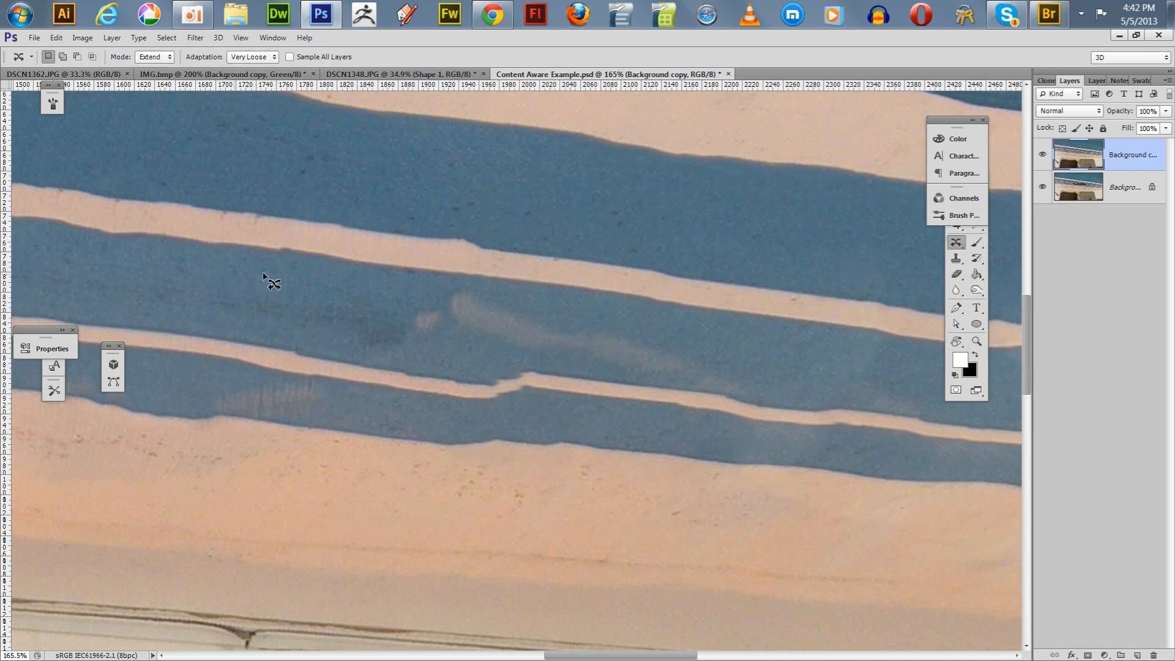
left_click_drag(270, 281, 270, 378)
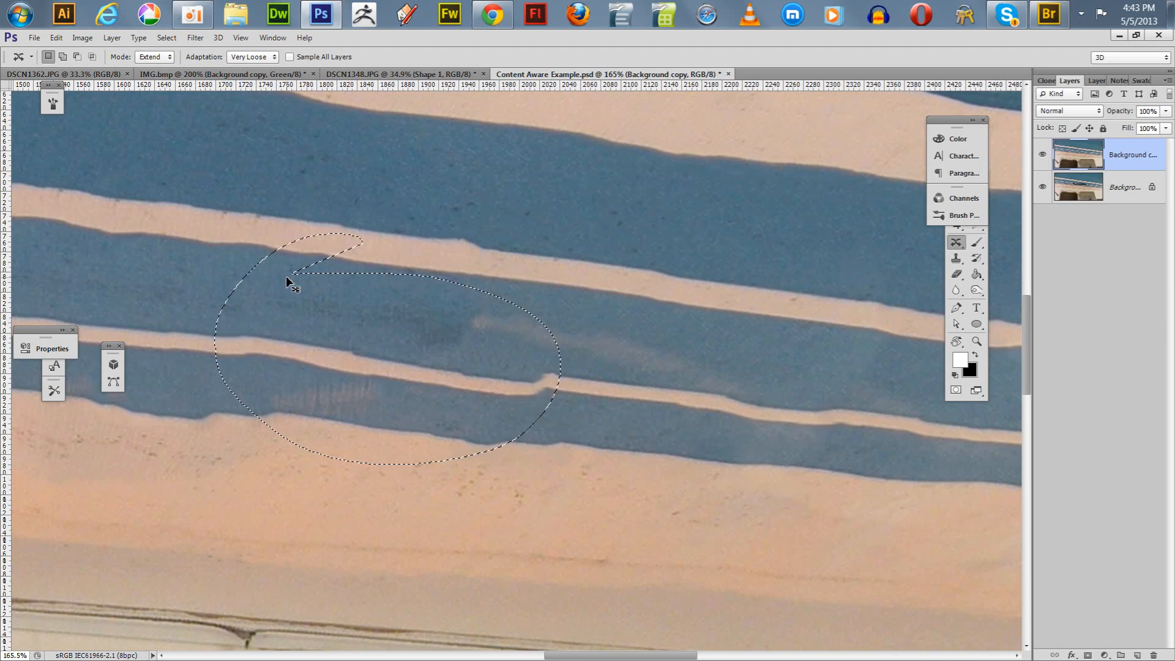
key("ctrl+d")
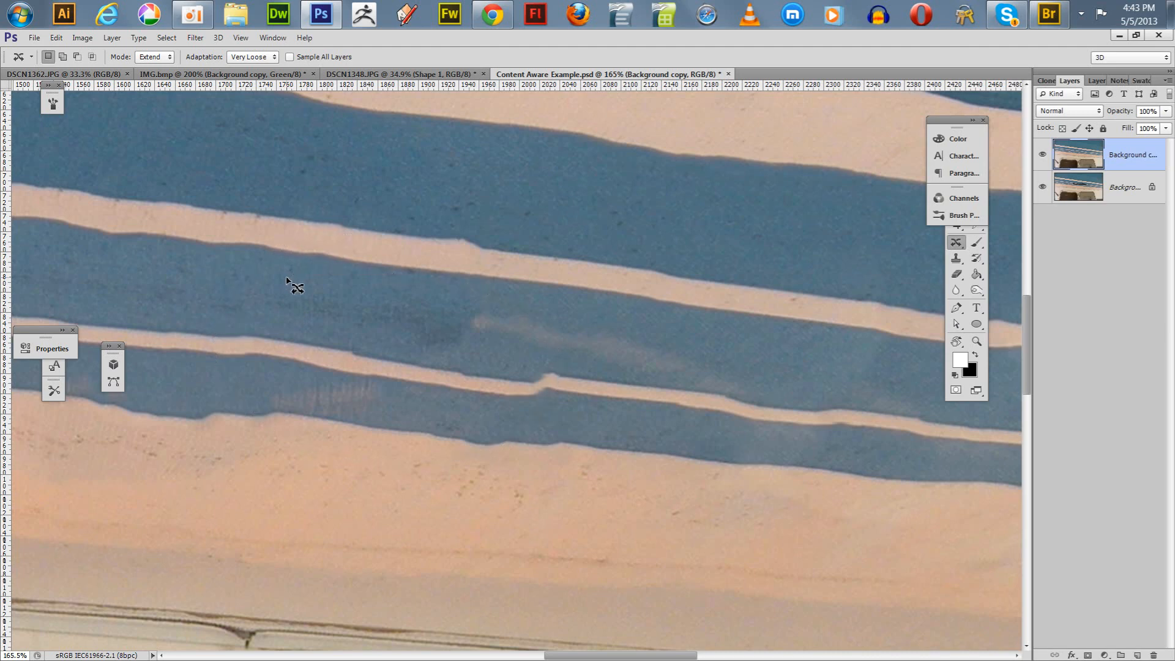
mouse_move(536, 328)
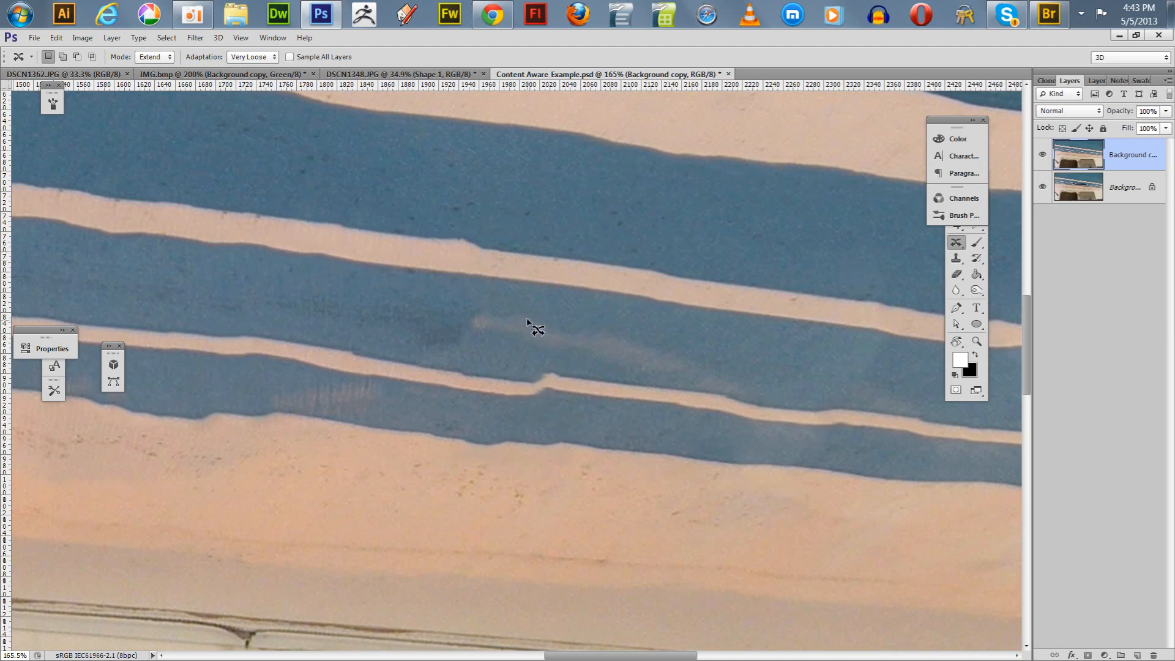
left_click(956, 258)
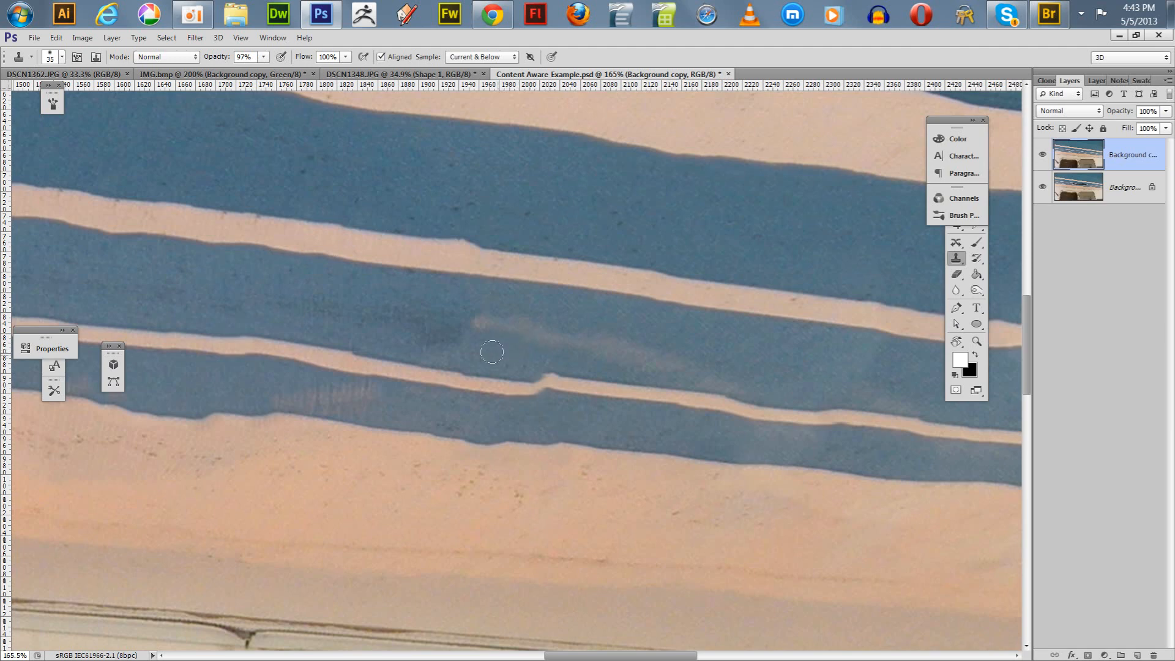
mouse_move(506, 355)
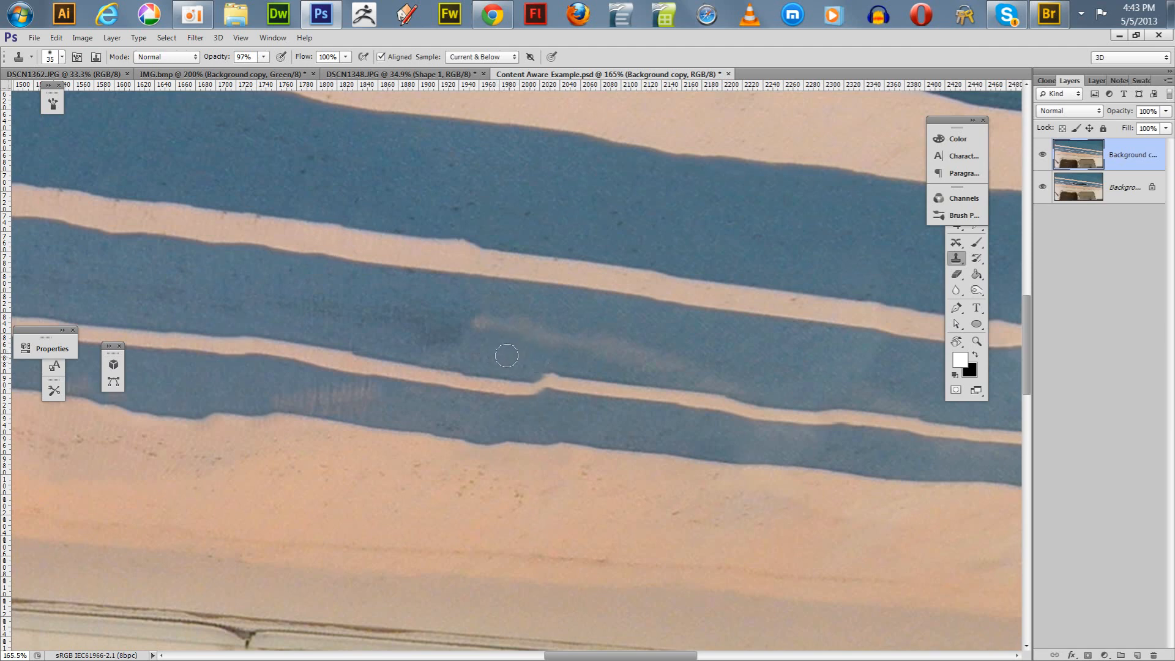
mouse_move(531, 415)
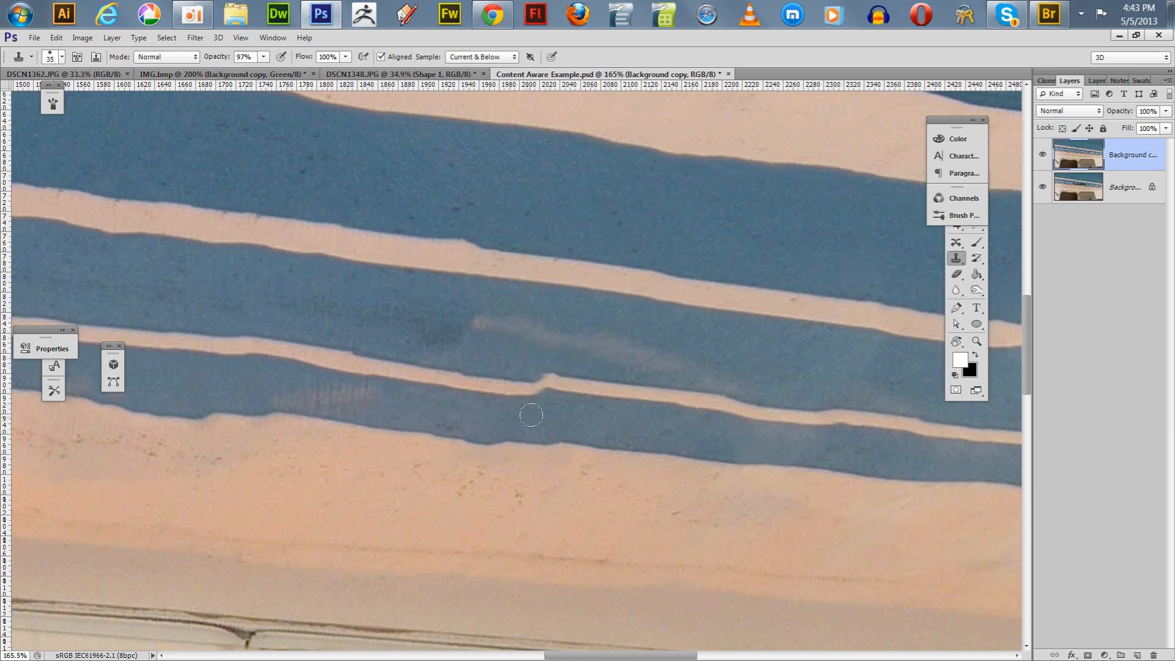
mouse_move(521, 407)
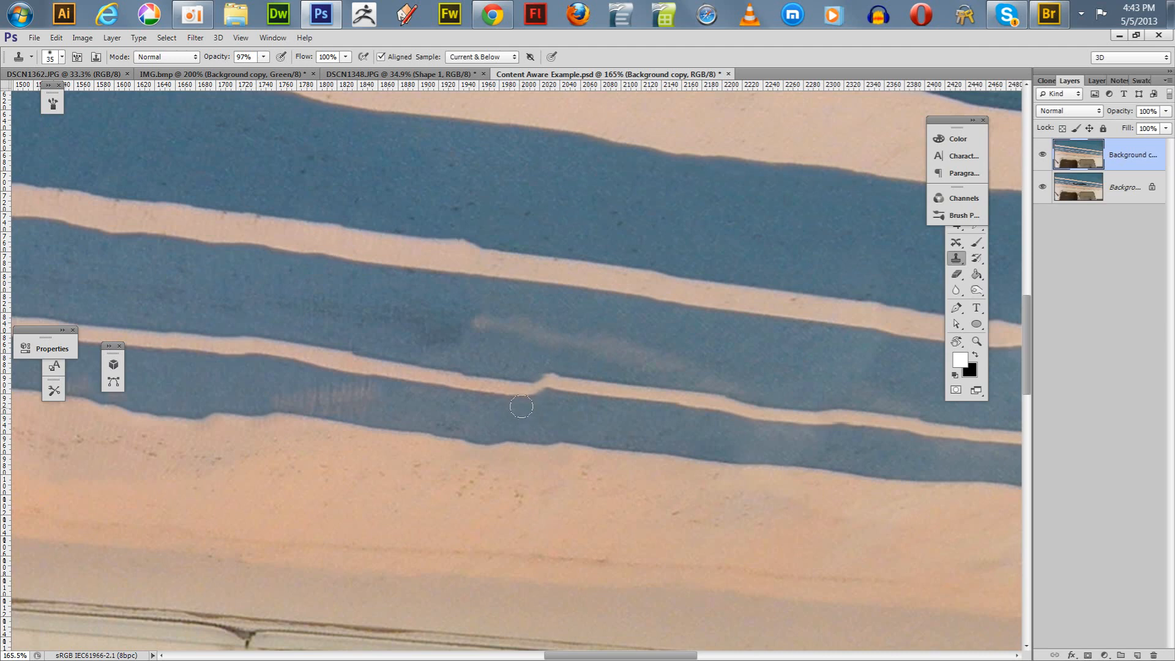
left_click(521, 406)
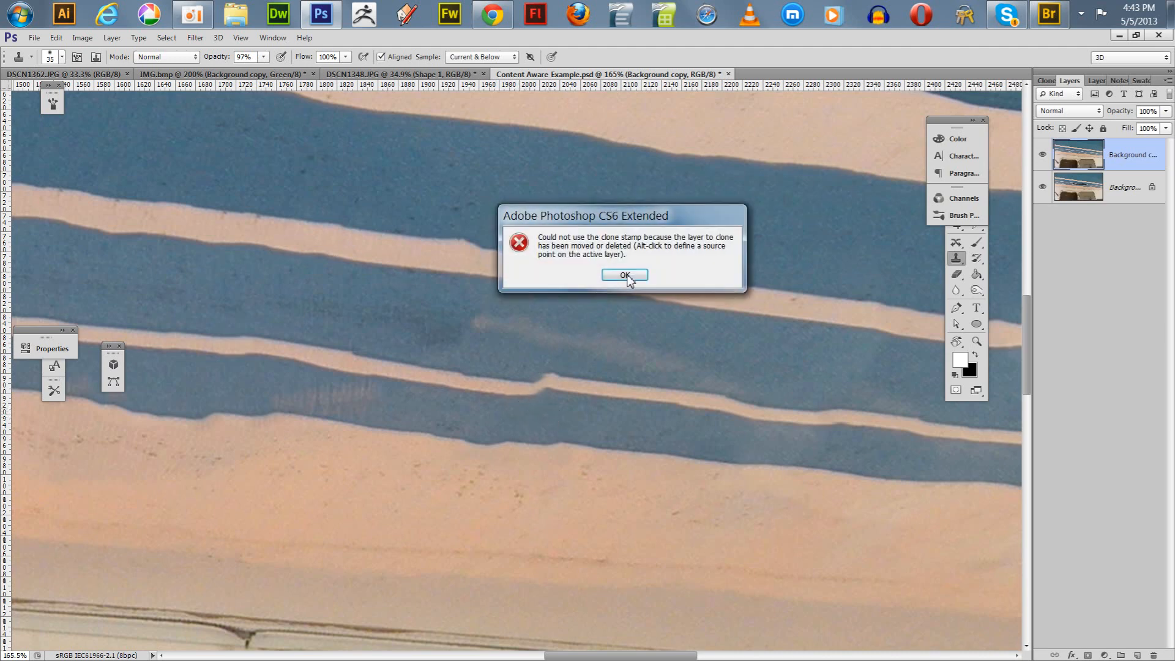
left_click(624, 274)
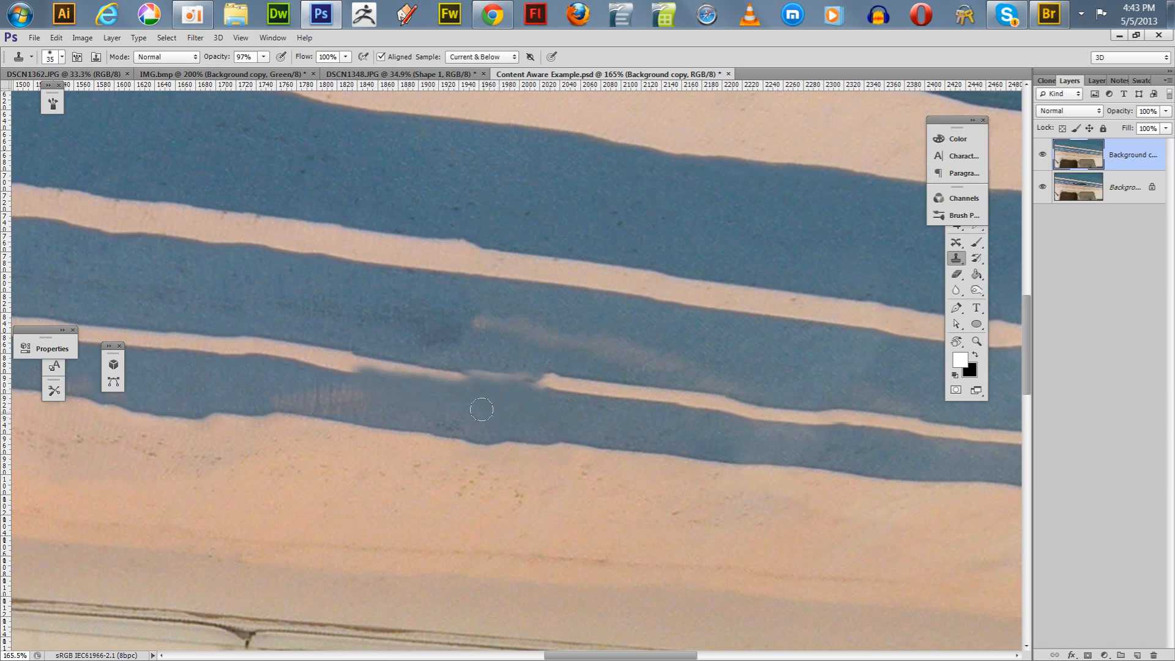
- Clone-stamp blue over the kinked lower white stripe and the dark blotch above
left_click_drag(482, 409, 378, 360)
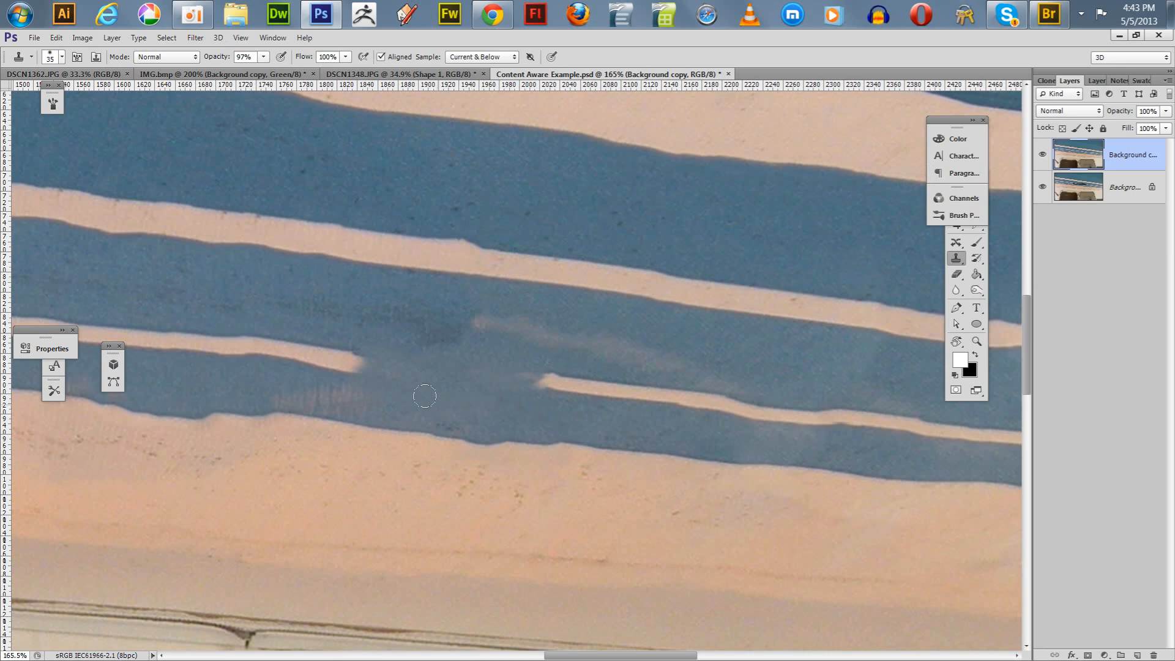
mouse_move(468, 374)
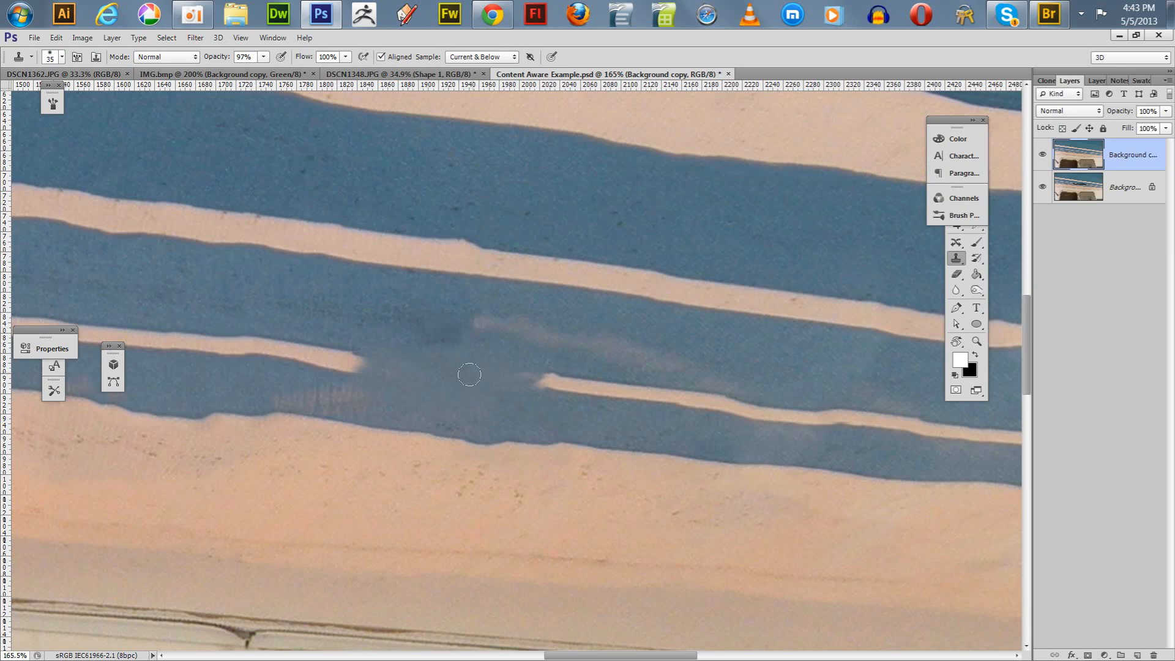
mouse_move(410, 382)
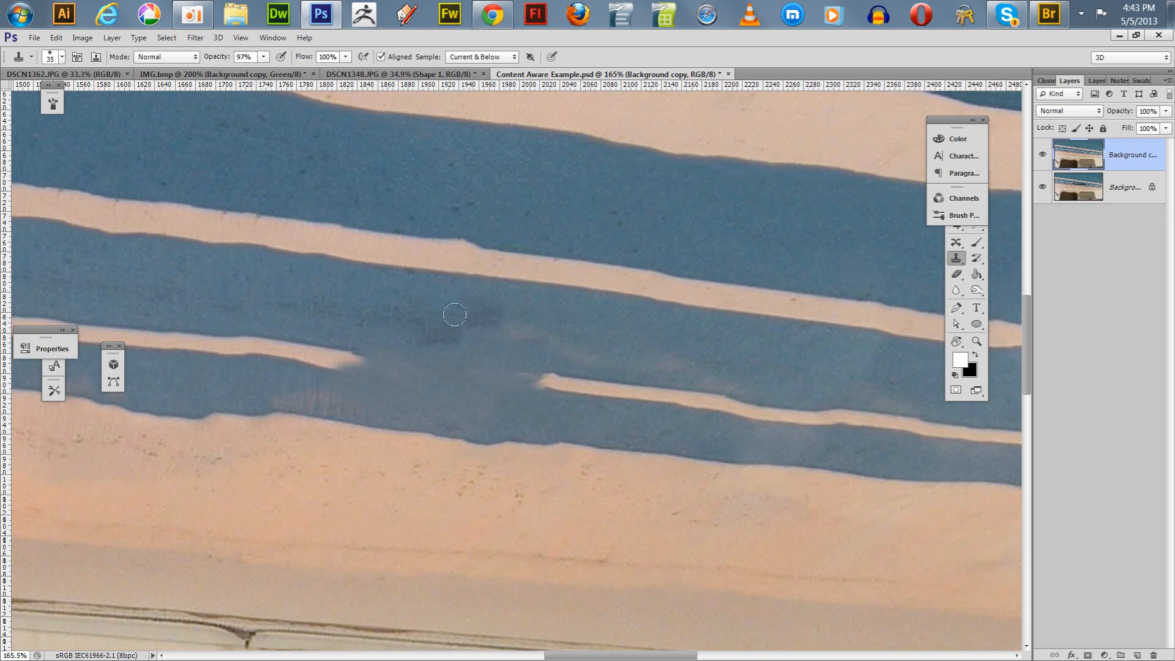
left_click(455, 315)
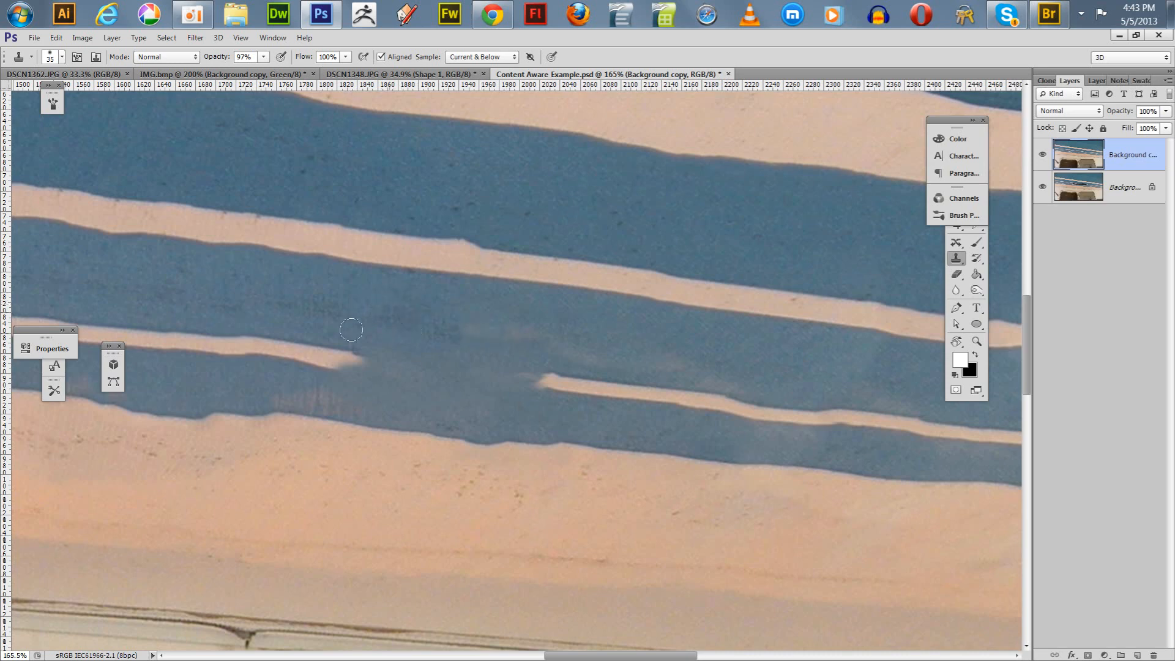
mouse_move(476, 347)
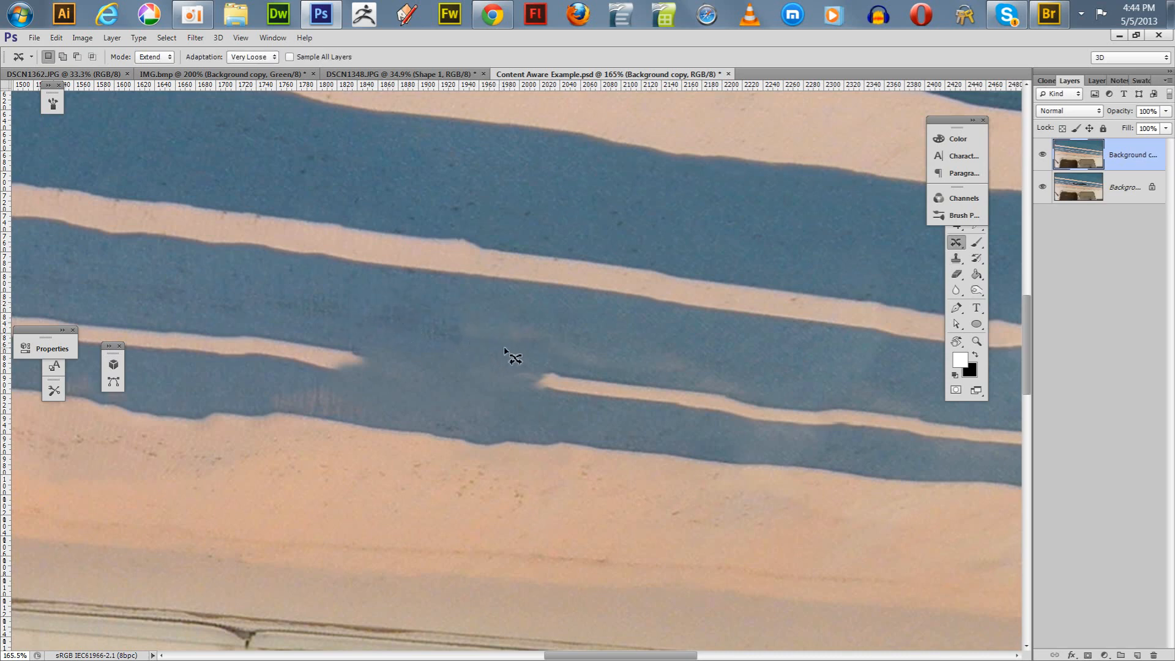
- Outline the left light stripe end and extend it about 65 px rightward
left_click_drag(504, 354, 515, 437)
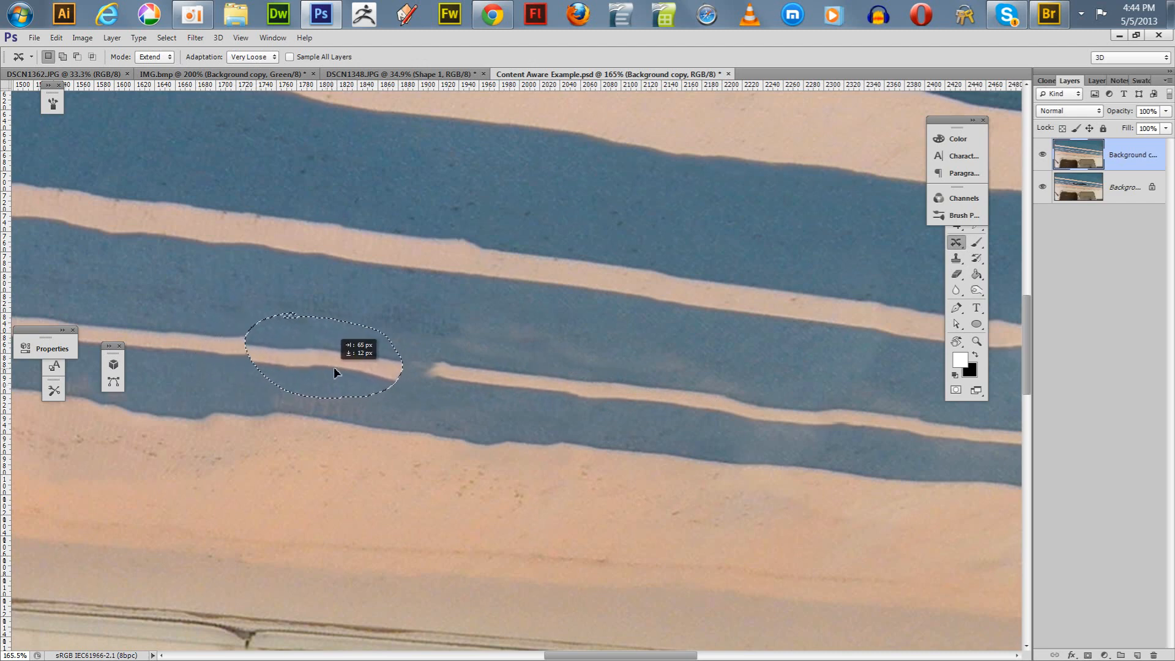
left_click_drag(335, 373, 367, 373)
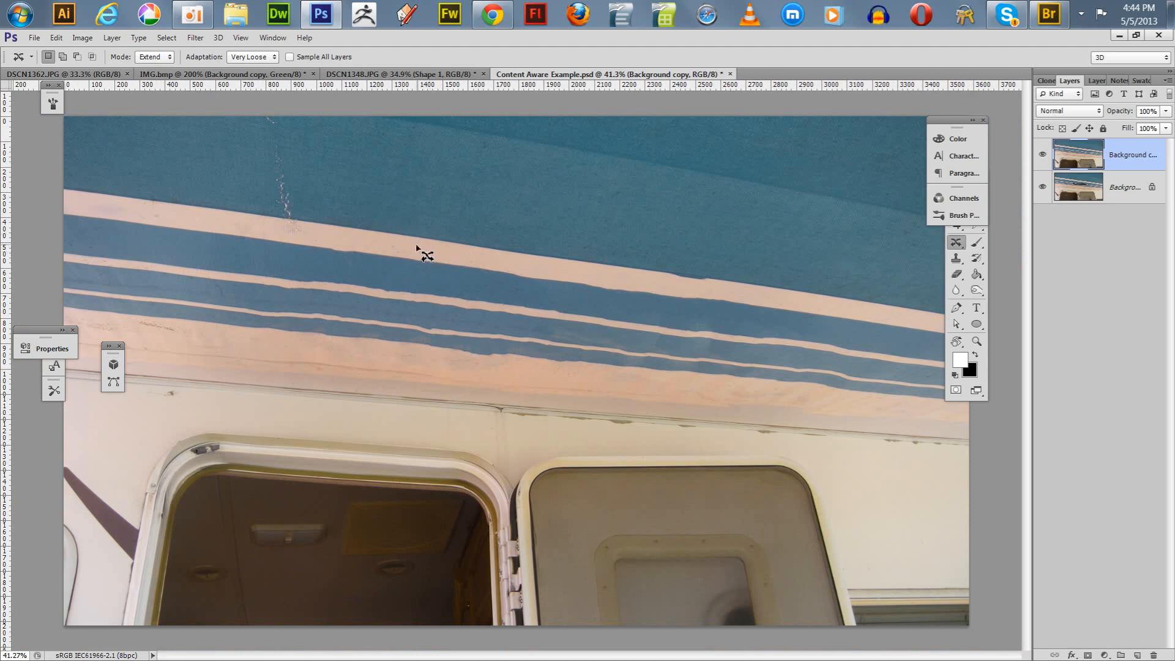
mouse_move(468, 363)
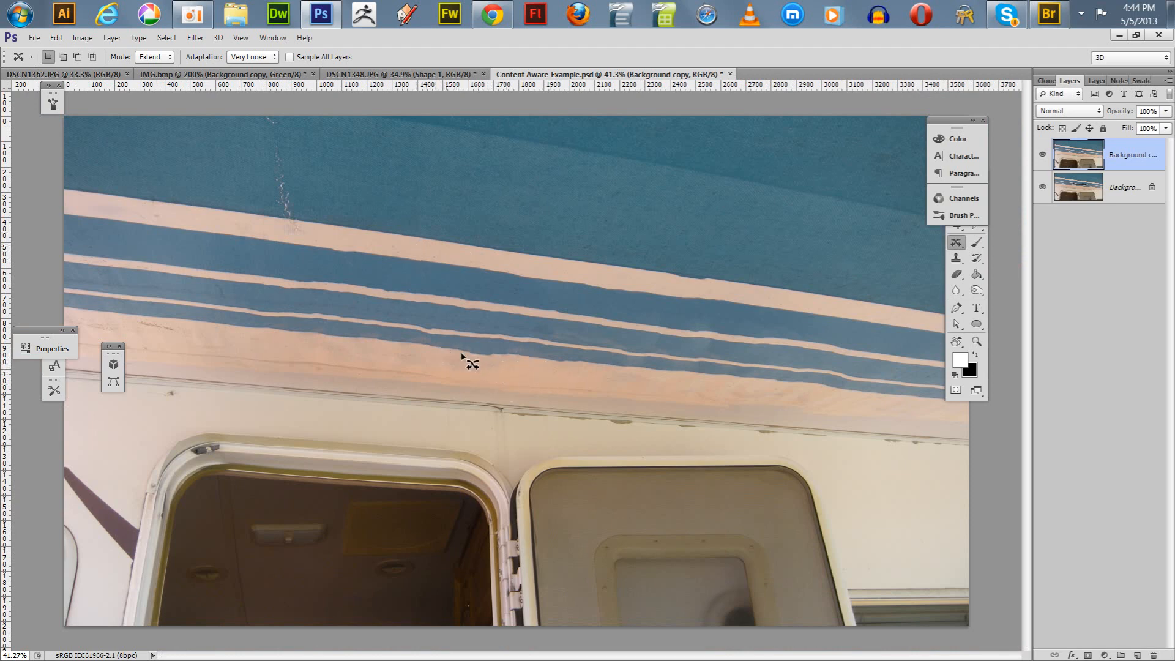
mouse_move(411, 290)
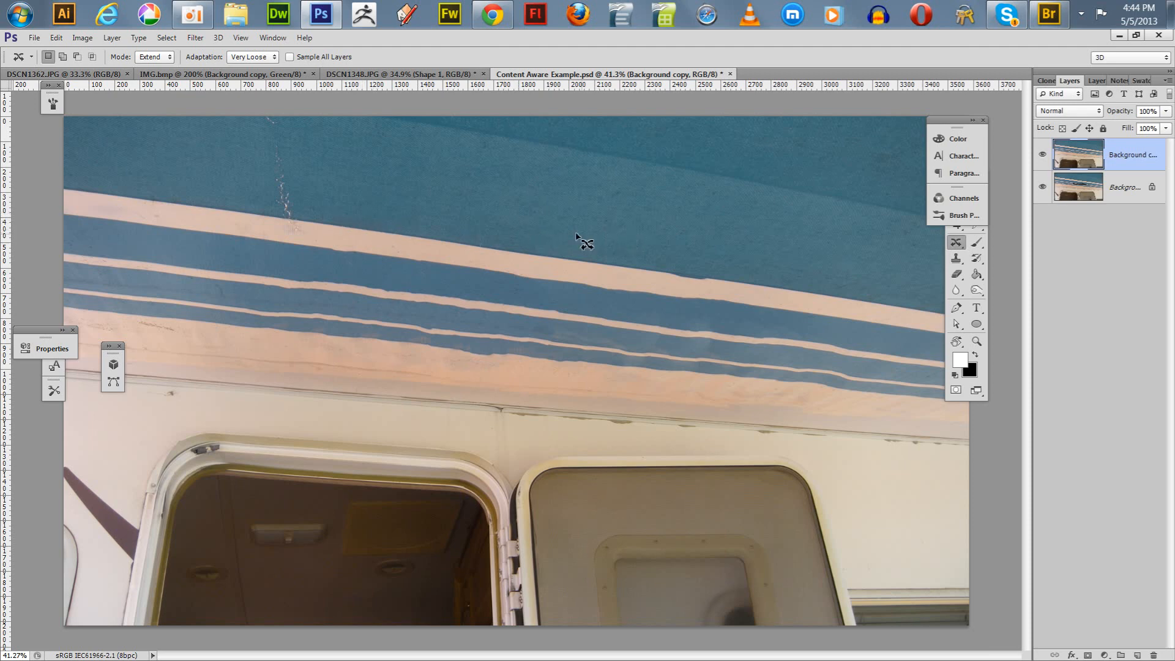
mouse_move(561, 237)
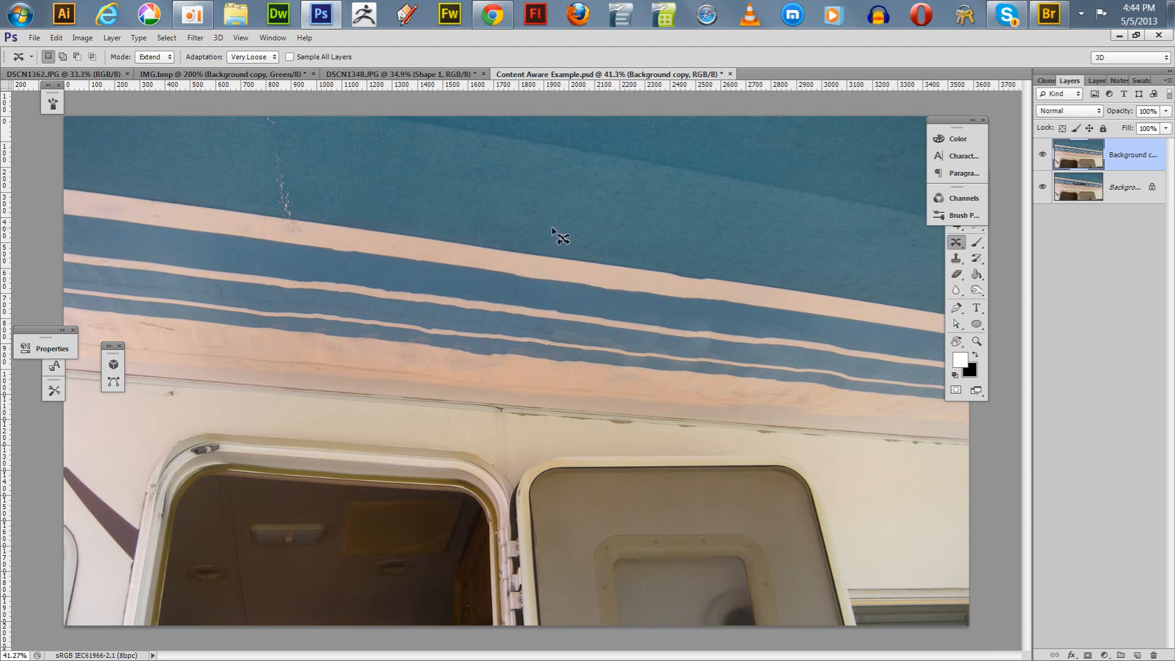
mouse_move(834, 228)
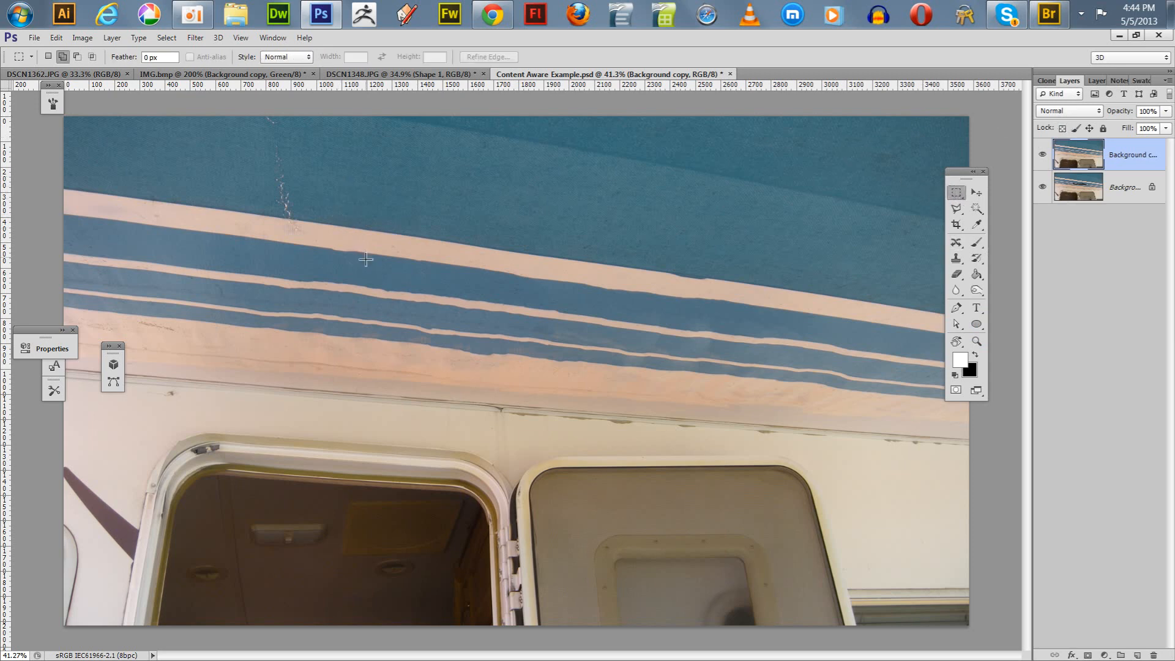
mouse_move(325, 199)
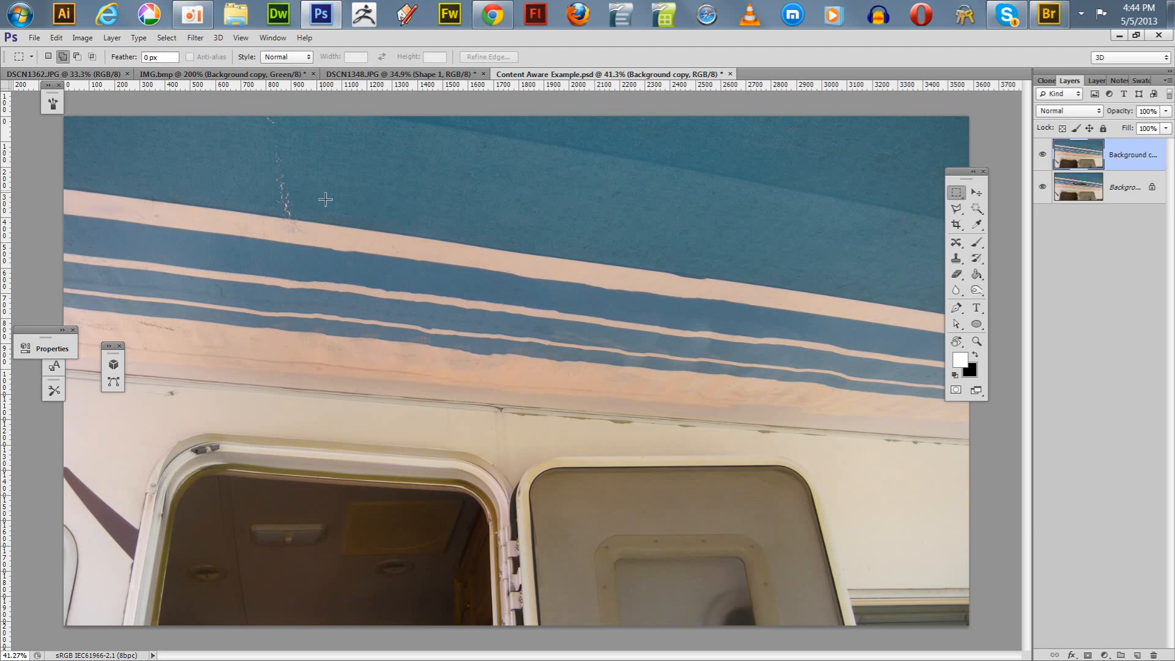
- Draw a test rectangle across the stripes, then set the marquee flyout to Elliptical Marquee
left_click_drag(323, 196, 571, 344)
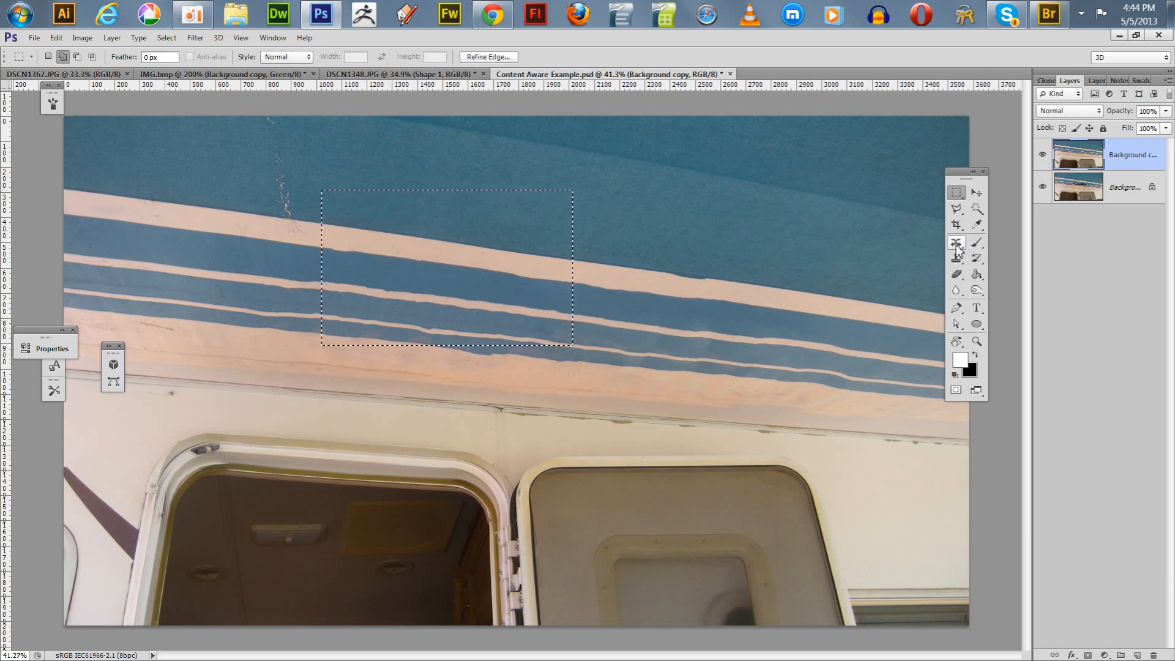
left_click(956, 243)
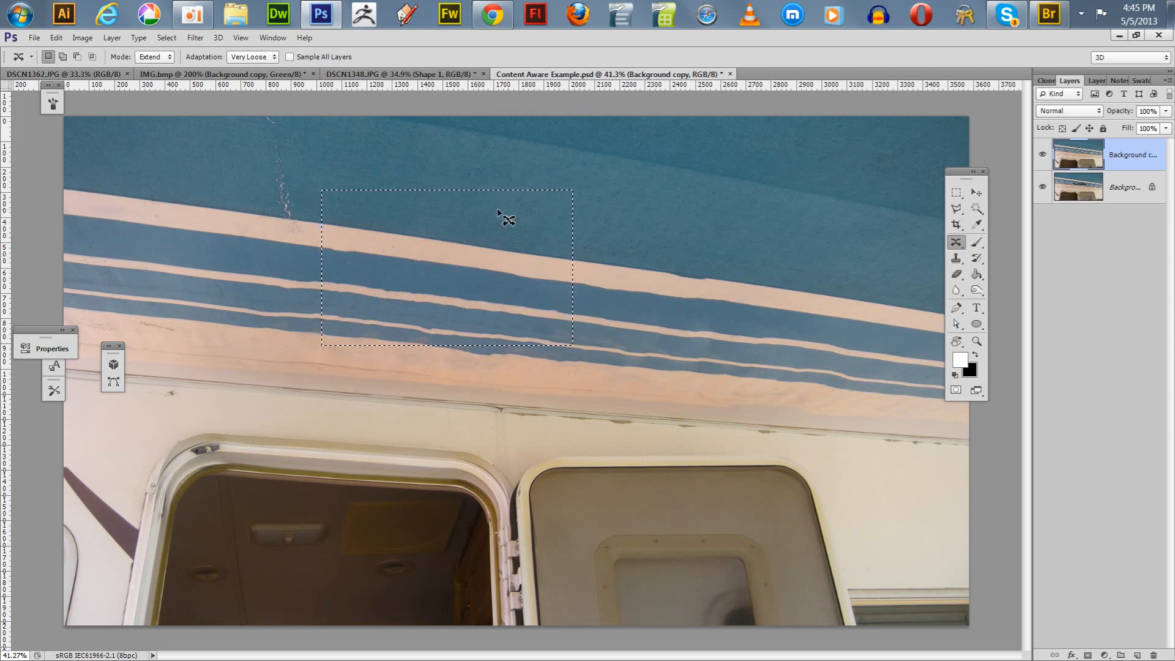
mouse_move(450, 236)
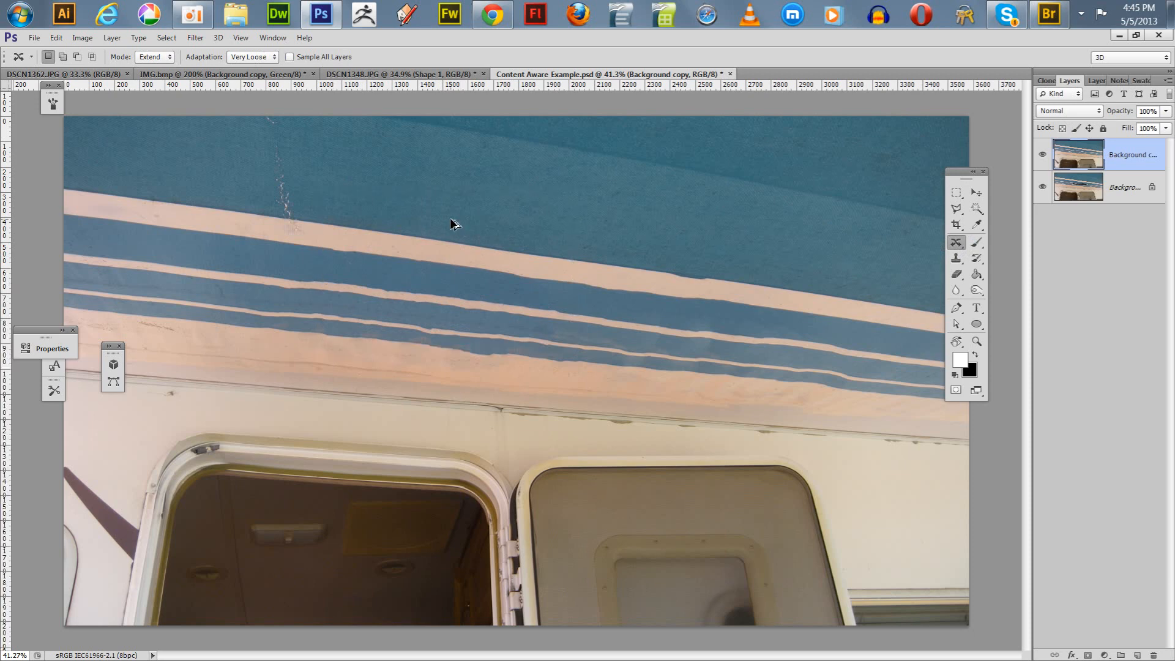
left_click(956, 193)
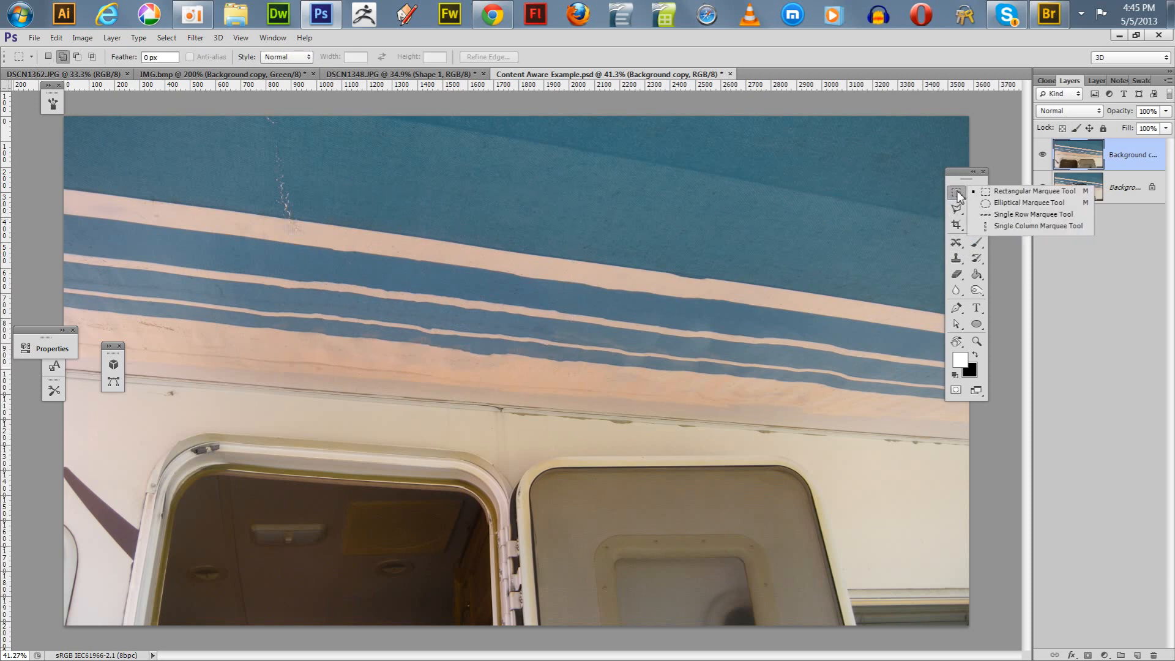
left_click(1031, 203)
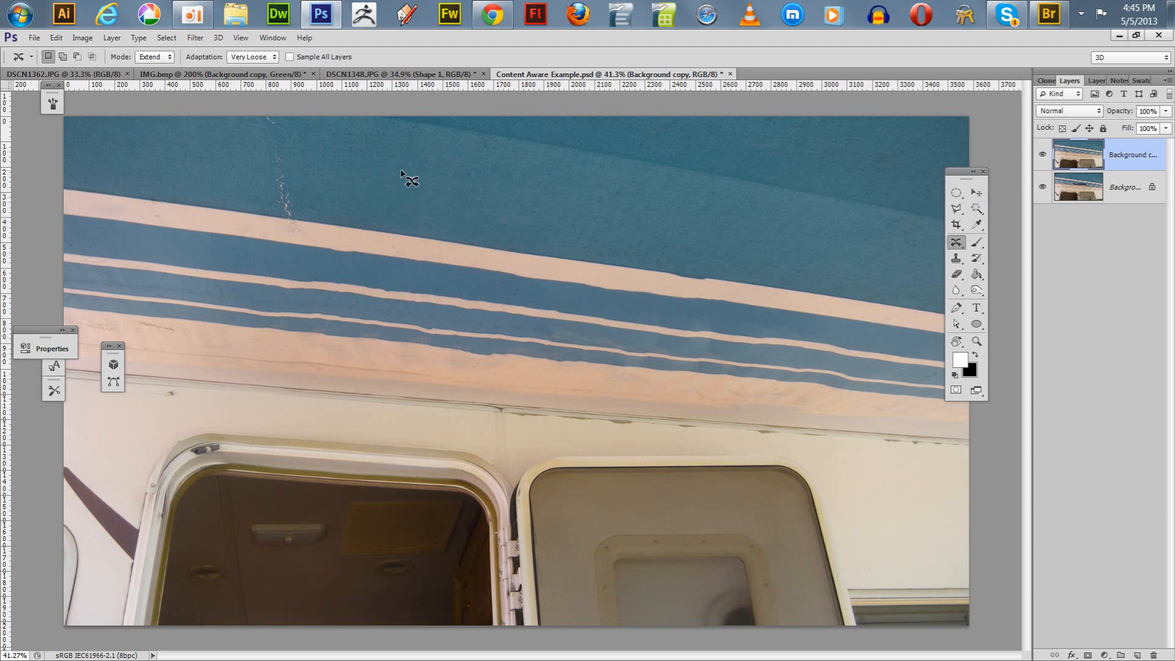
left_click(956, 208)
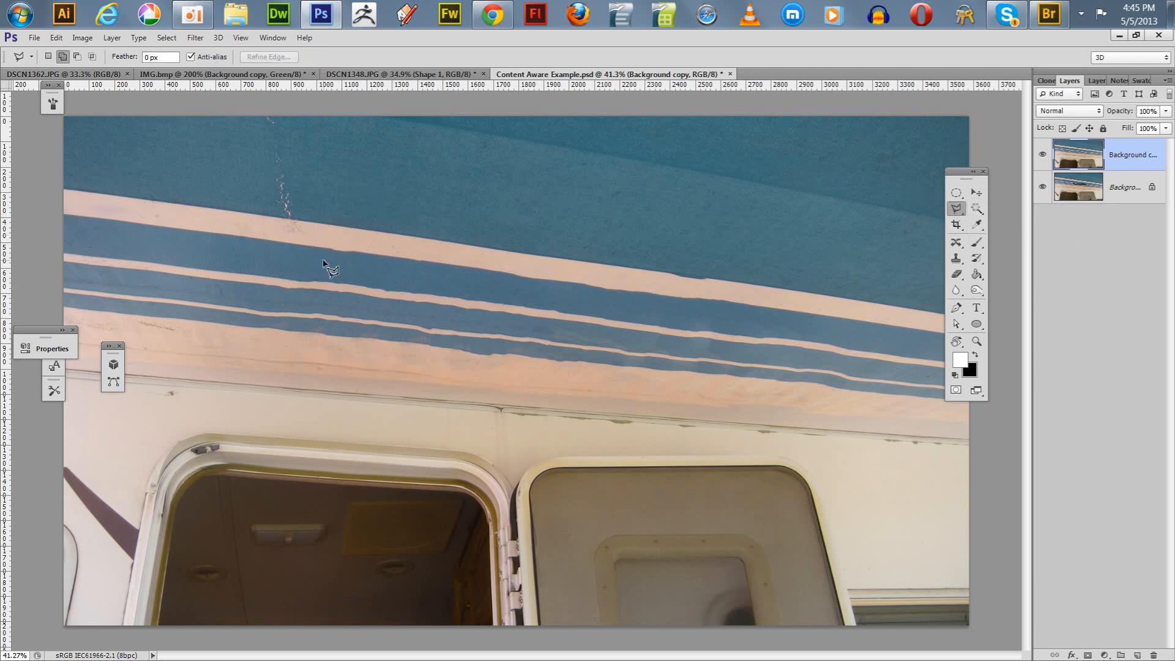
left_click(491, 363)
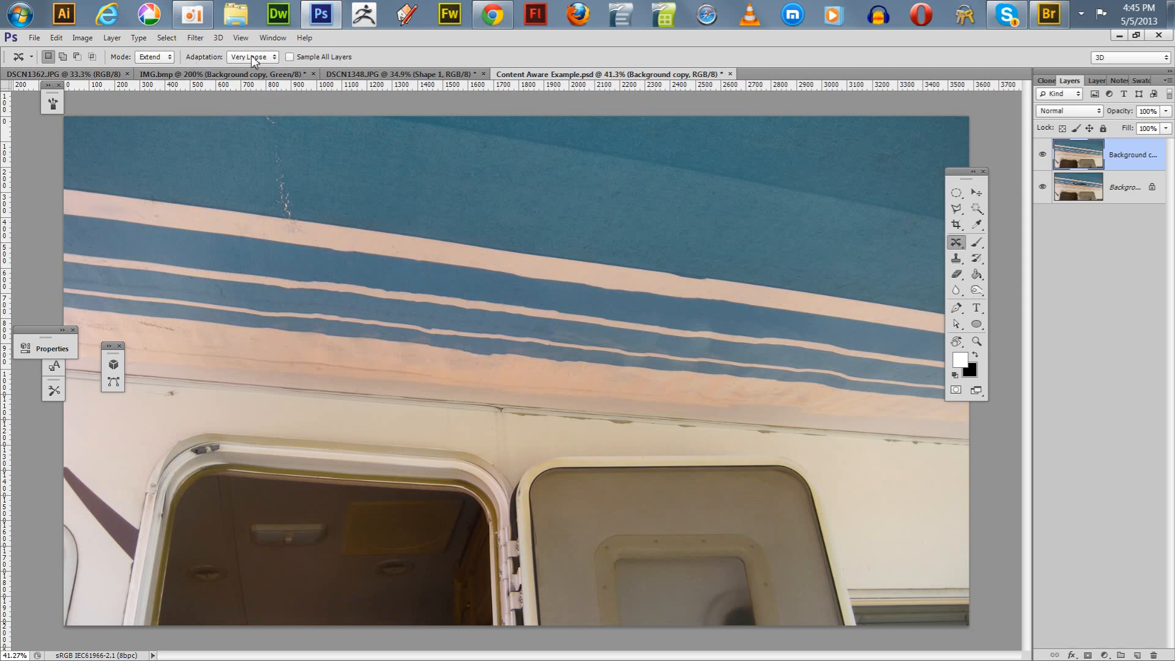
left_click(153, 56)
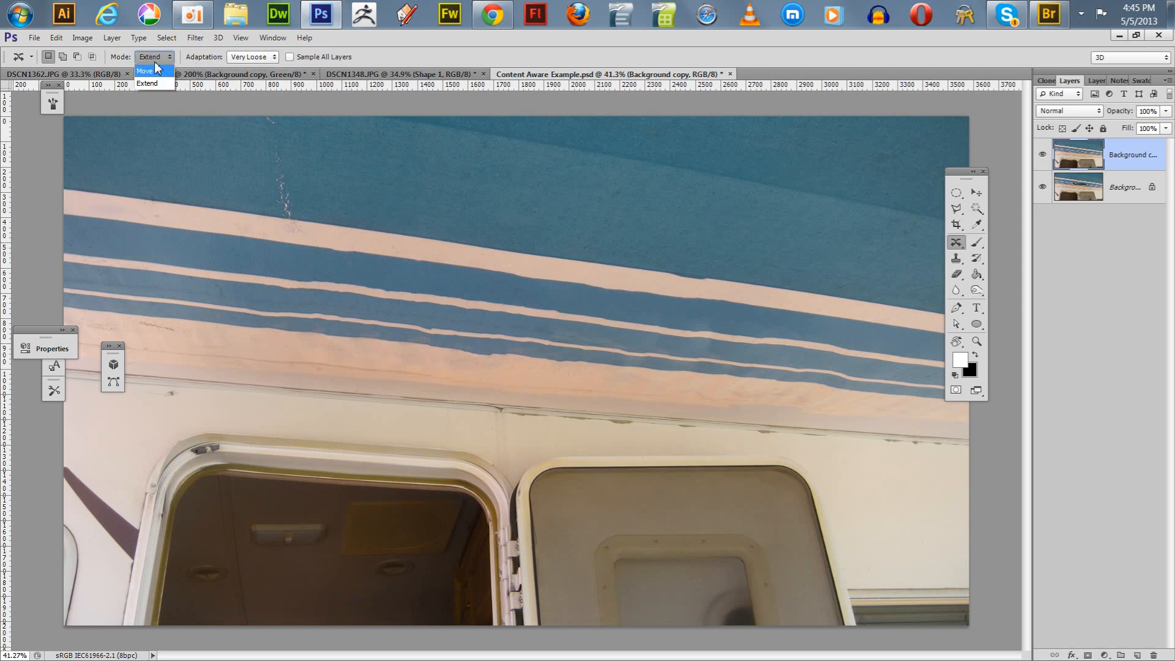
left_click(148, 83)
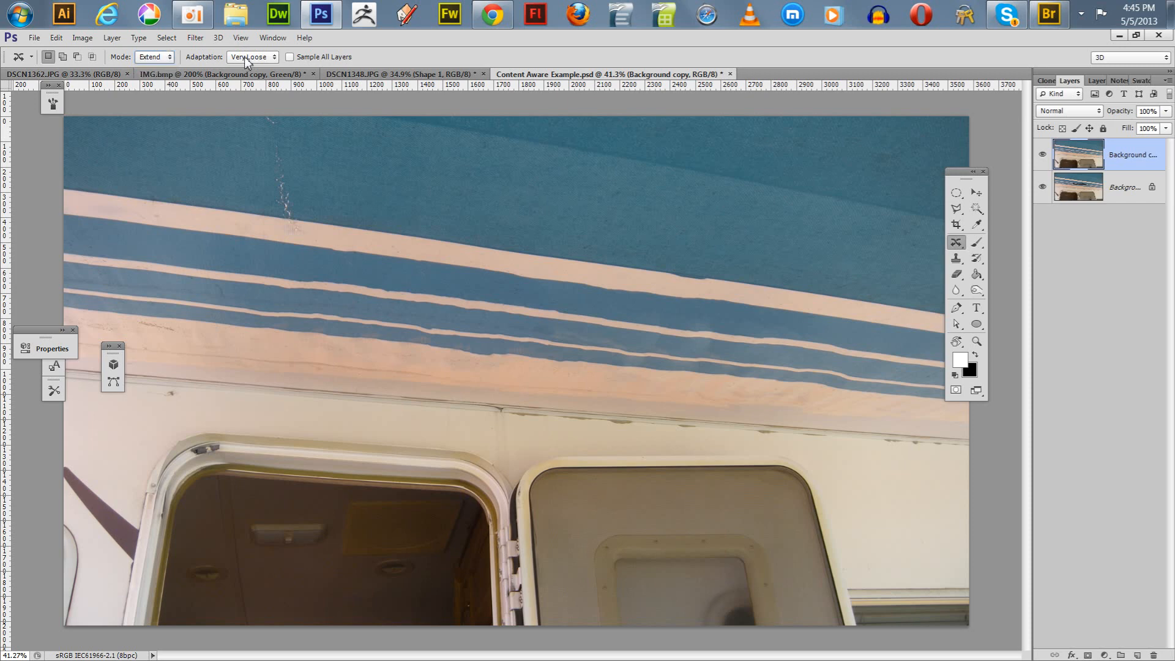
left_click(251, 57)
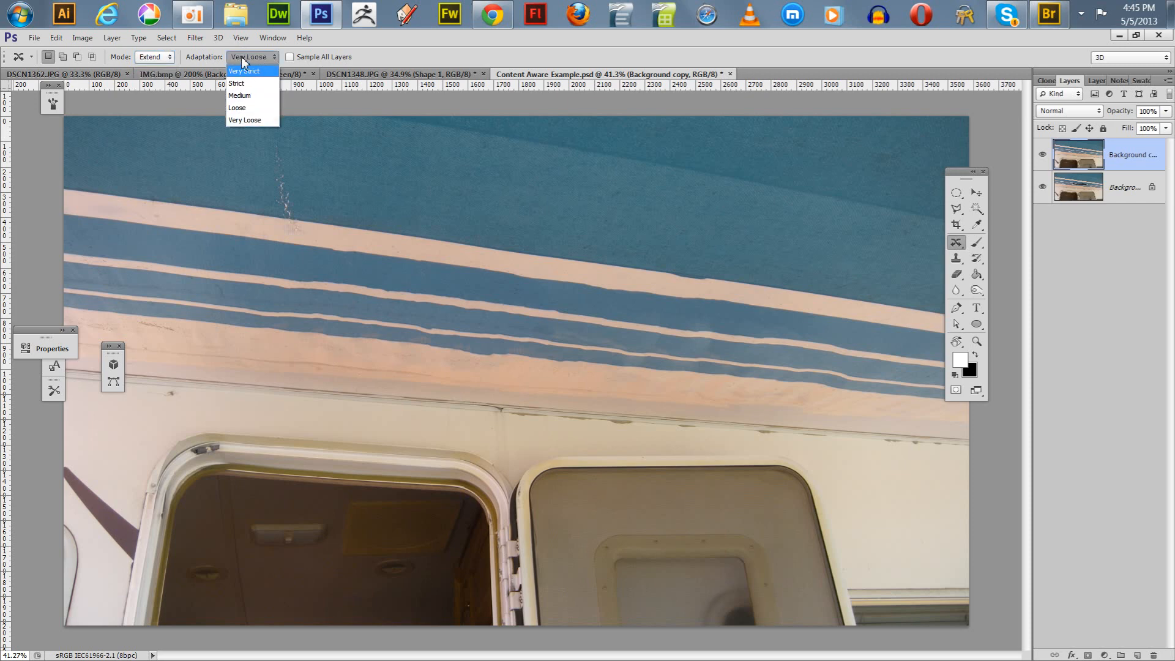
mouse_move(240, 70)
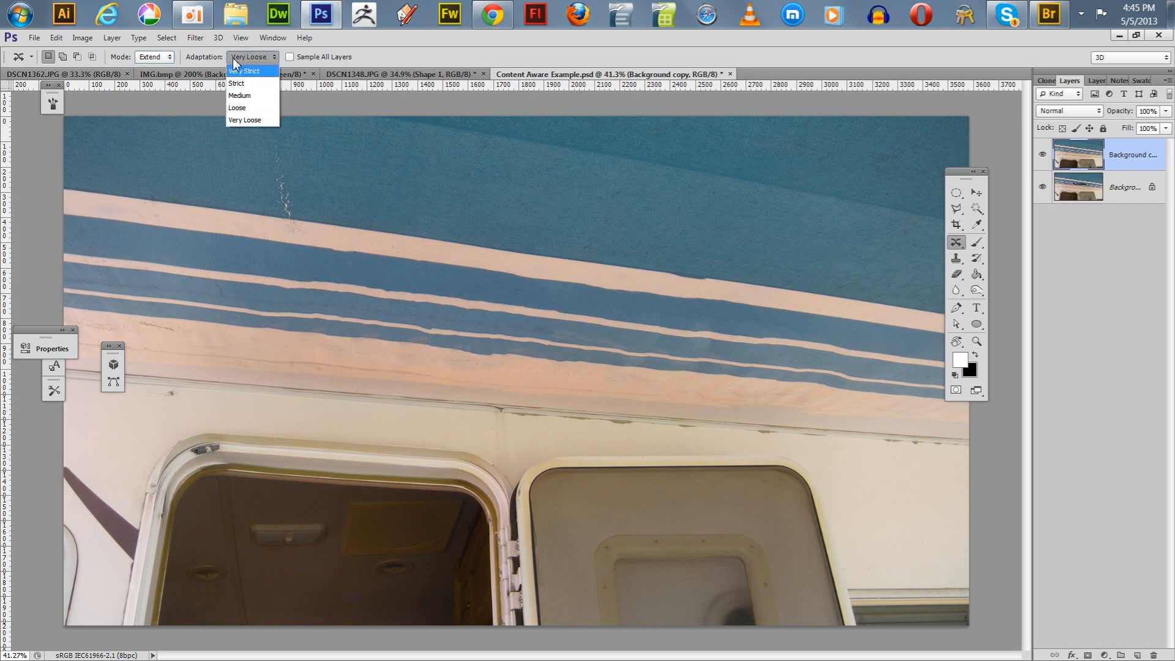
left_click(251, 56)
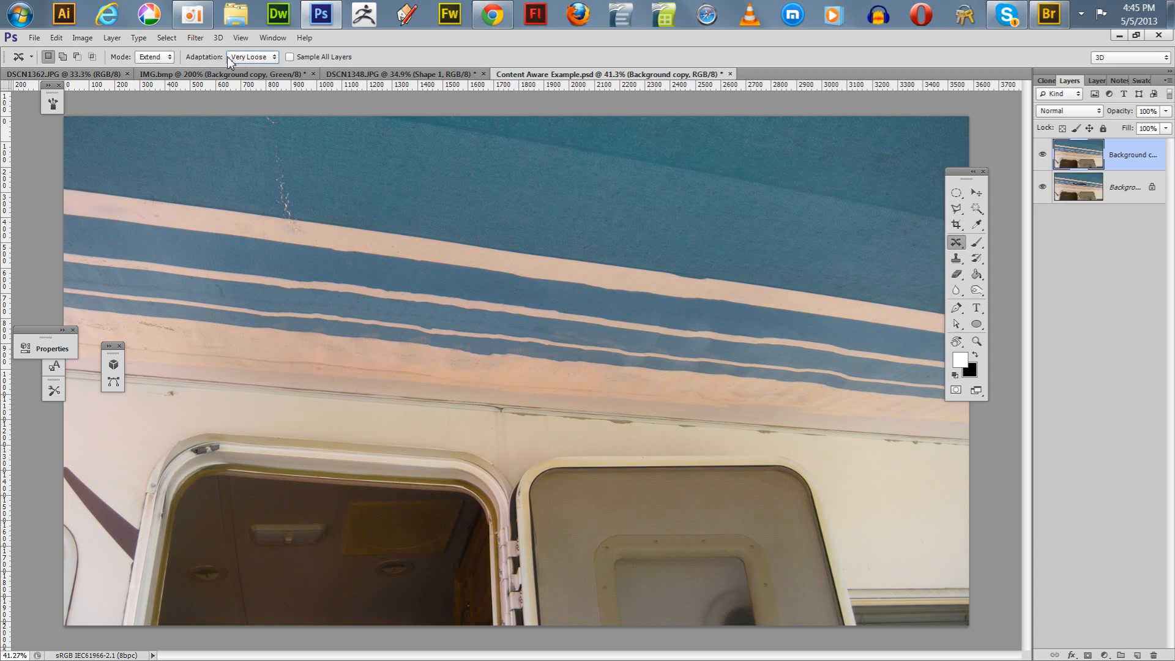
mouse_move(237, 66)
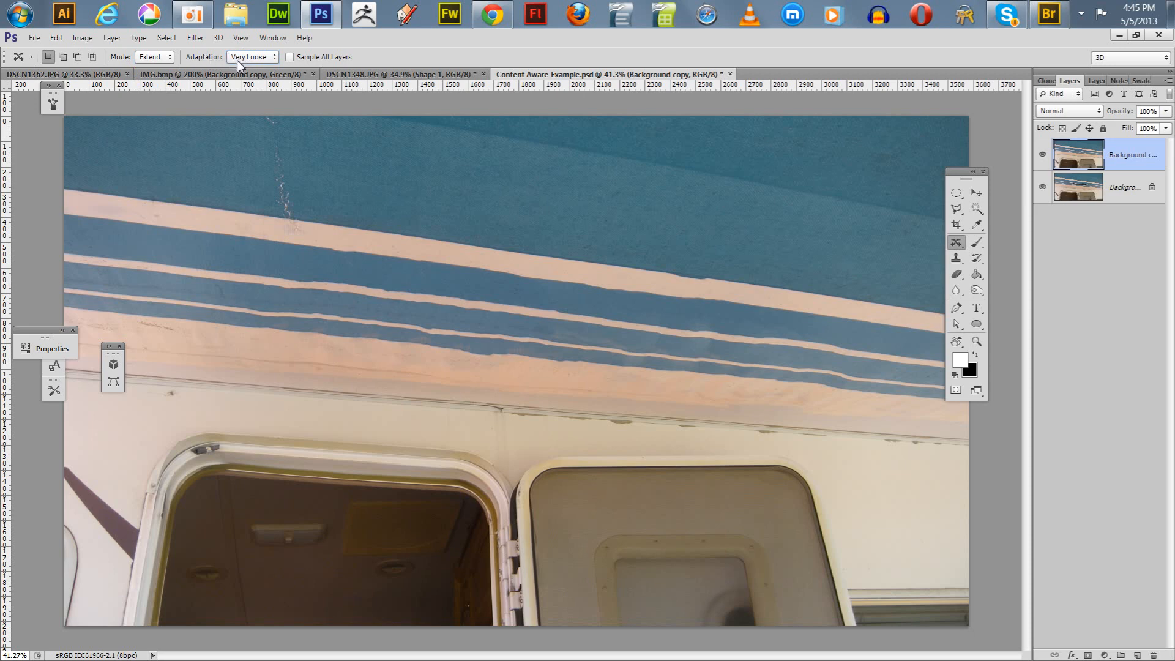
mouse_move(425, 184)
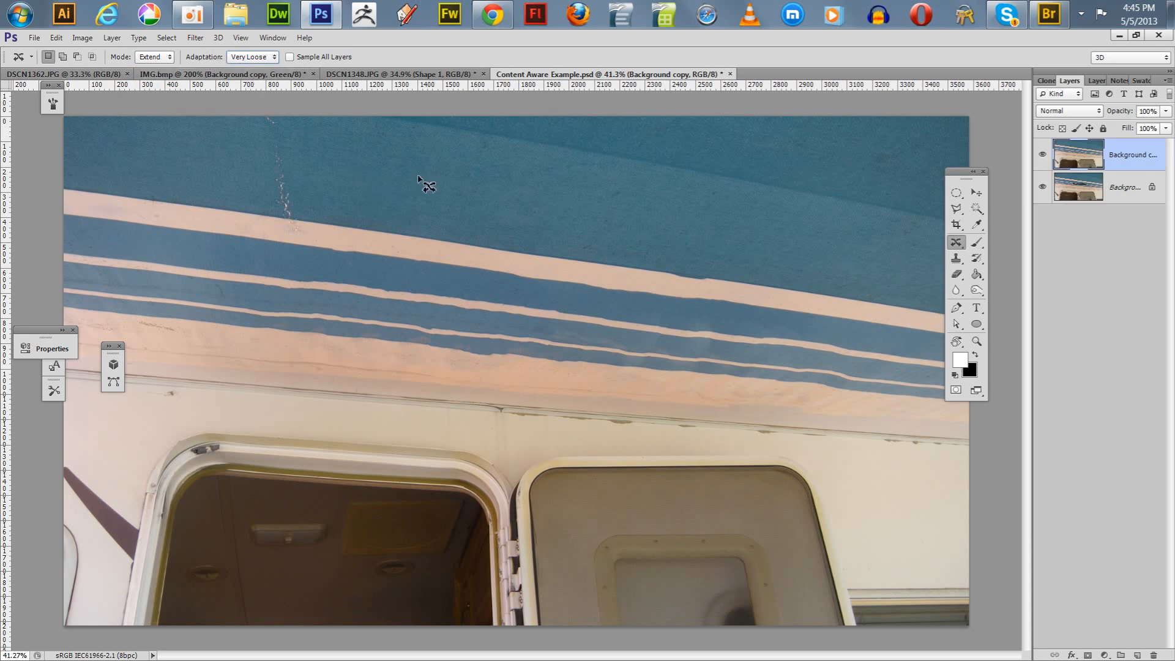
mouse_move(440, 188)
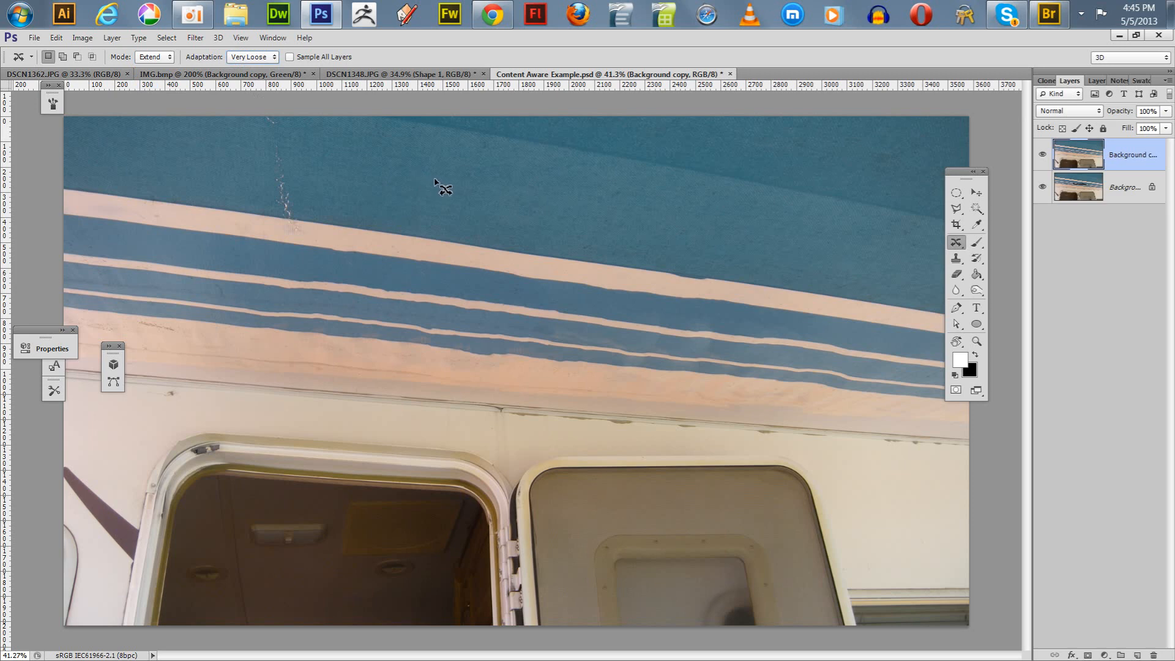
mouse_move(440, 187)
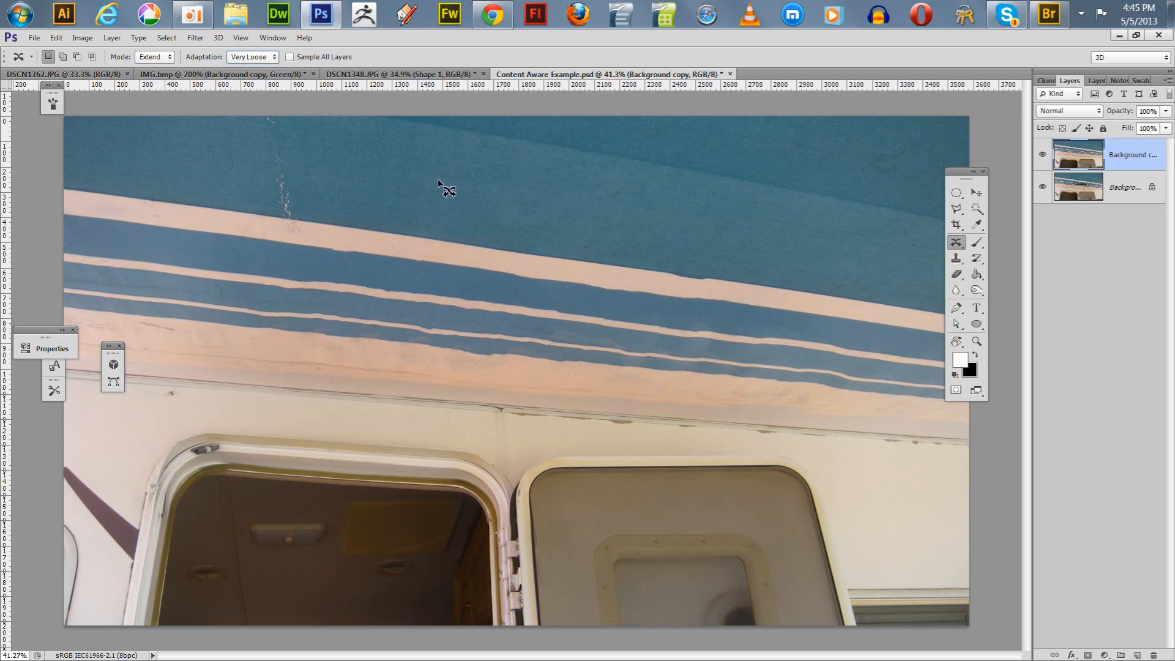